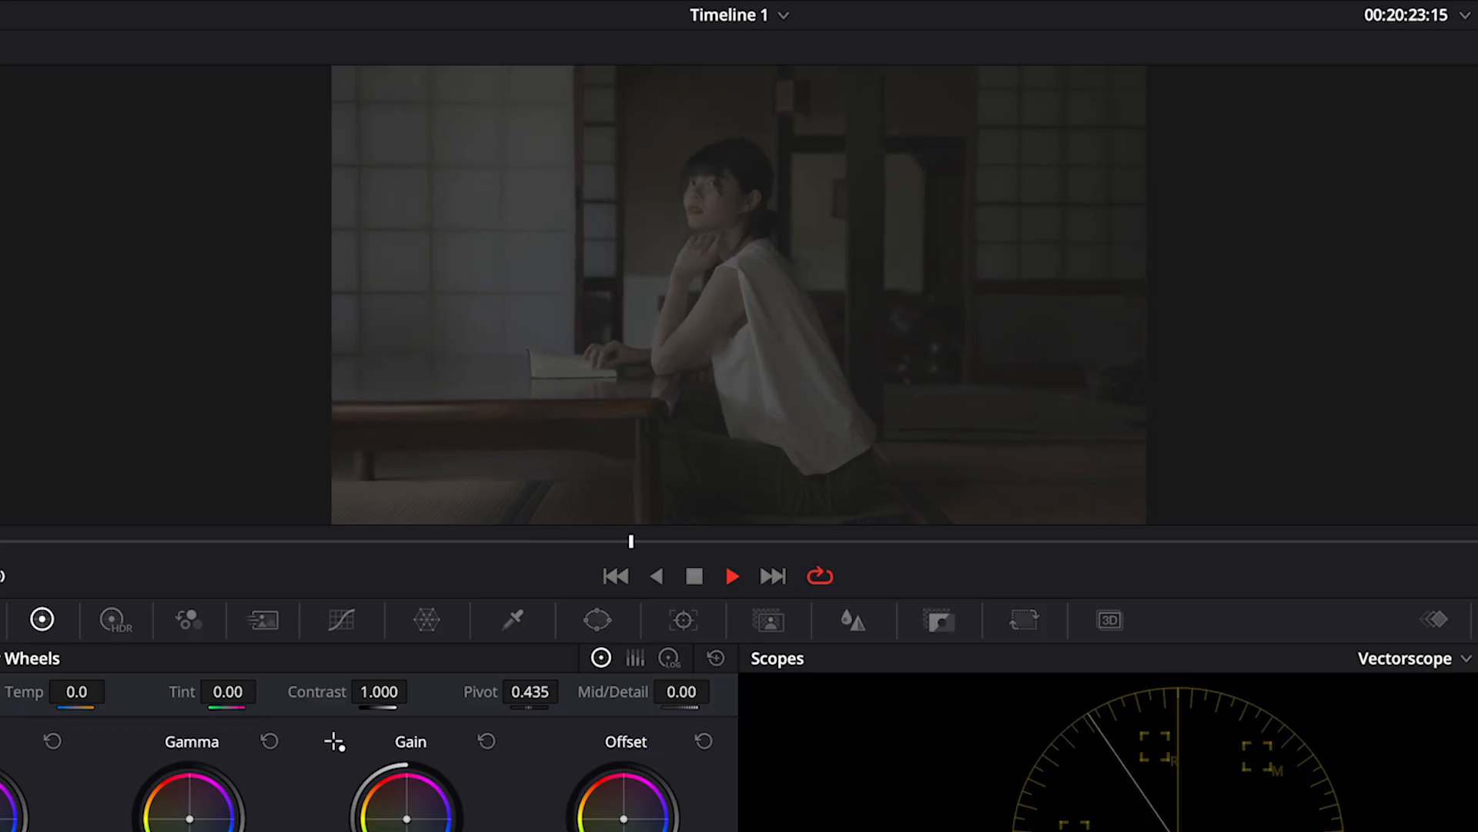
Bring up the Grading RAW project's Color Management settings and list the colour science choices.
{"action": "left_click", "coordinate": [733, 575]}
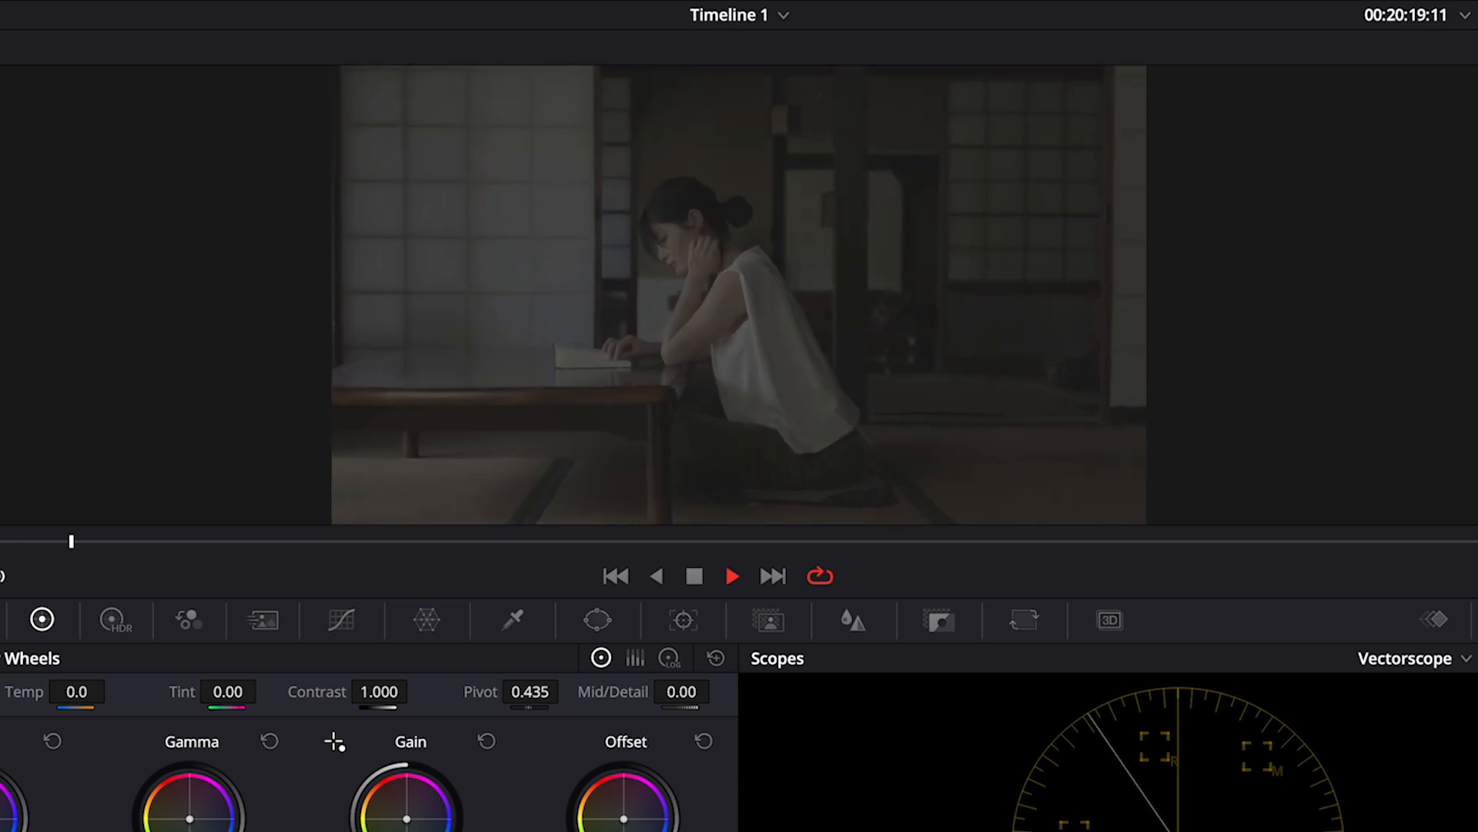
{"action": "left_click", "coordinate": [733, 575]}
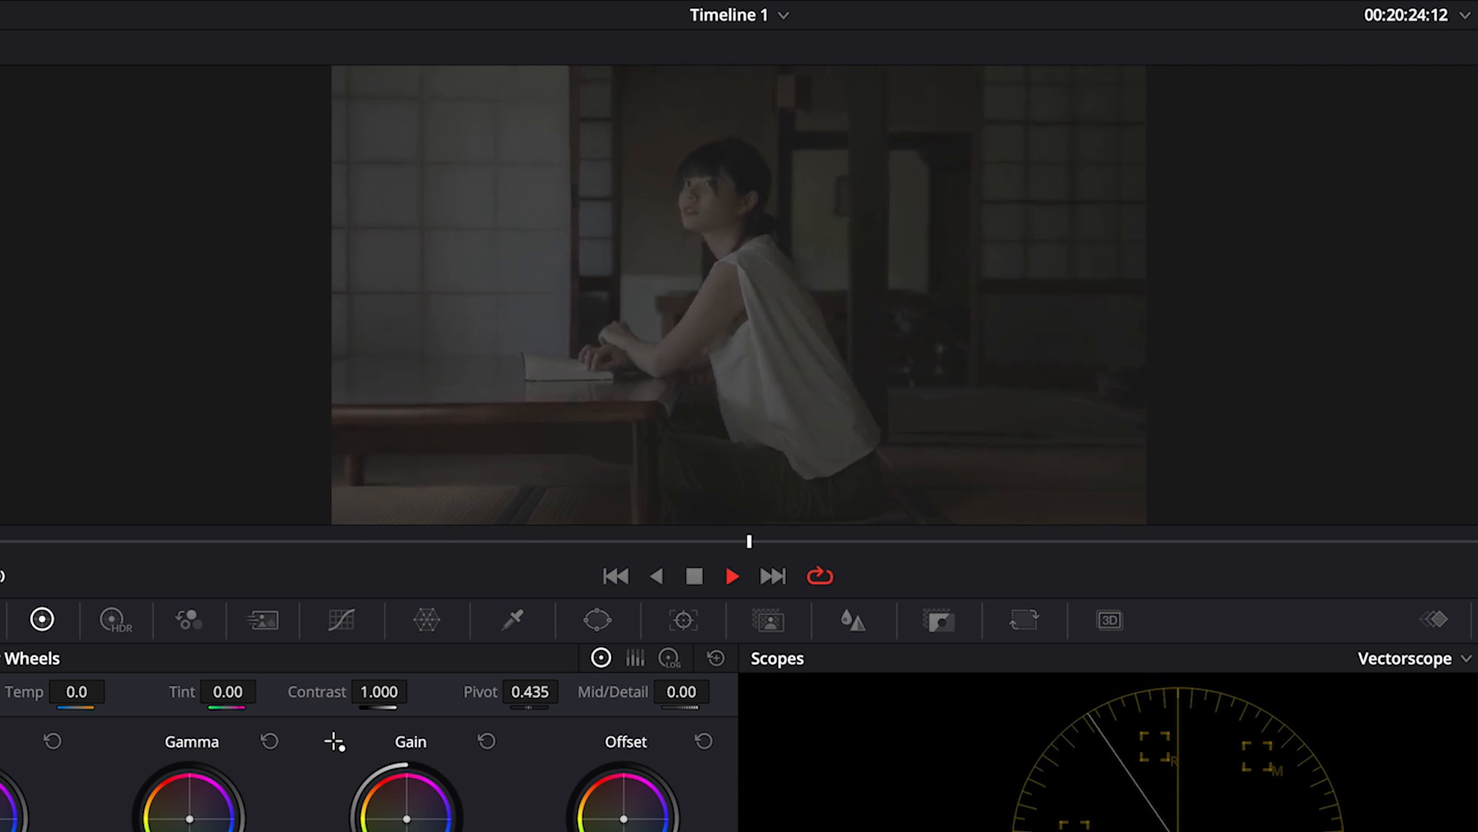
{"action": "left_click", "coordinate": [731, 575]}
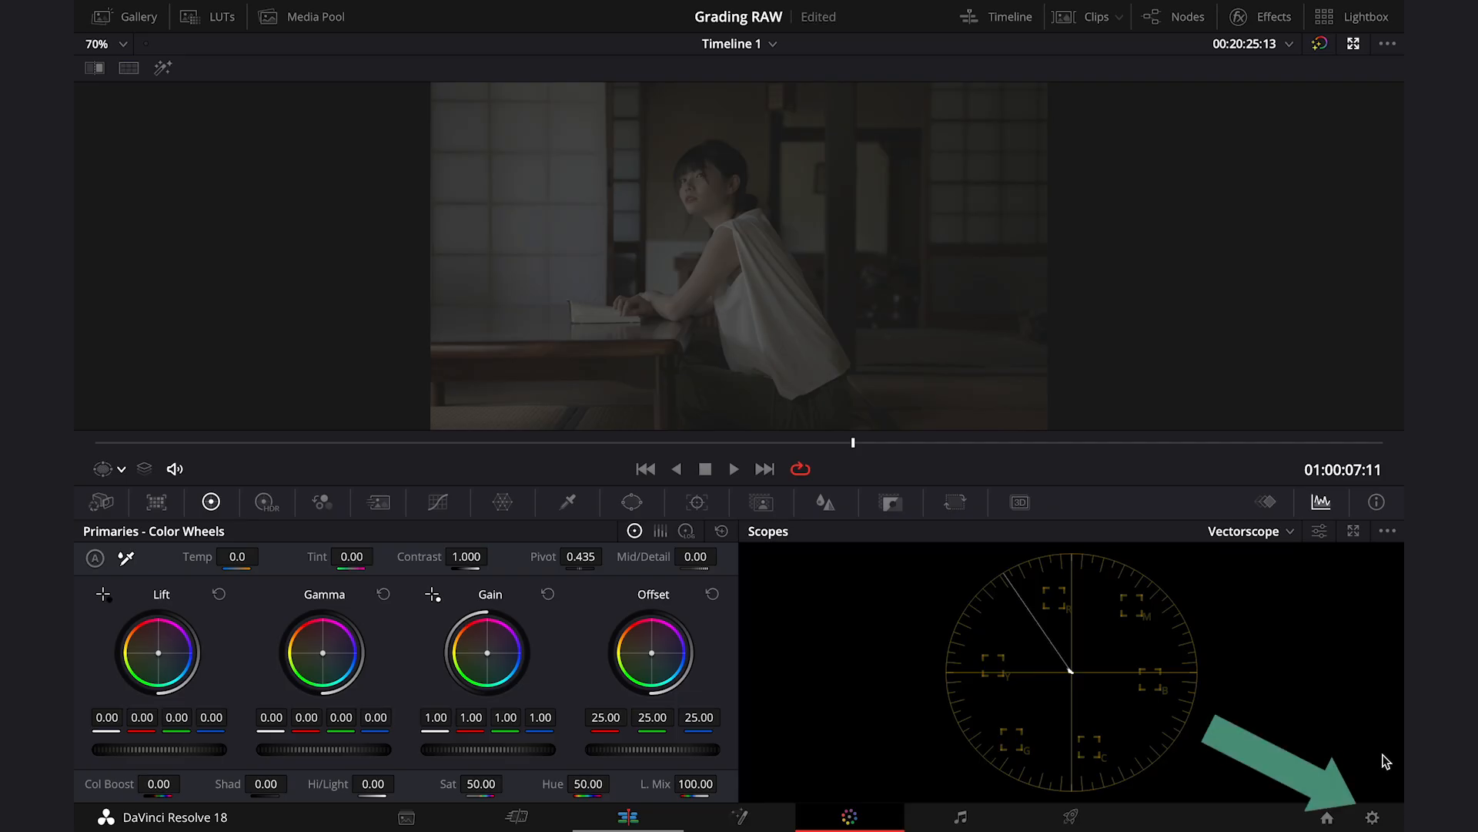
{"action": "mouse_move", "coordinate": [1372, 818]}
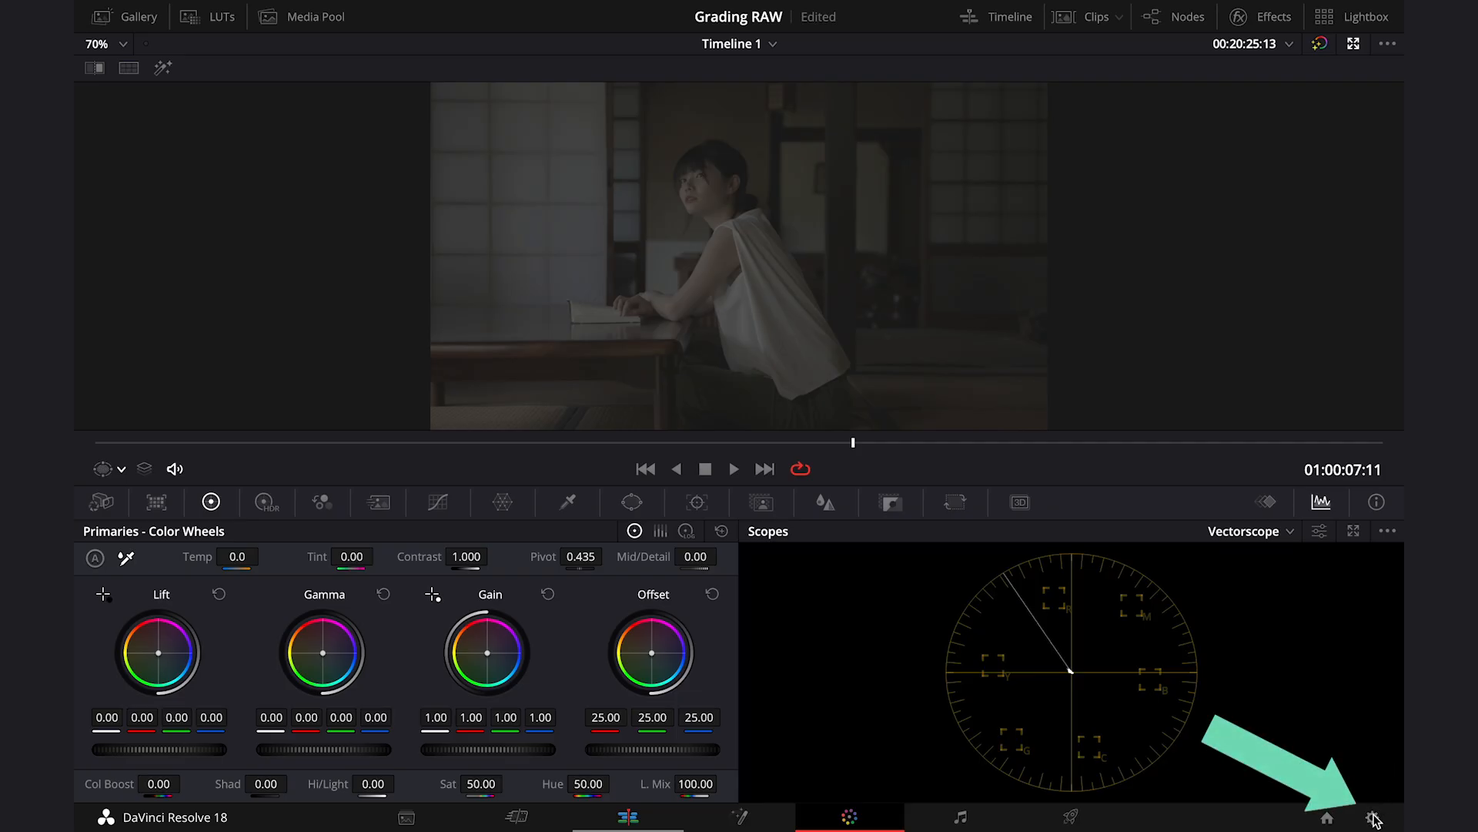
{"action": "left_click", "coordinate": [1372, 818]}
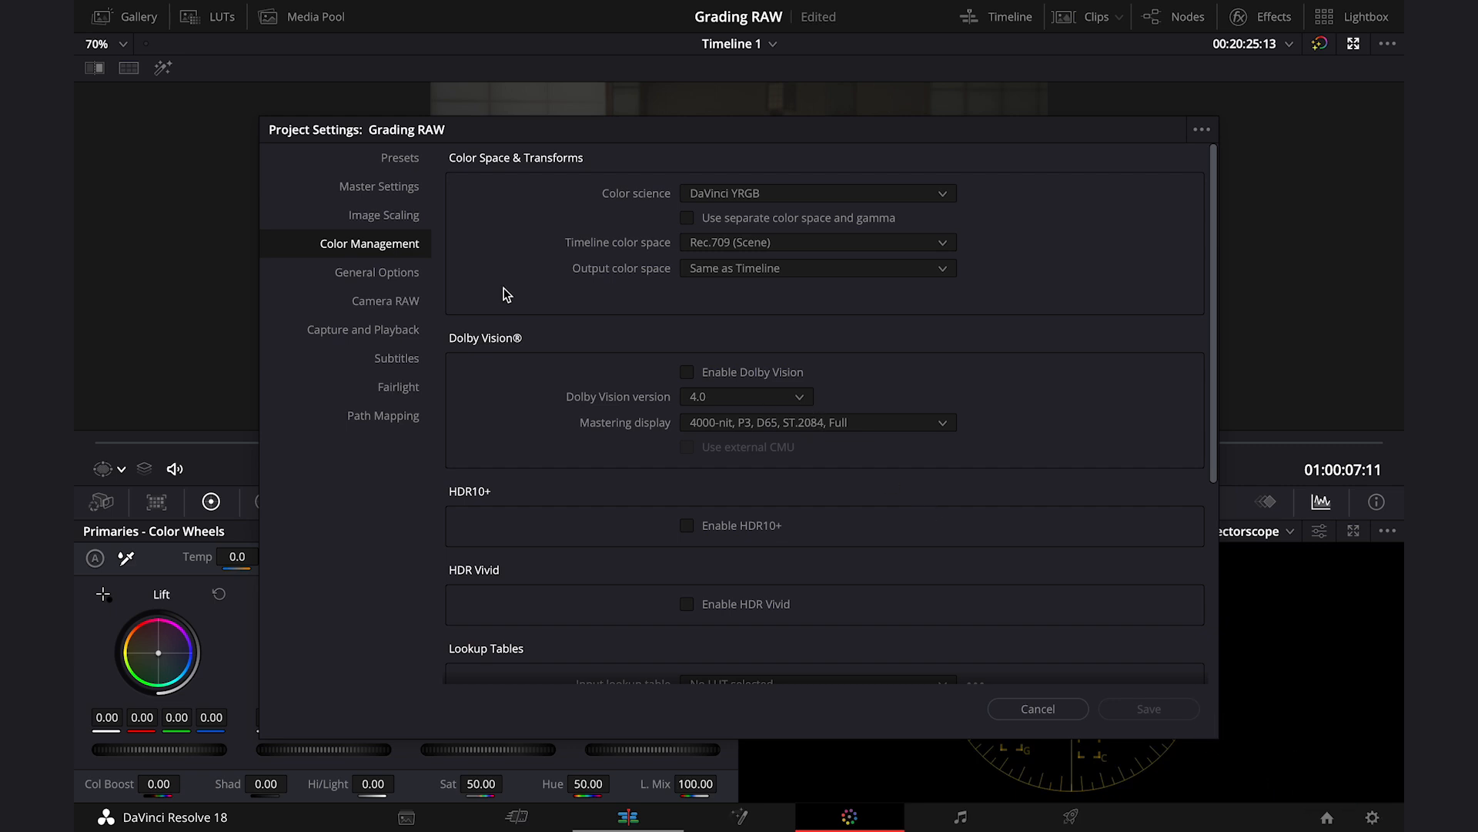
{"action": "mouse_move", "coordinate": [401, 257]}
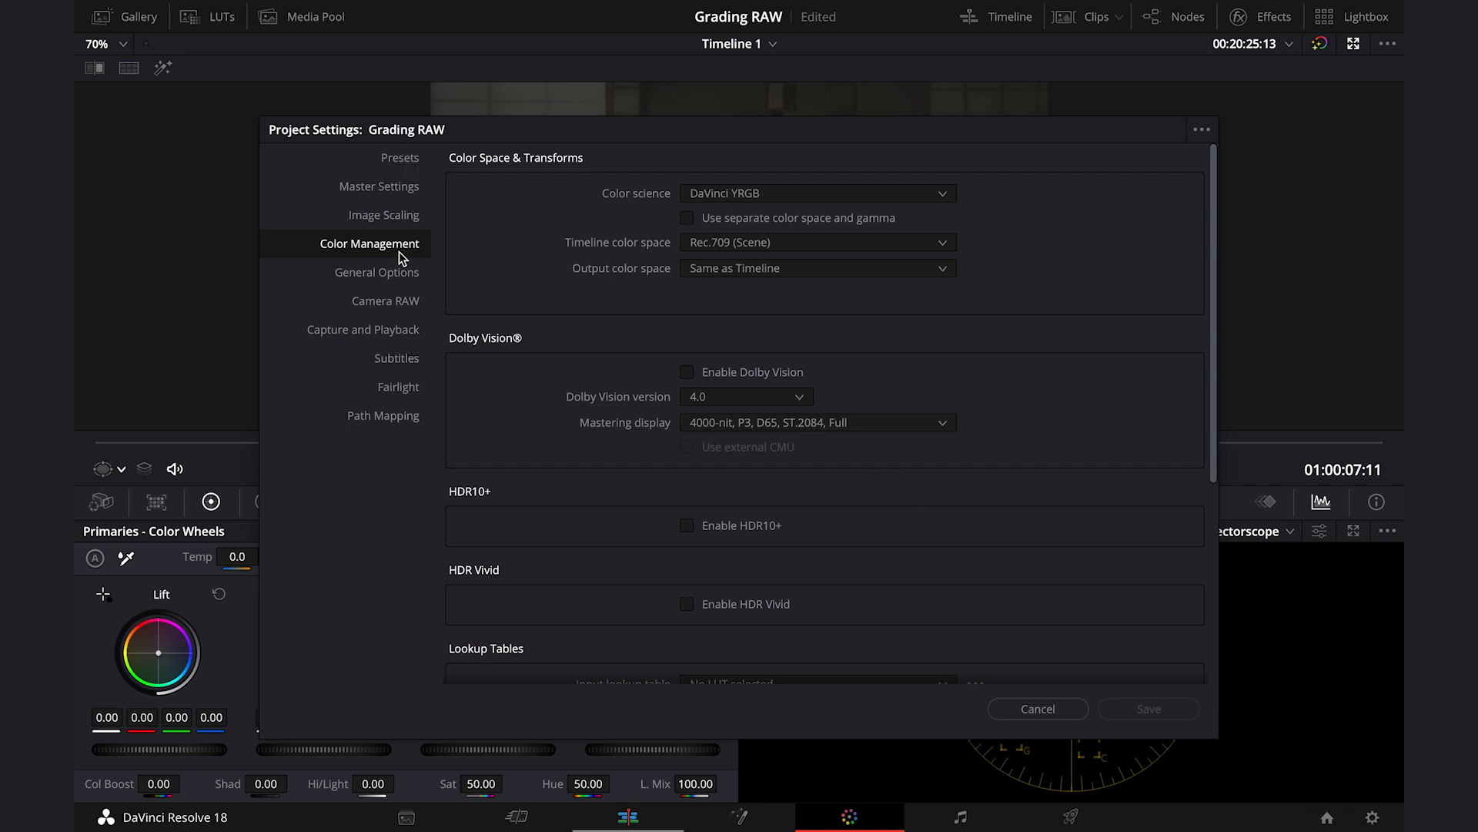
{"action": "mouse_move", "coordinate": [624, 194]}
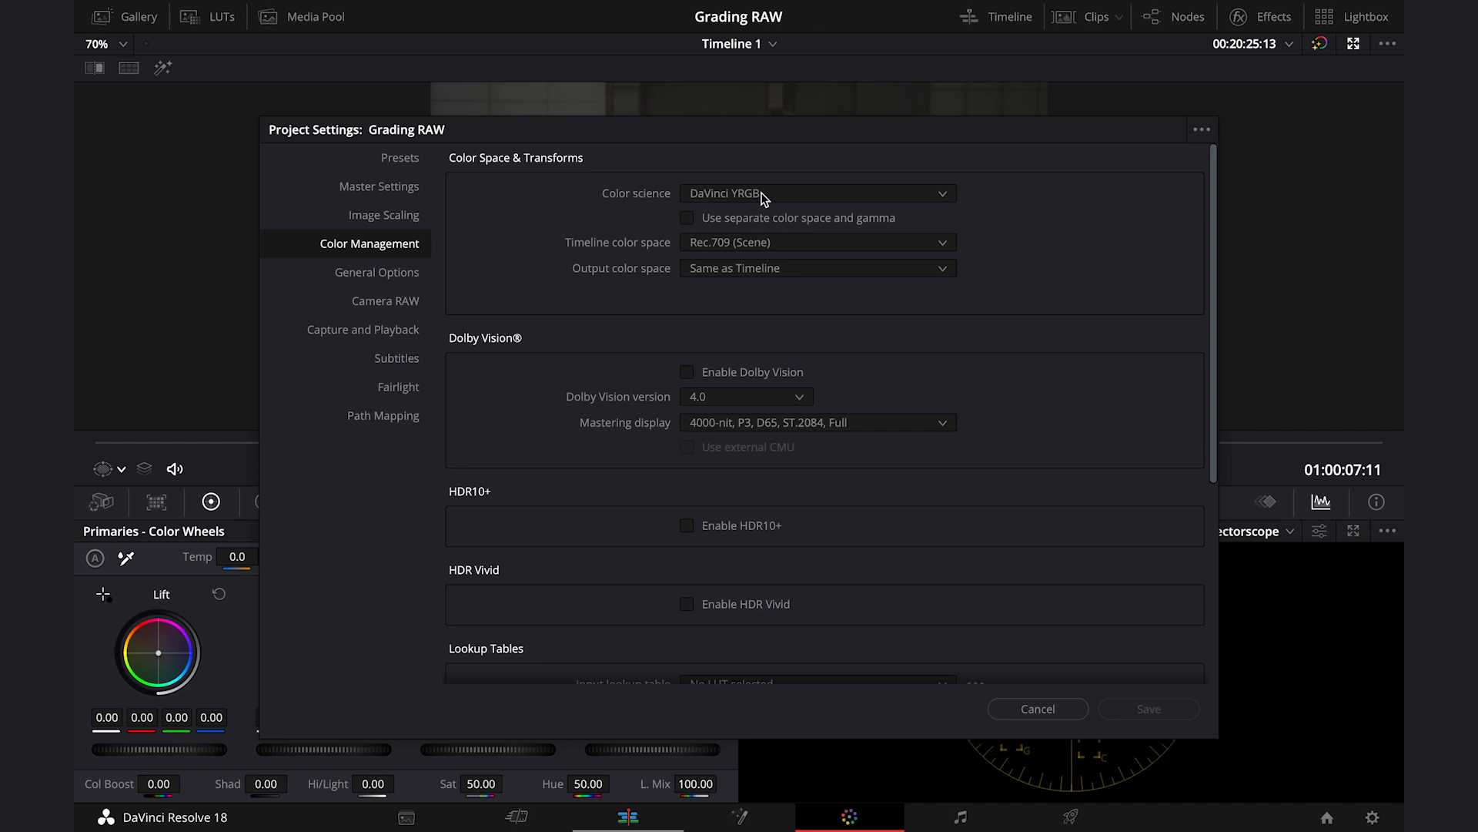
{"action": "left_click", "coordinate": [816, 194]}
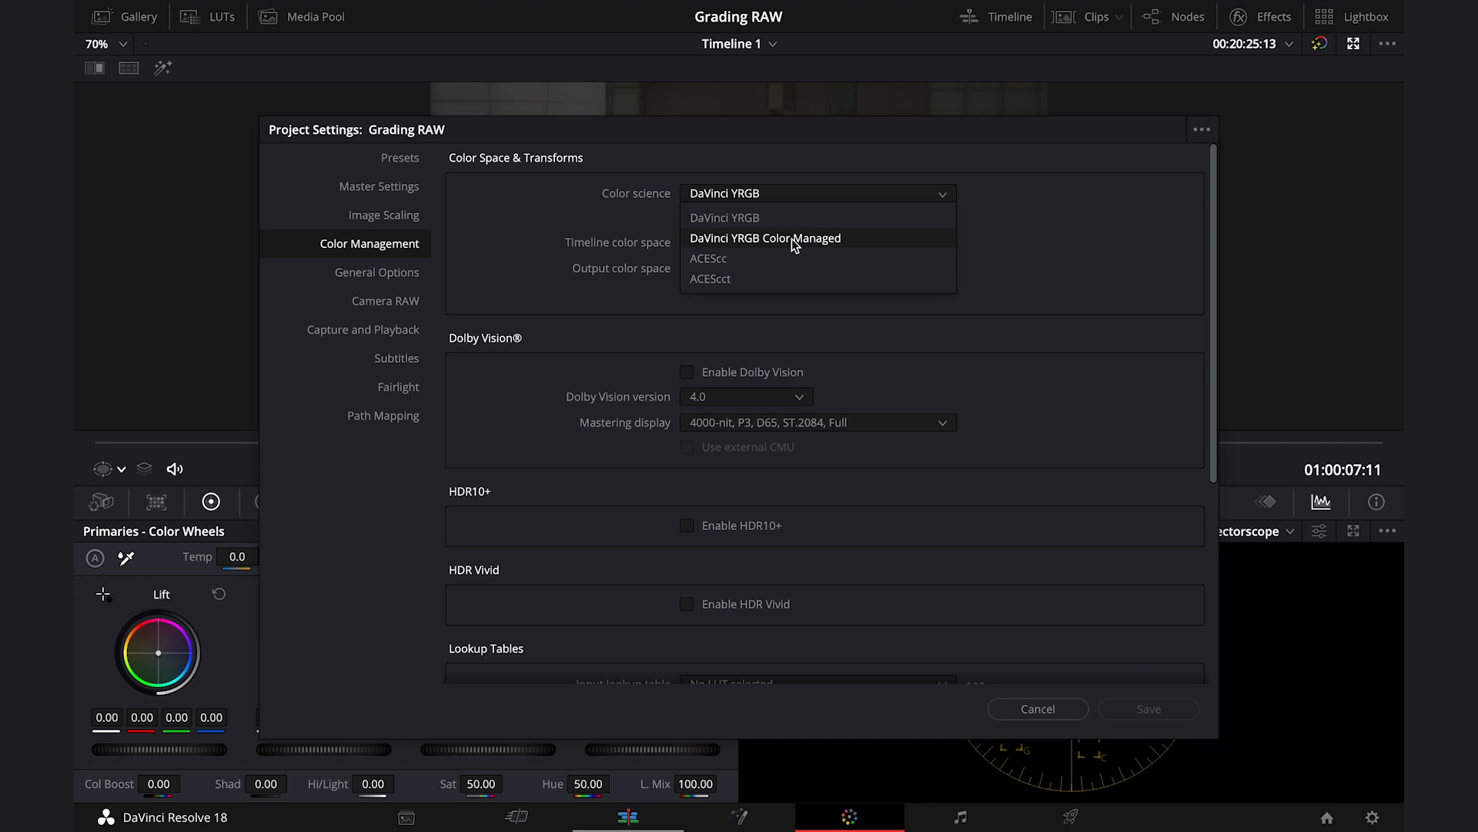
{"action": "mouse_move", "coordinate": [714, 257]}
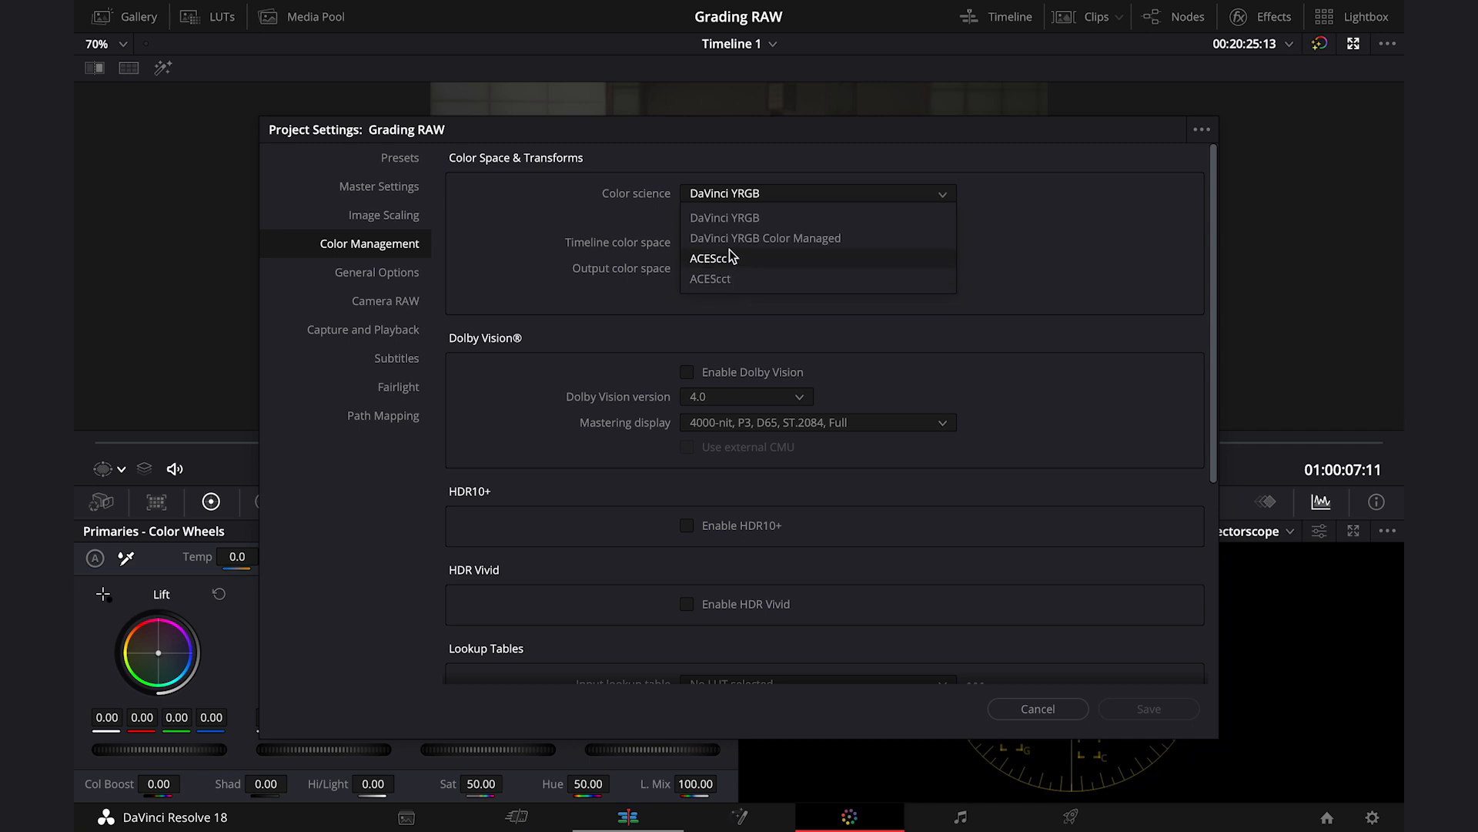
{"action": "mouse_move", "coordinate": [727, 279]}
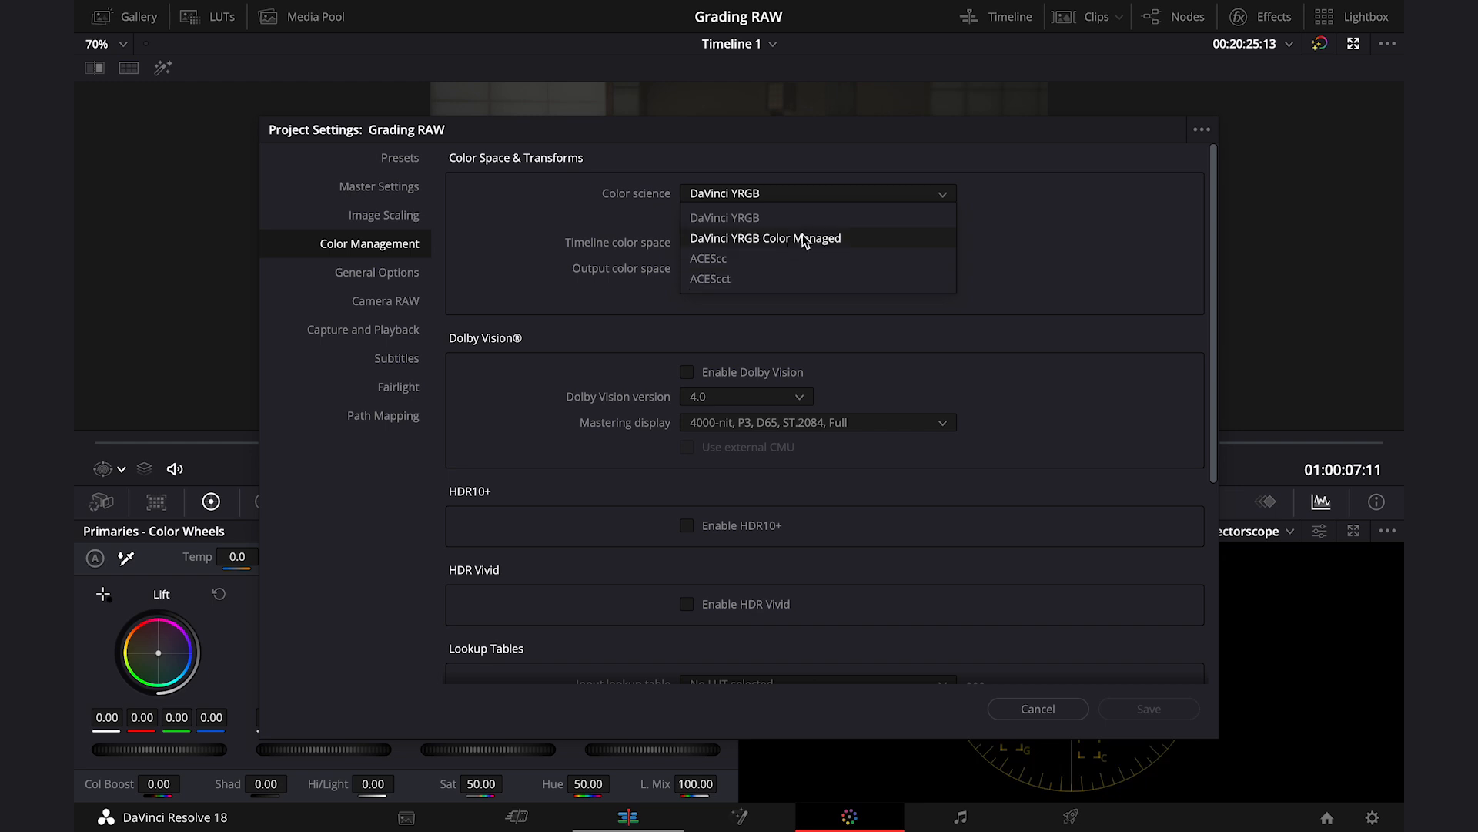
Choose DaVinci YRGB Color Managed with manual SDR Rec.709 processing and list output colour spaces.
{"action": "left_click", "coordinate": [763, 237]}
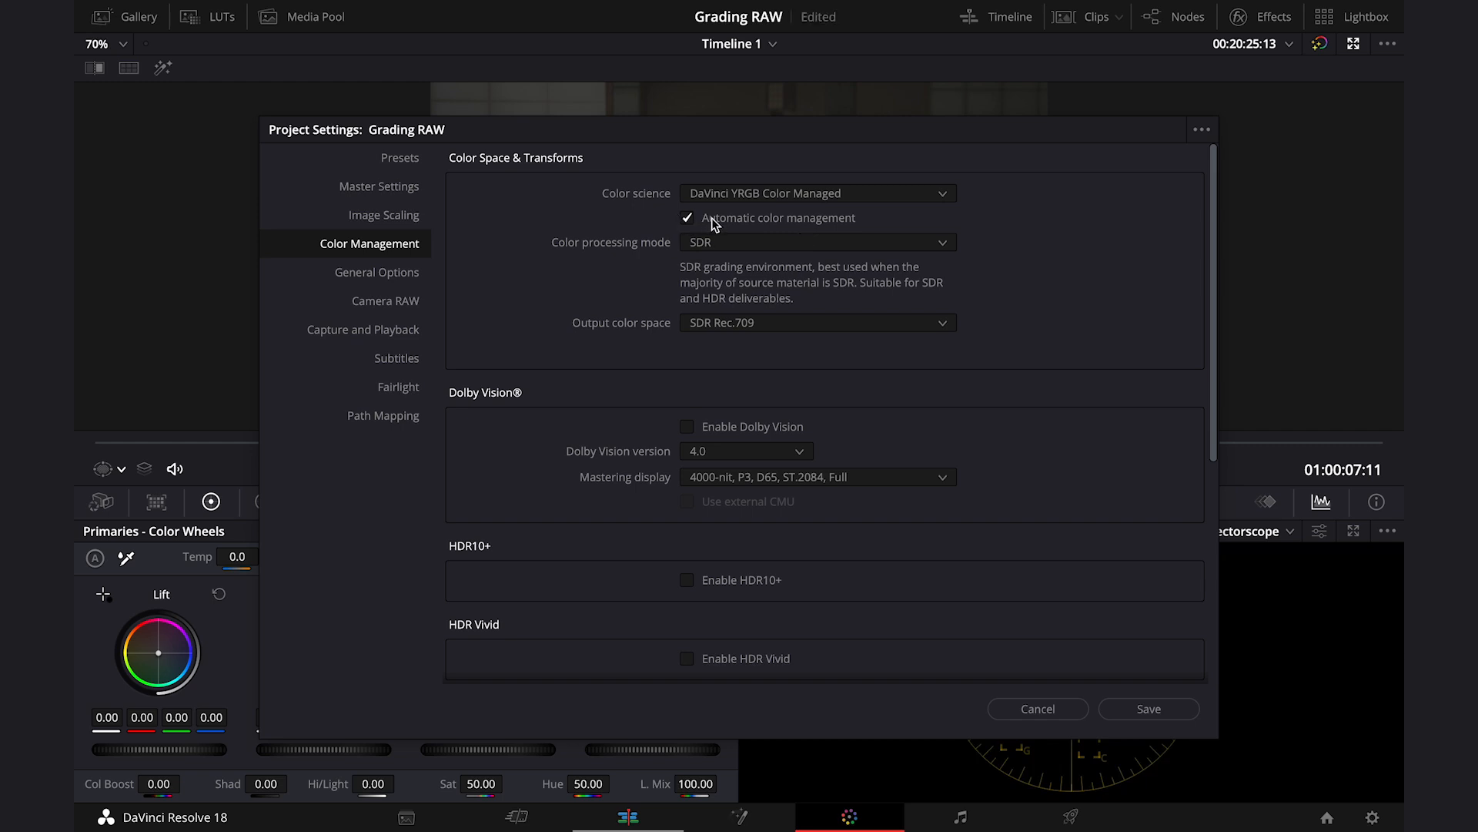
{"action": "mouse_move", "coordinate": [735, 257]}
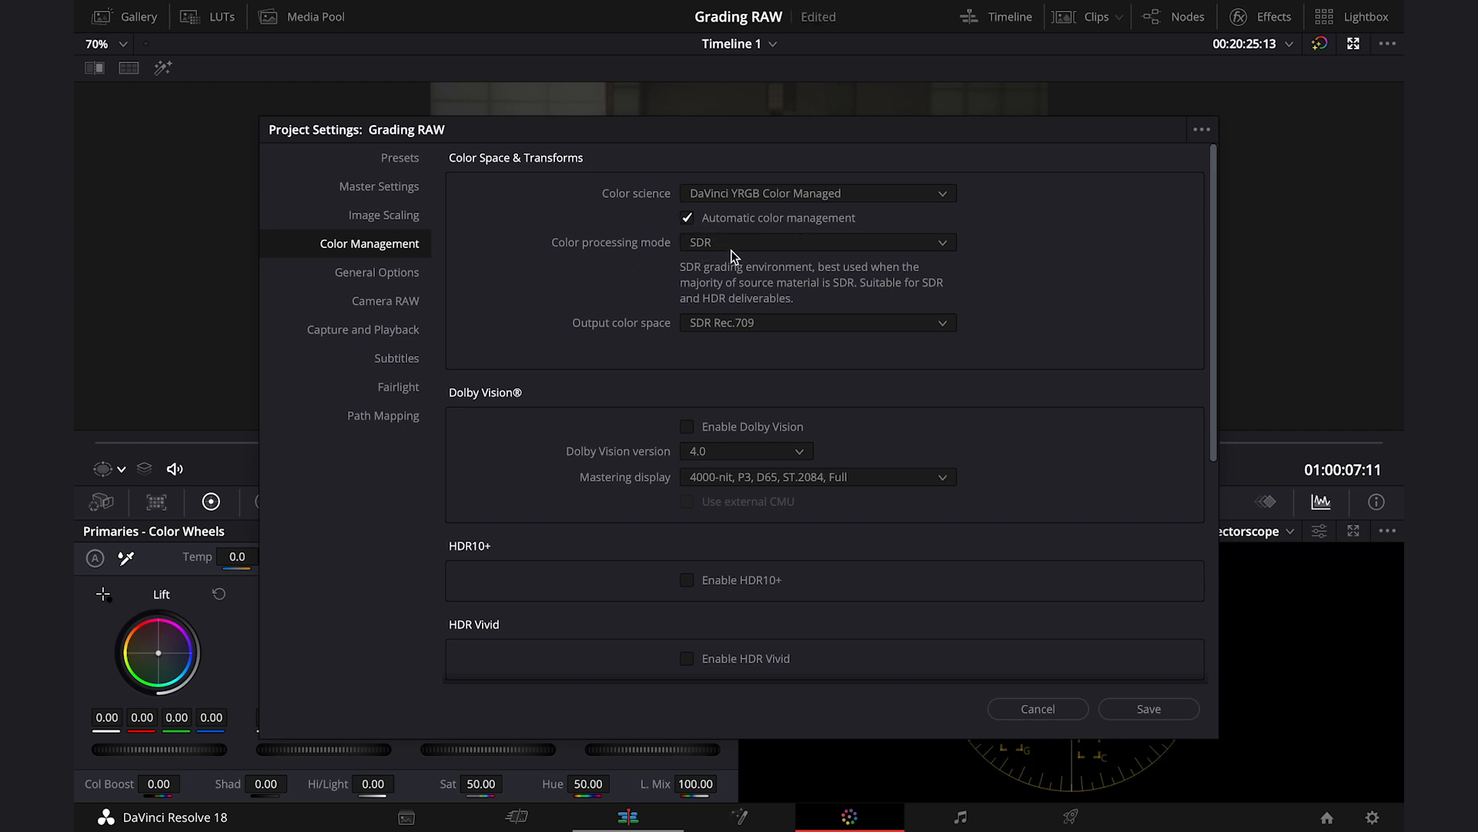
{"action": "mouse_move", "coordinate": [738, 302]}
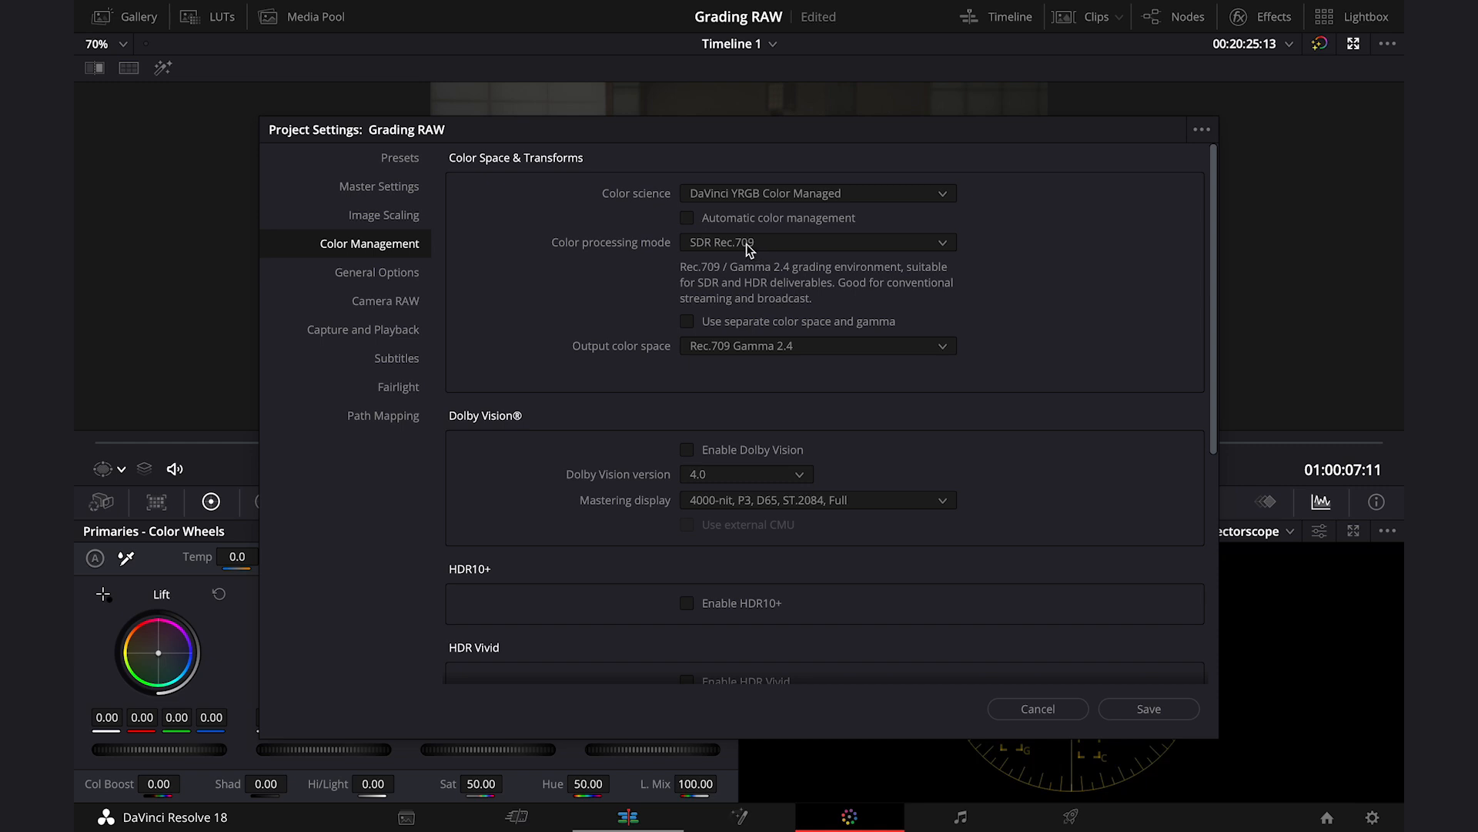
{"action": "left_click", "coordinate": [815, 242]}
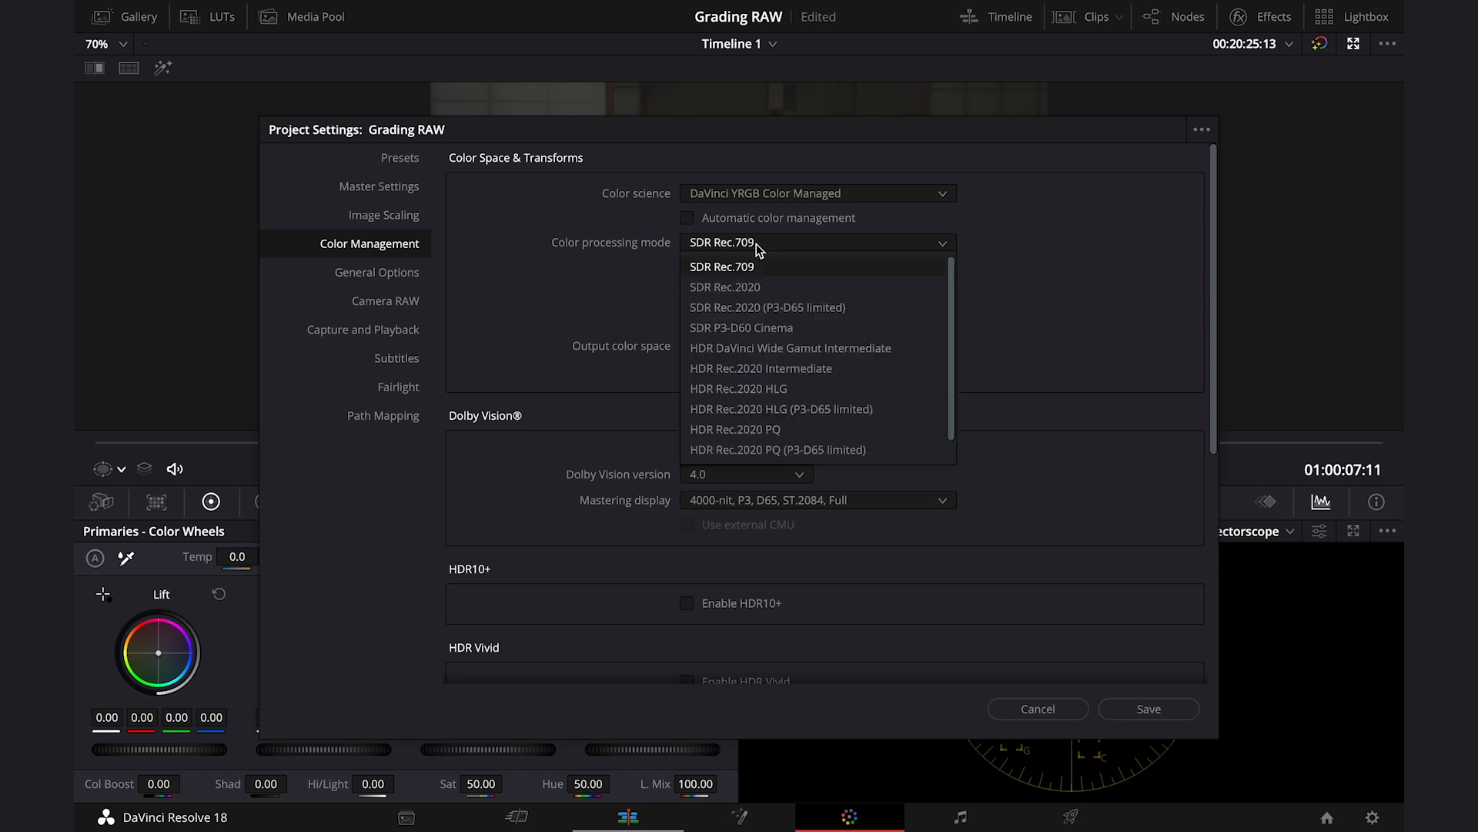
{"action": "mouse_move", "coordinate": [818, 348]}
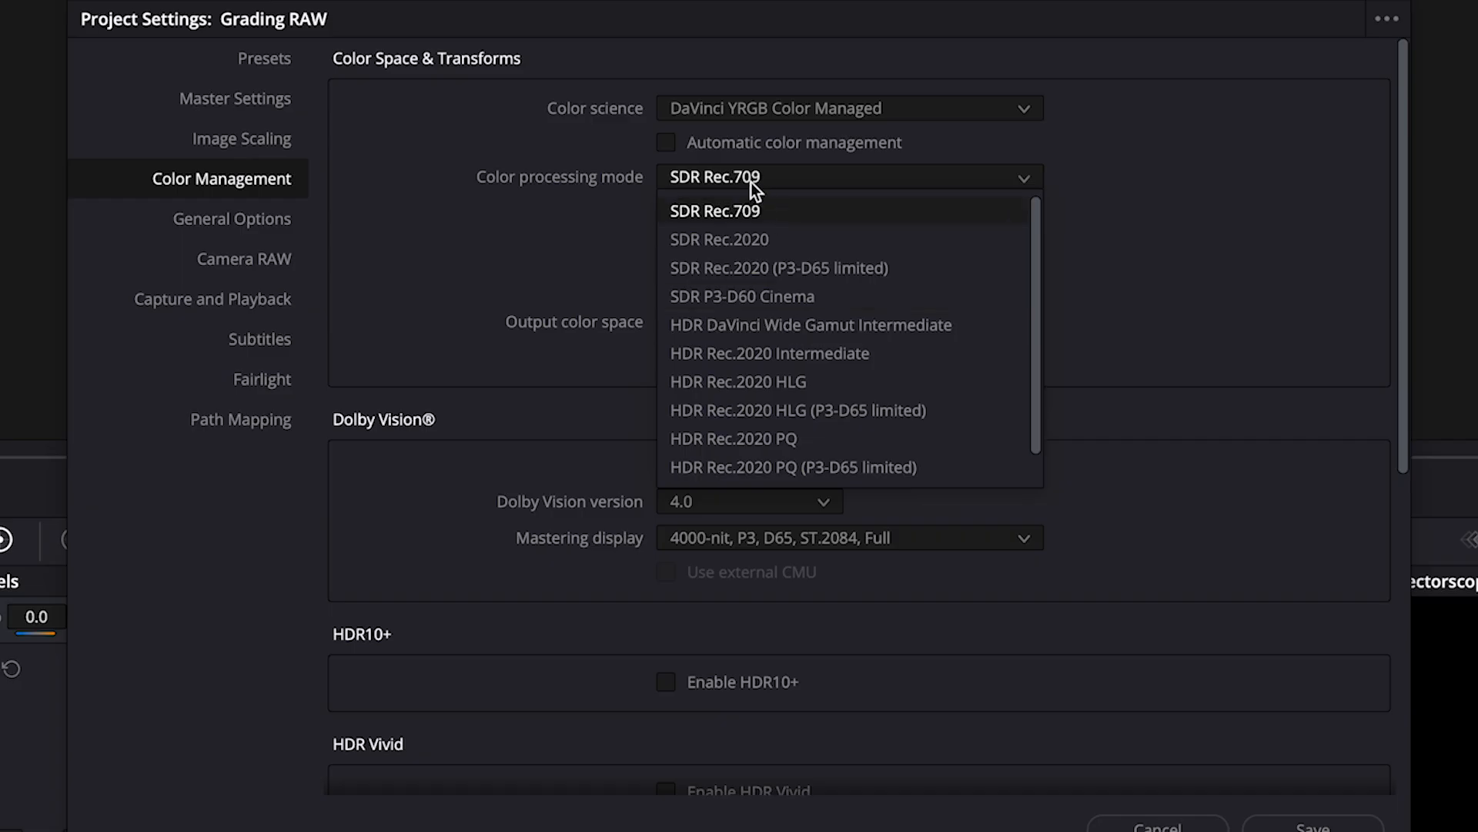
{"action": "left_click", "coordinate": [713, 211]}
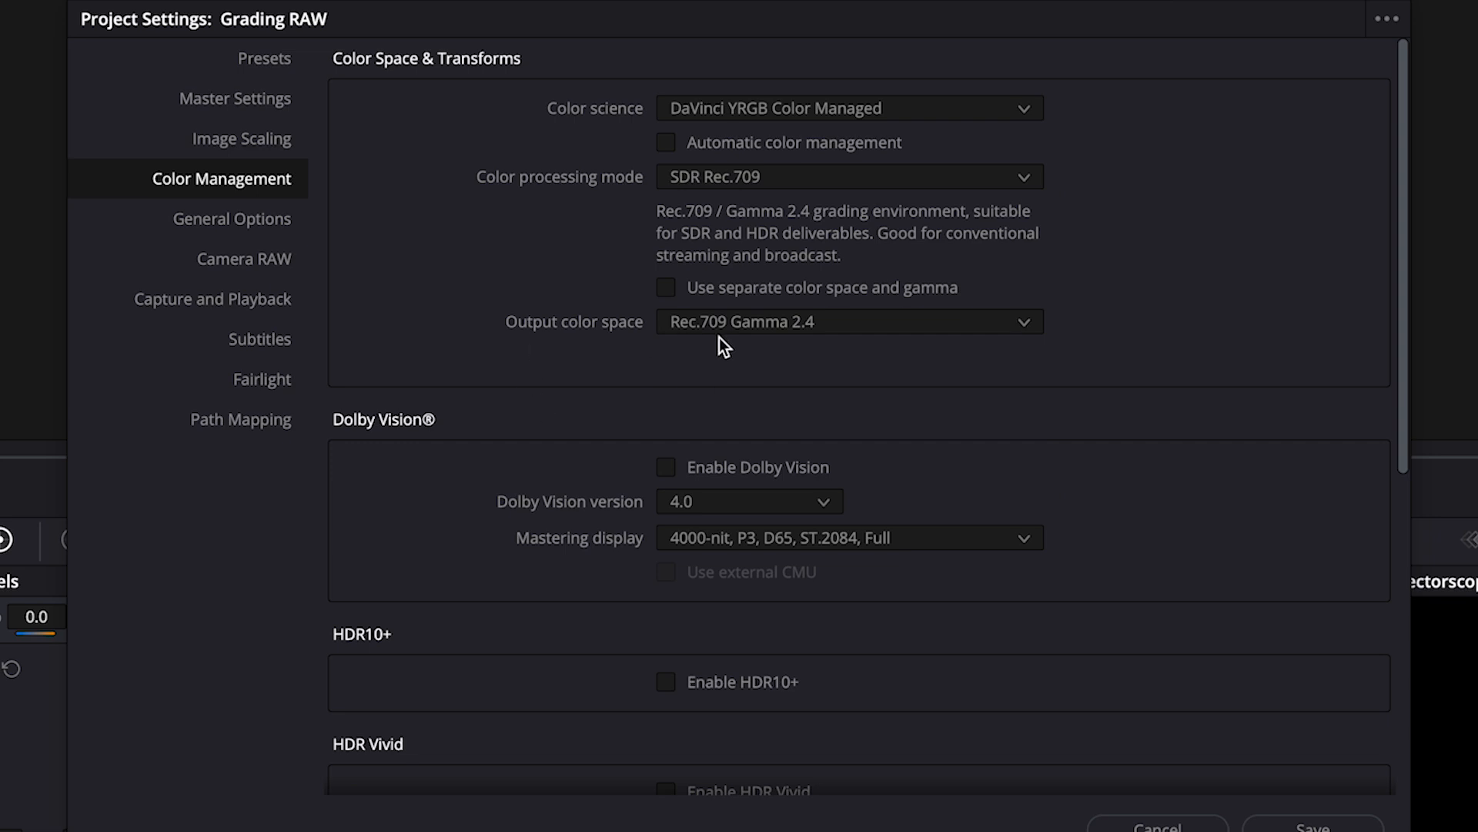
{"action": "mouse_move", "coordinate": [767, 356]}
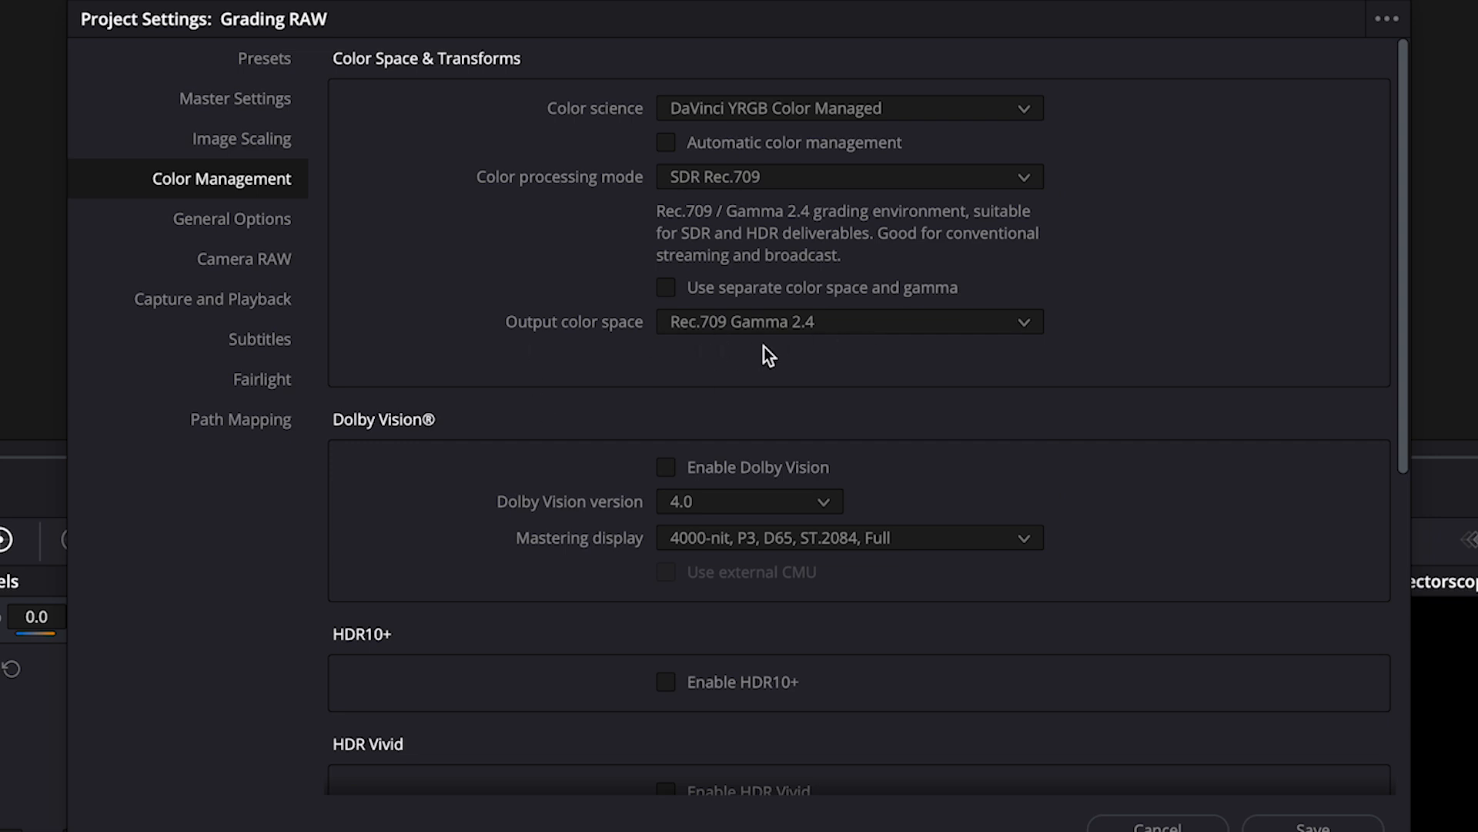
{"action": "mouse_move", "coordinate": [713, 342]}
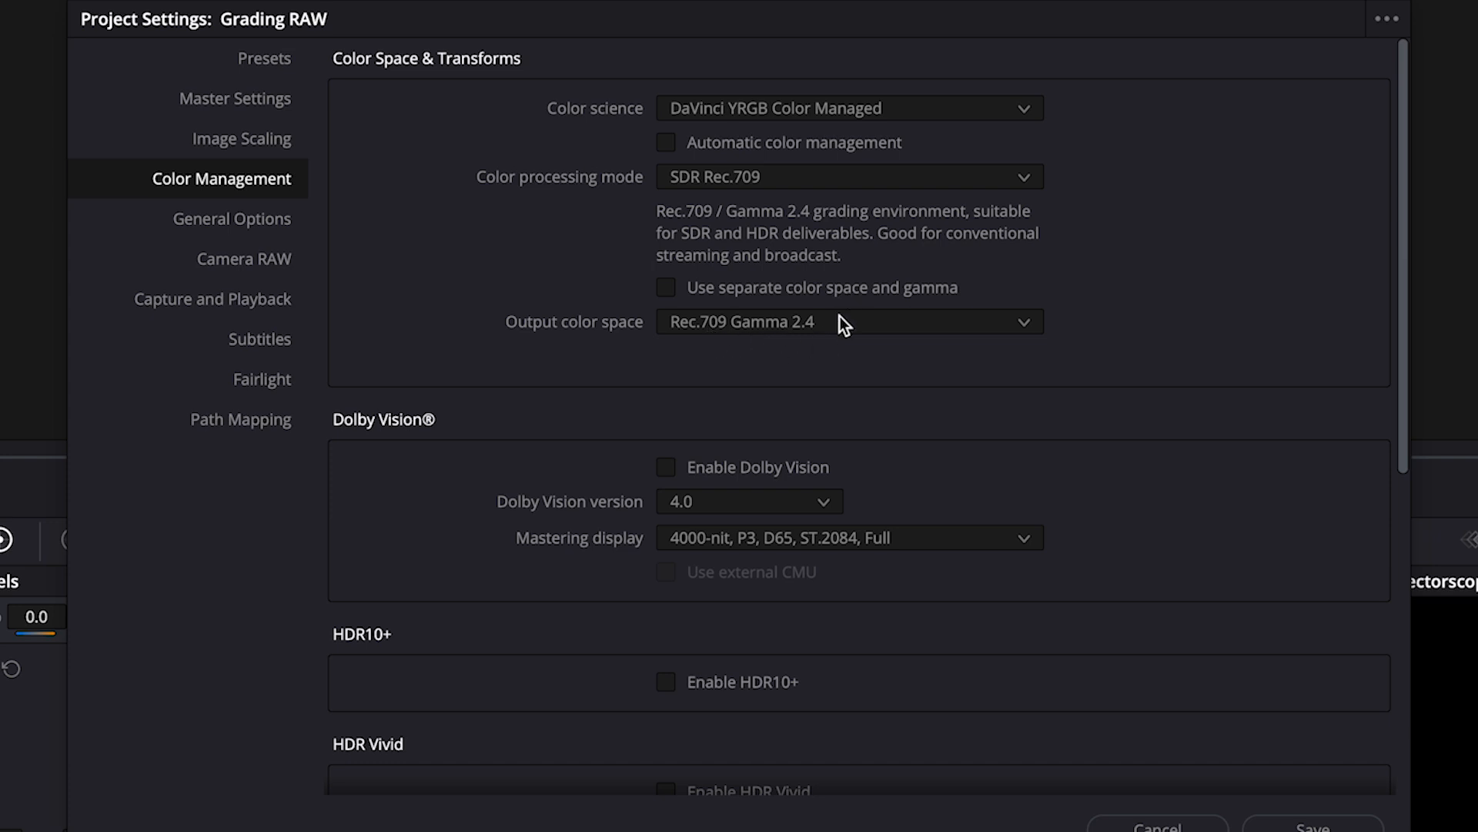
{"action": "left_click", "coordinate": [847, 322]}
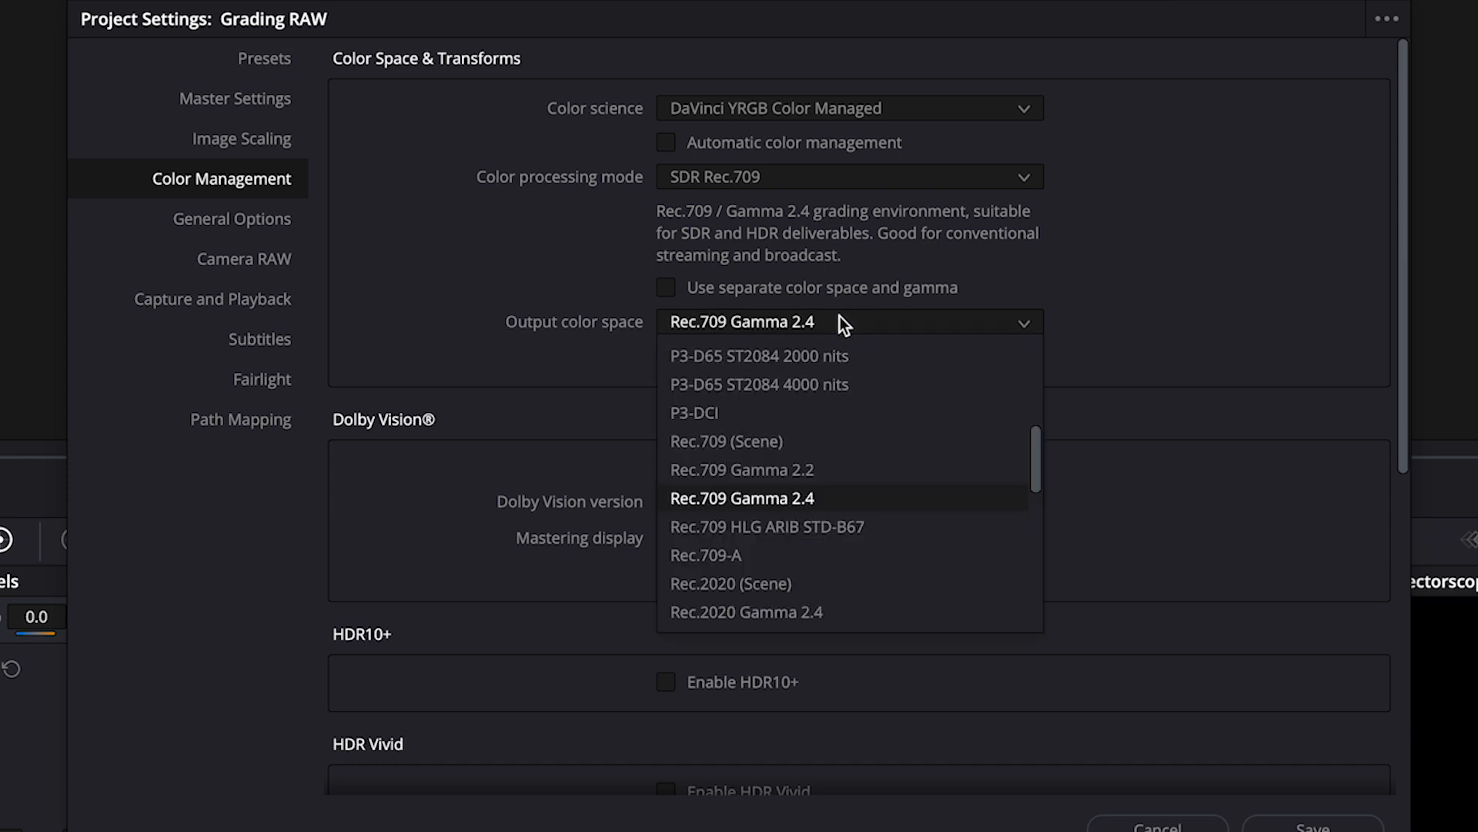
{"action": "mouse_move", "coordinate": [746, 555]}
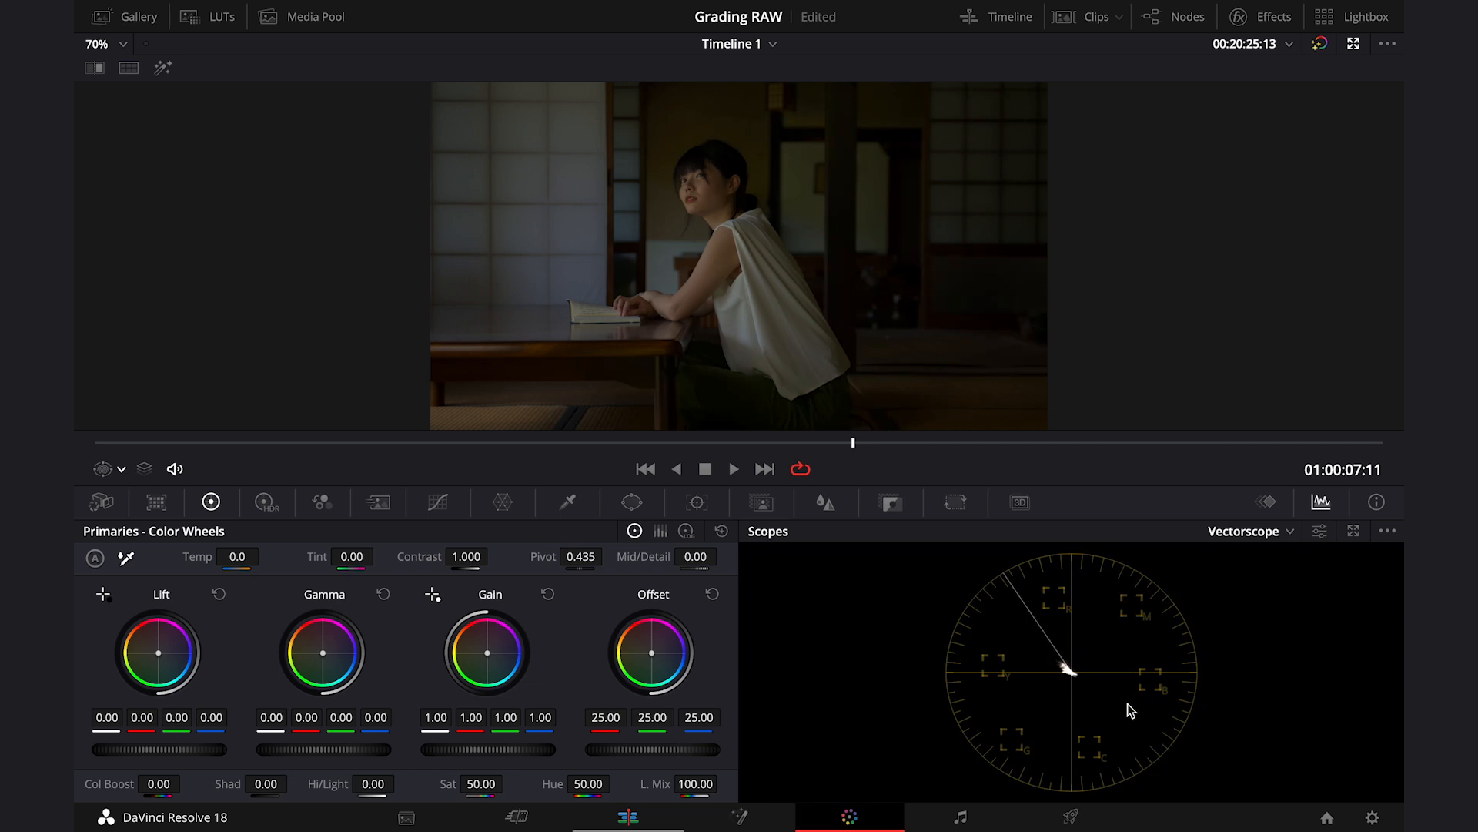
{"action": "mouse_move", "coordinate": [745, 237]}
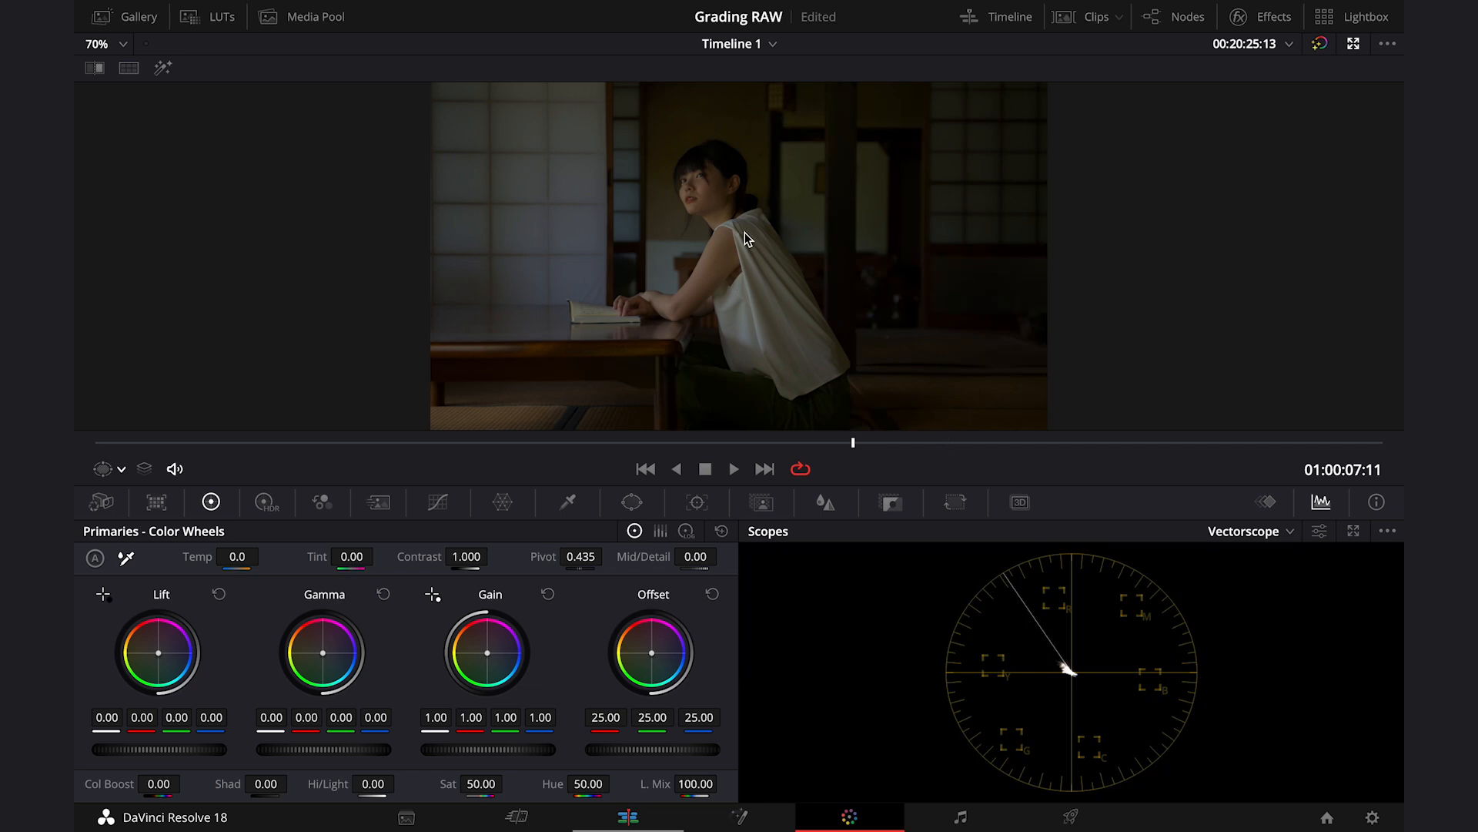
{"action": "mouse_move", "coordinate": [851, 446]}
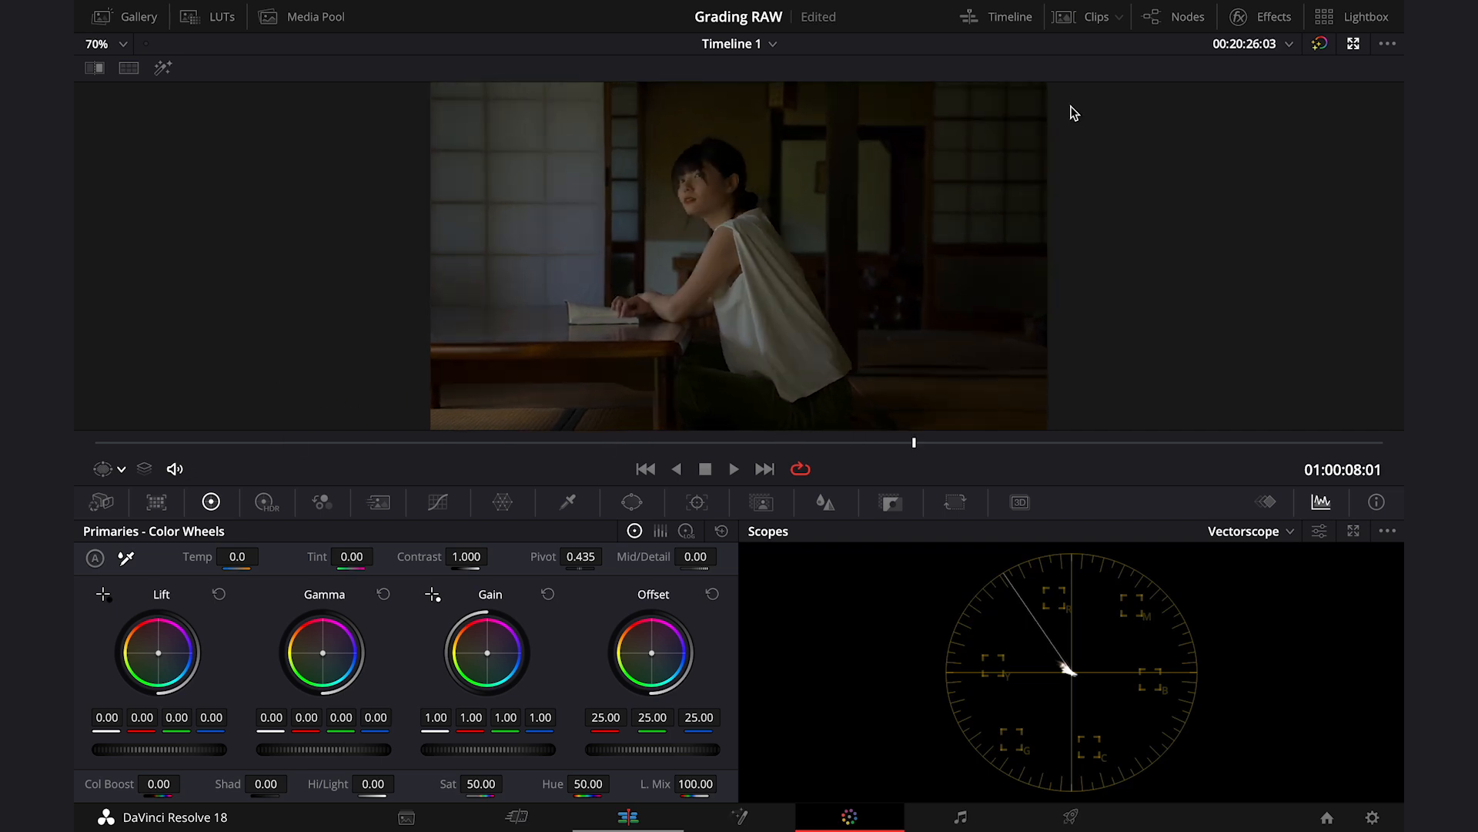
Toggle the Clips thumbnail strip so the viewer gets more room.
{"action": "left_click", "coordinate": [1095, 17]}
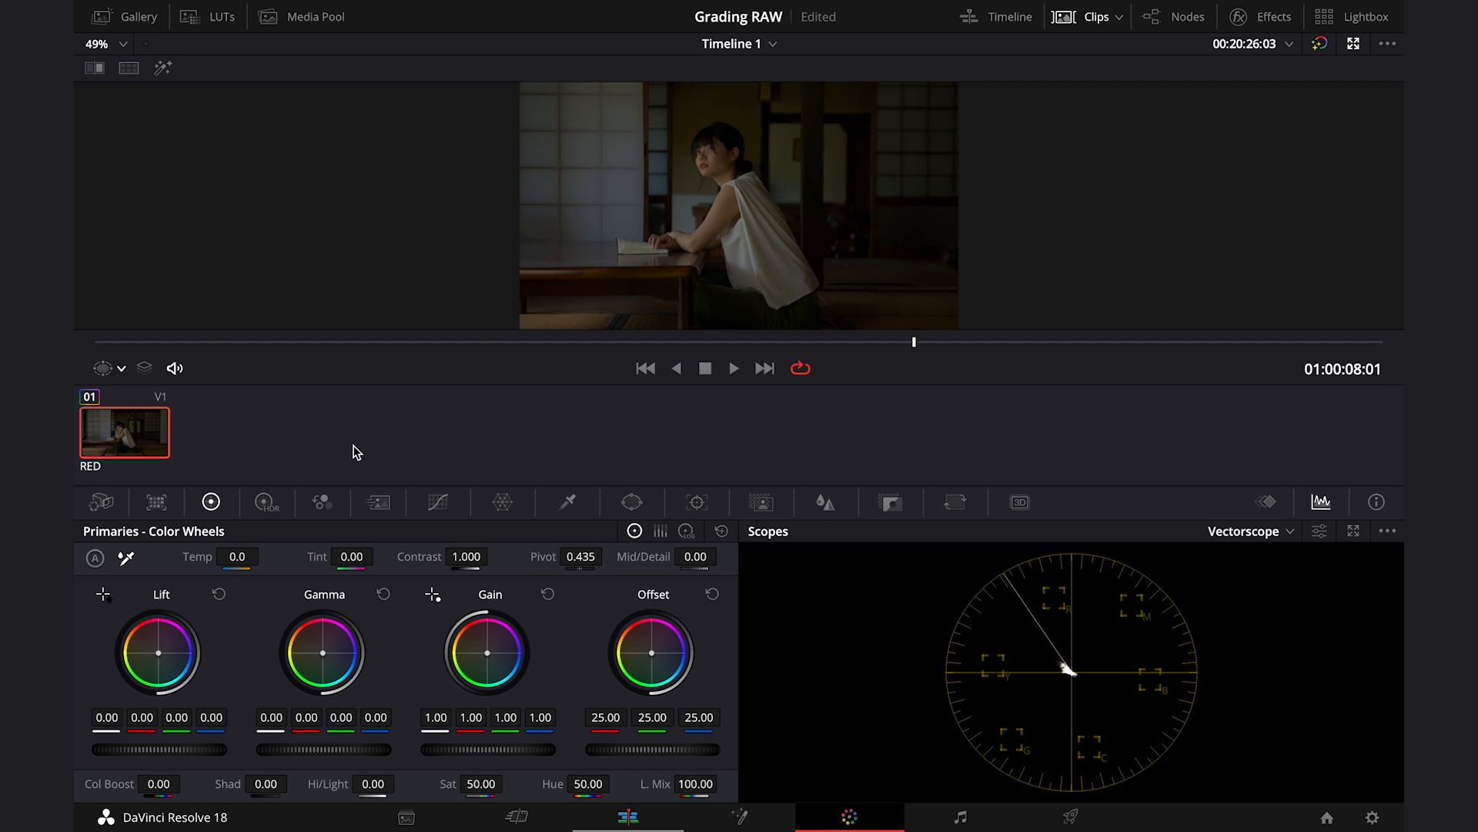
{"action": "mouse_move", "coordinate": [468, 414]}
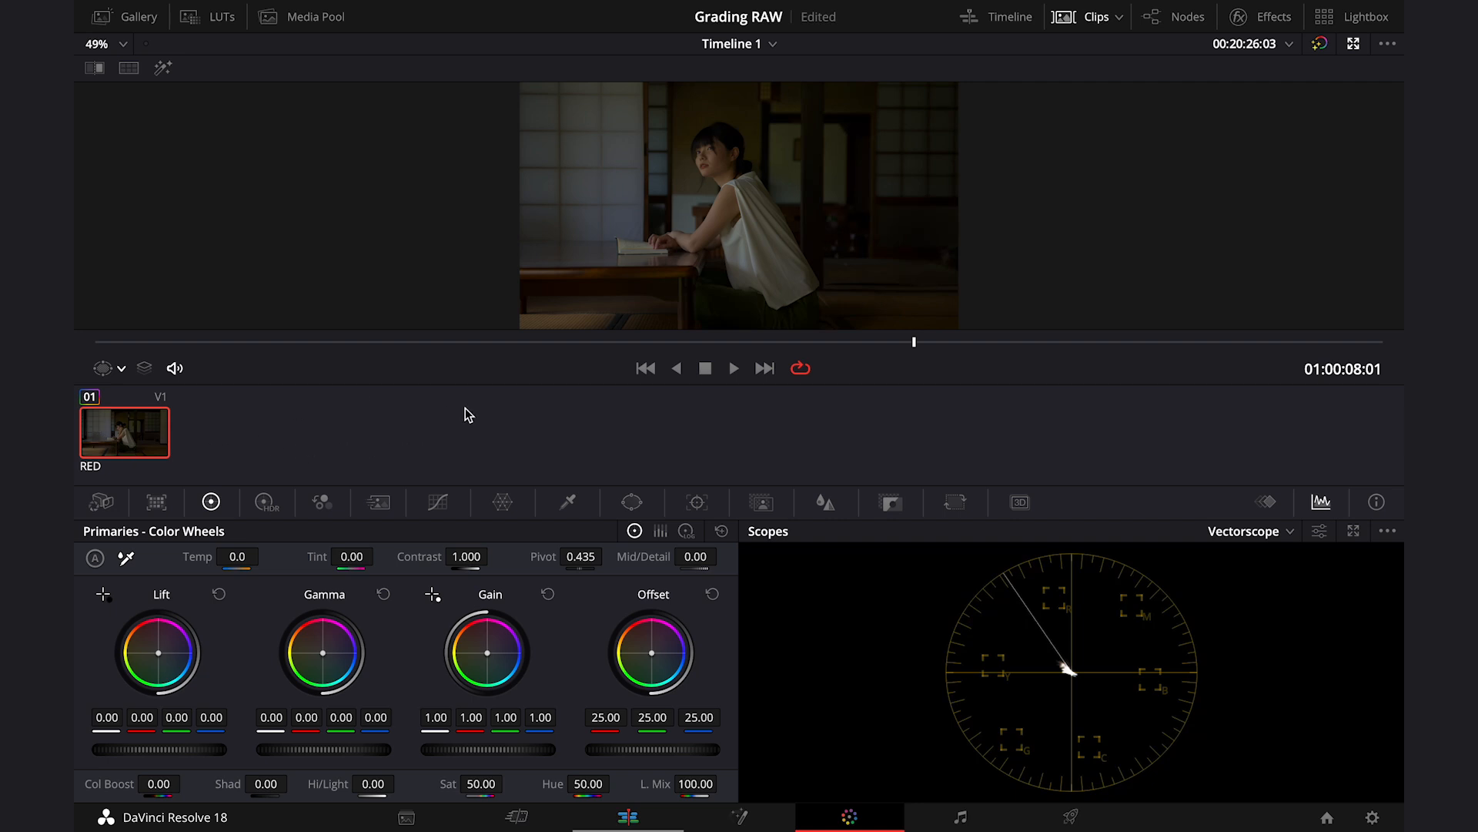
{"action": "mouse_move", "coordinate": [736, 283]}
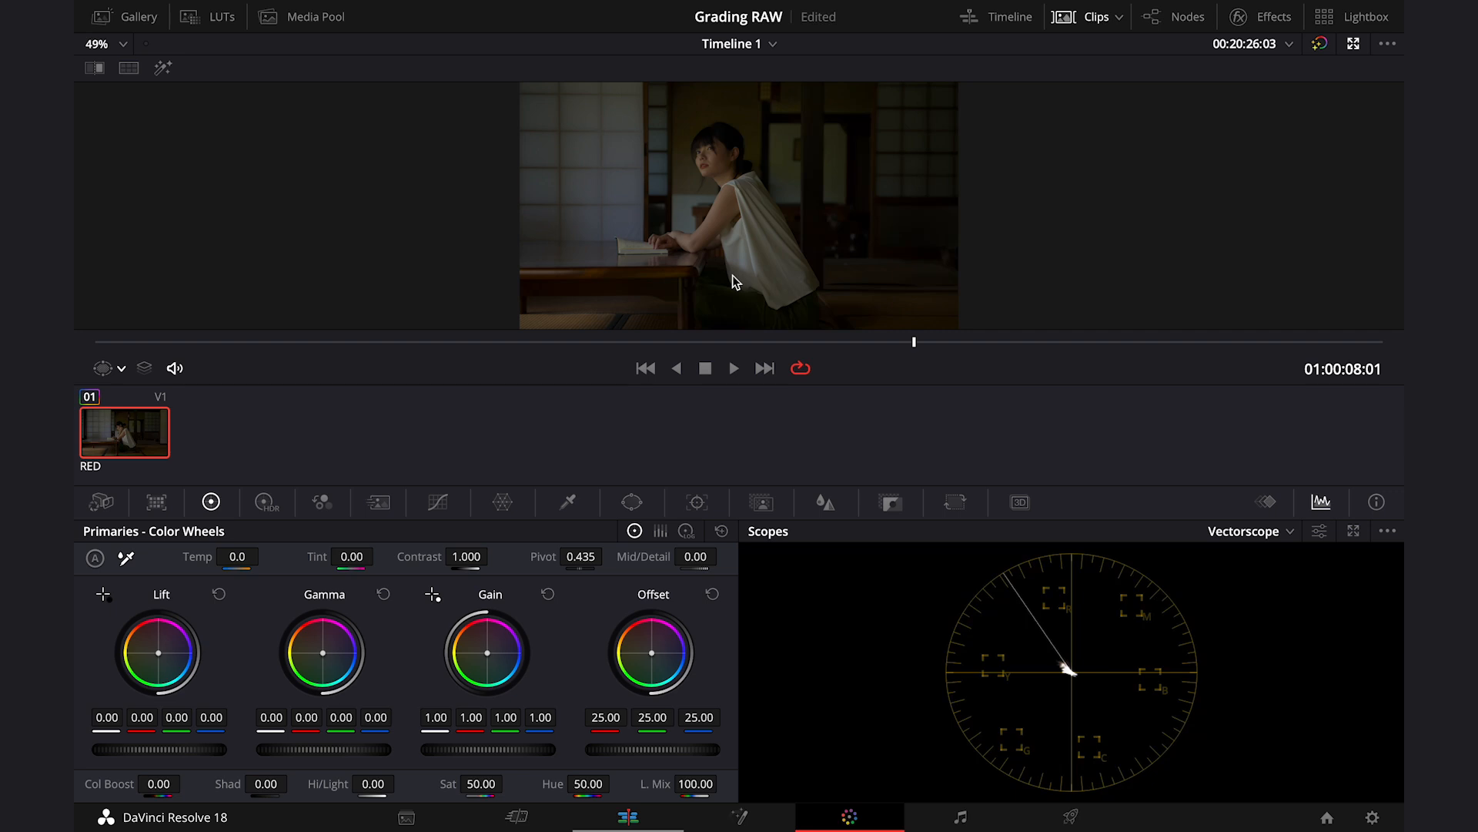
{"action": "mouse_move", "coordinate": [750, 265]}
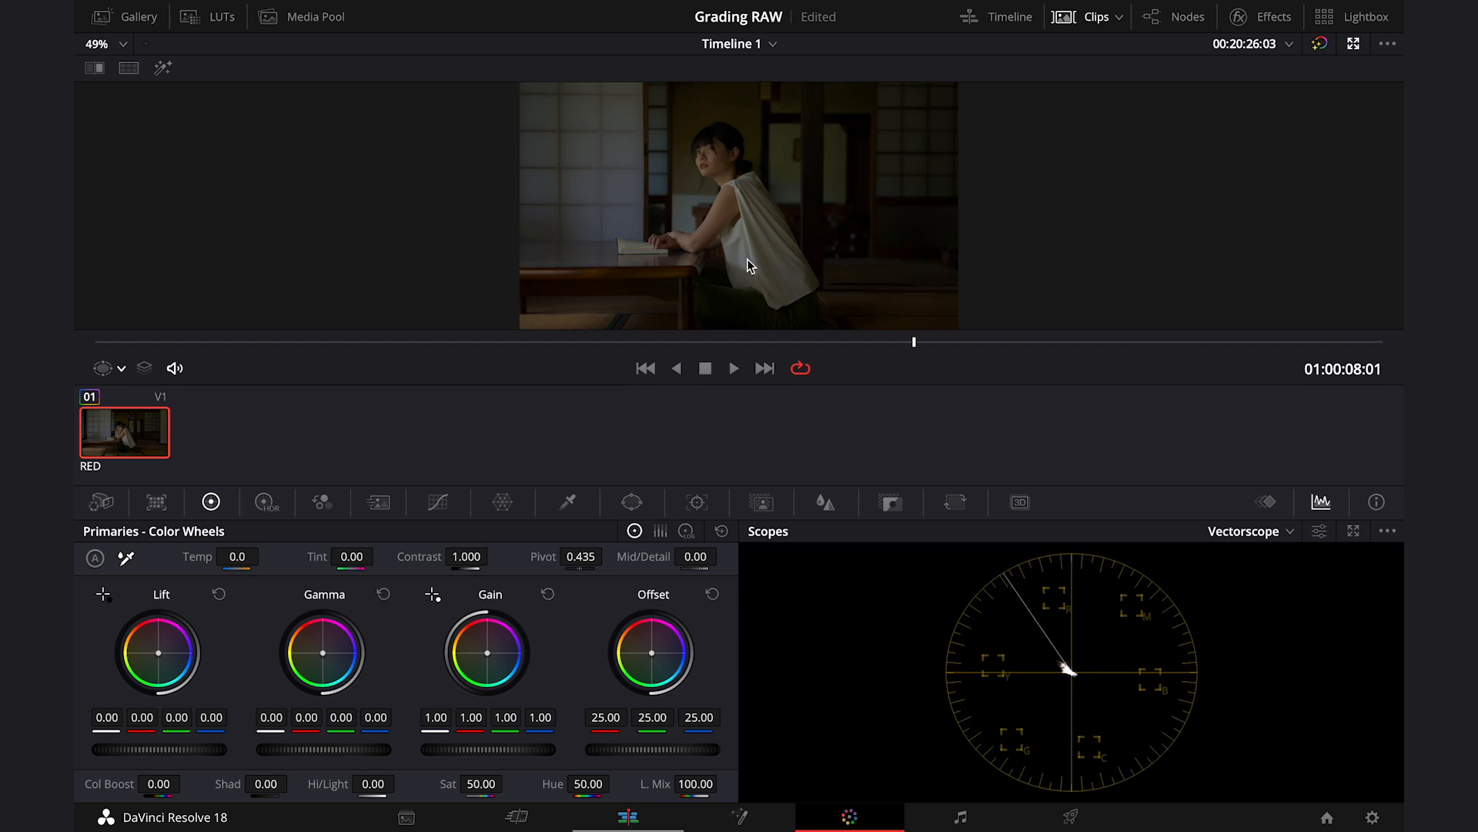
{"action": "mouse_move", "coordinate": [1164, 28]}
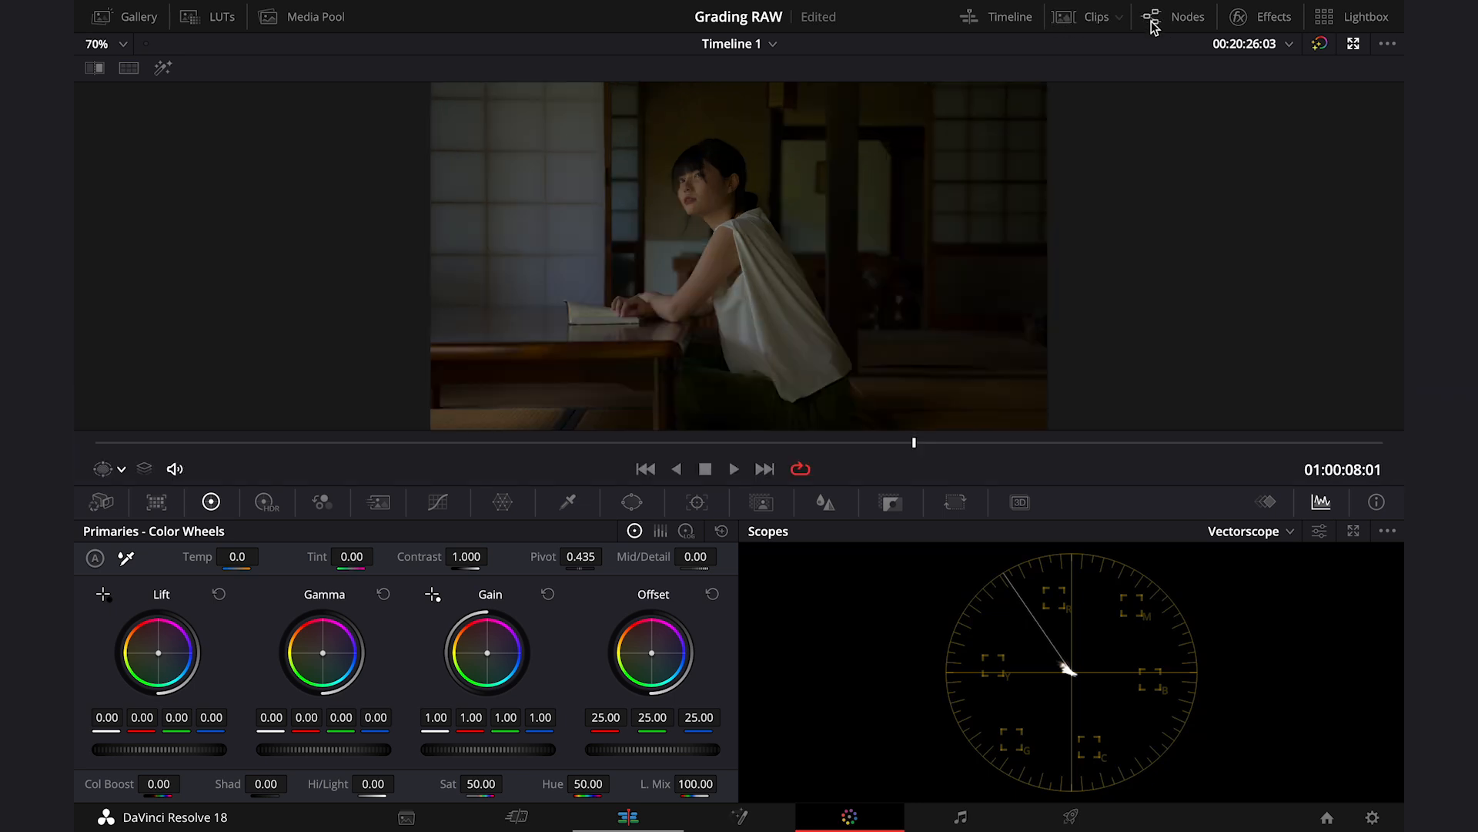
Show the Node Editor with the Exposure, Balance, Look, Skin and White nodes.
{"action": "left_click", "coordinate": [1175, 16]}
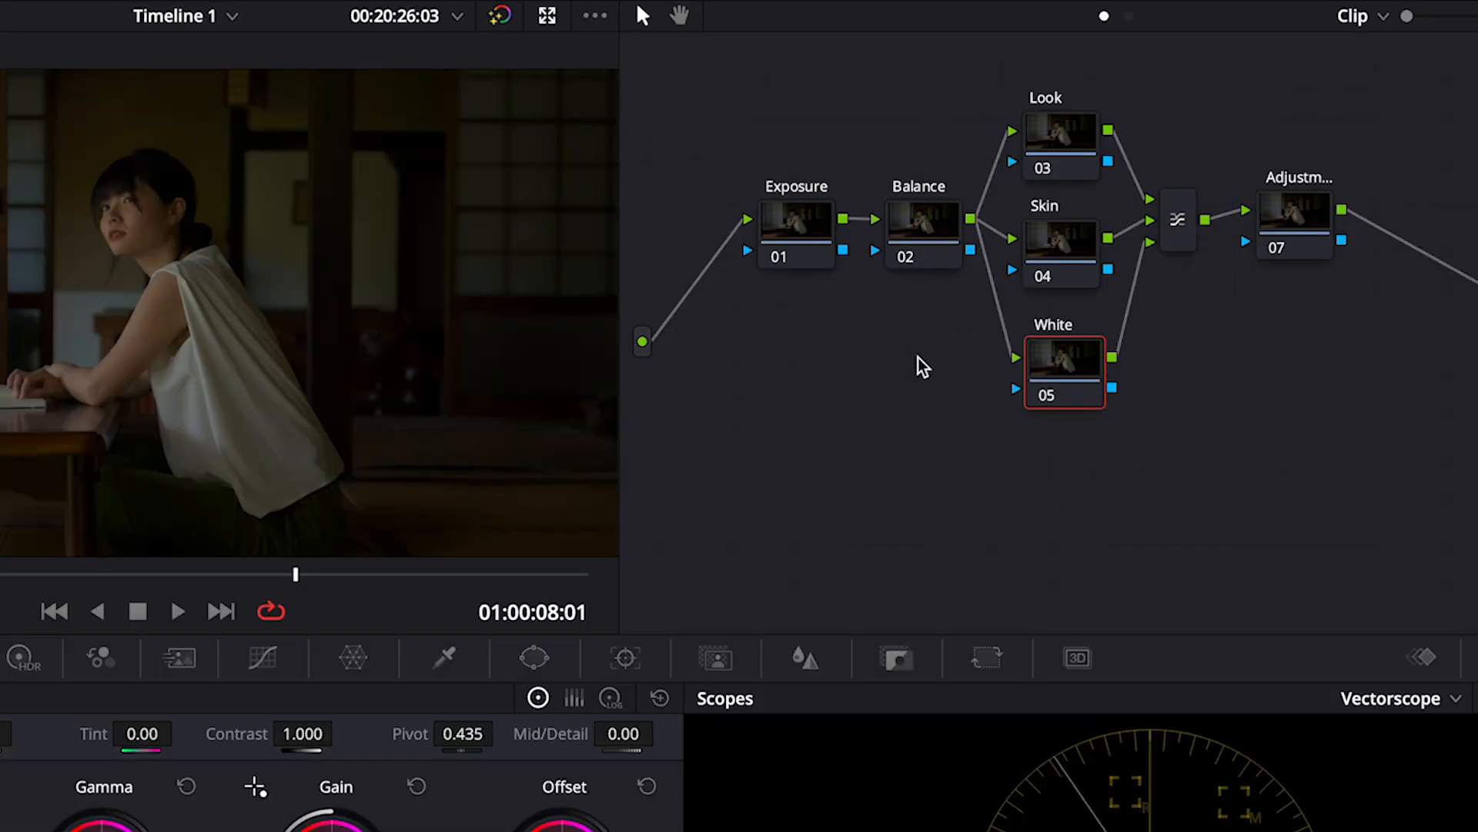
{"action": "mouse_move", "coordinate": [914, 240]}
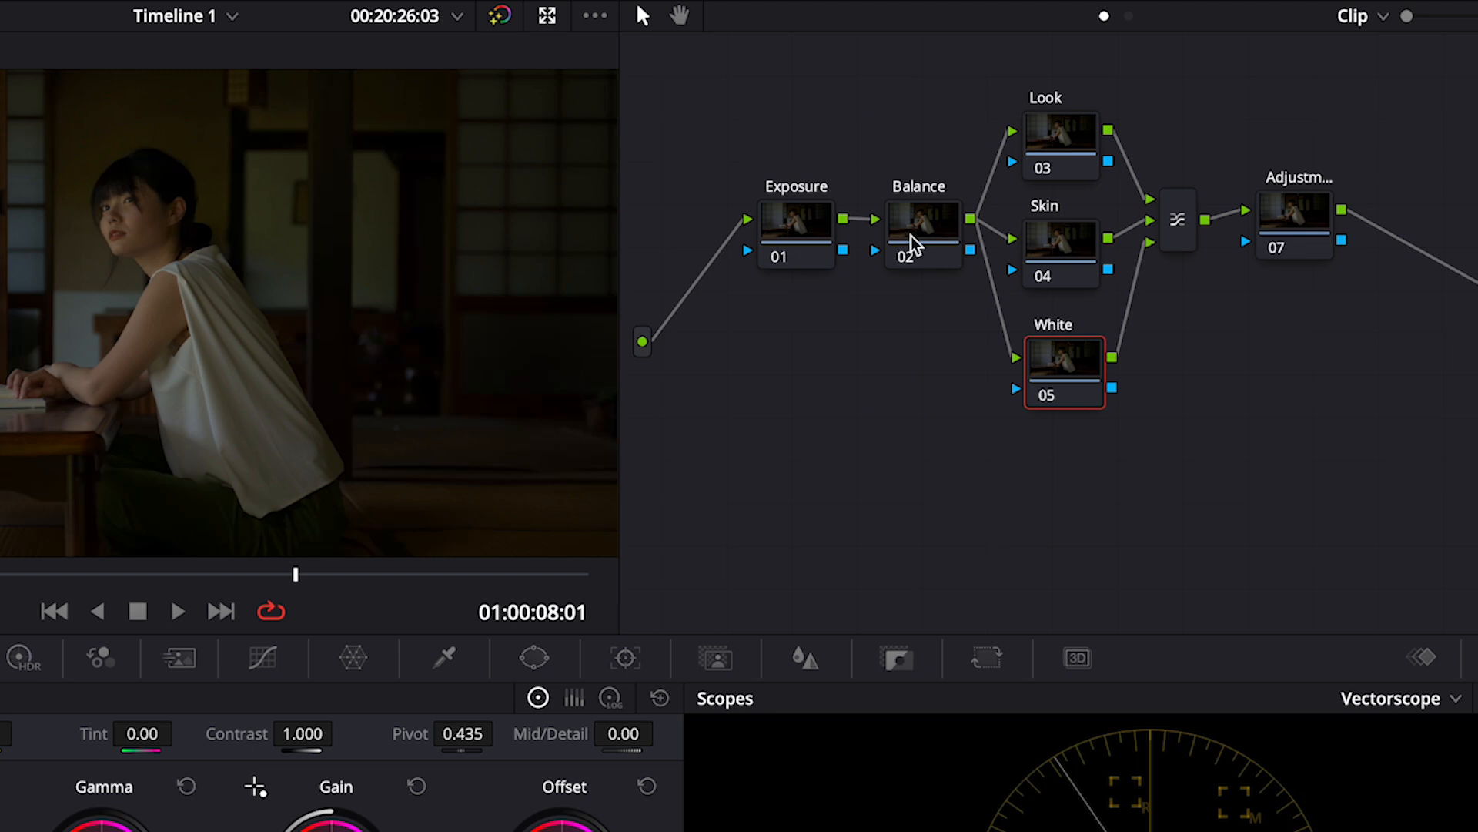
{"action": "mouse_move", "coordinate": [1084, 163]}
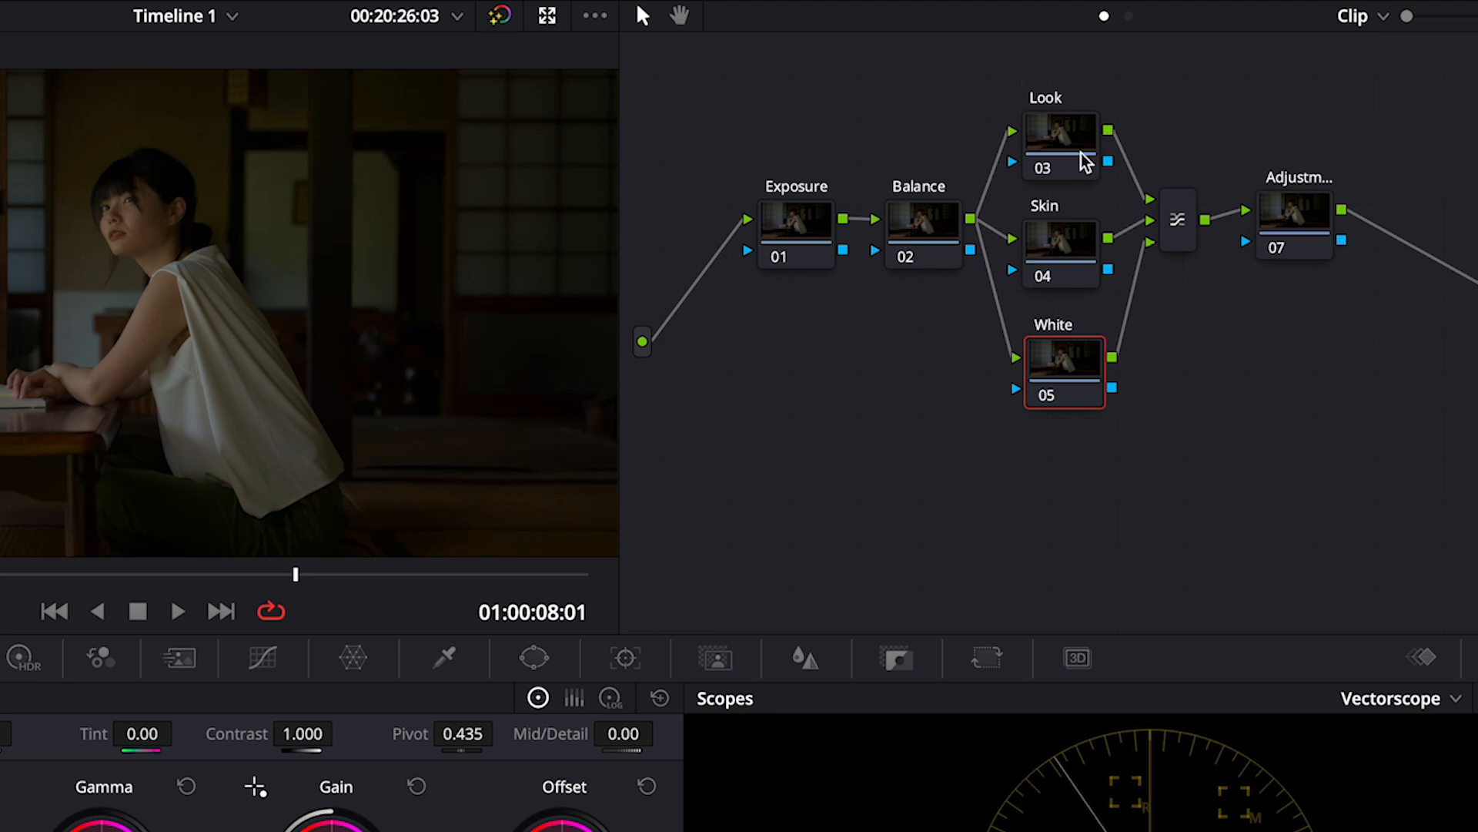
{"action": "mouse_move", "coordinate": [1053, 280]}
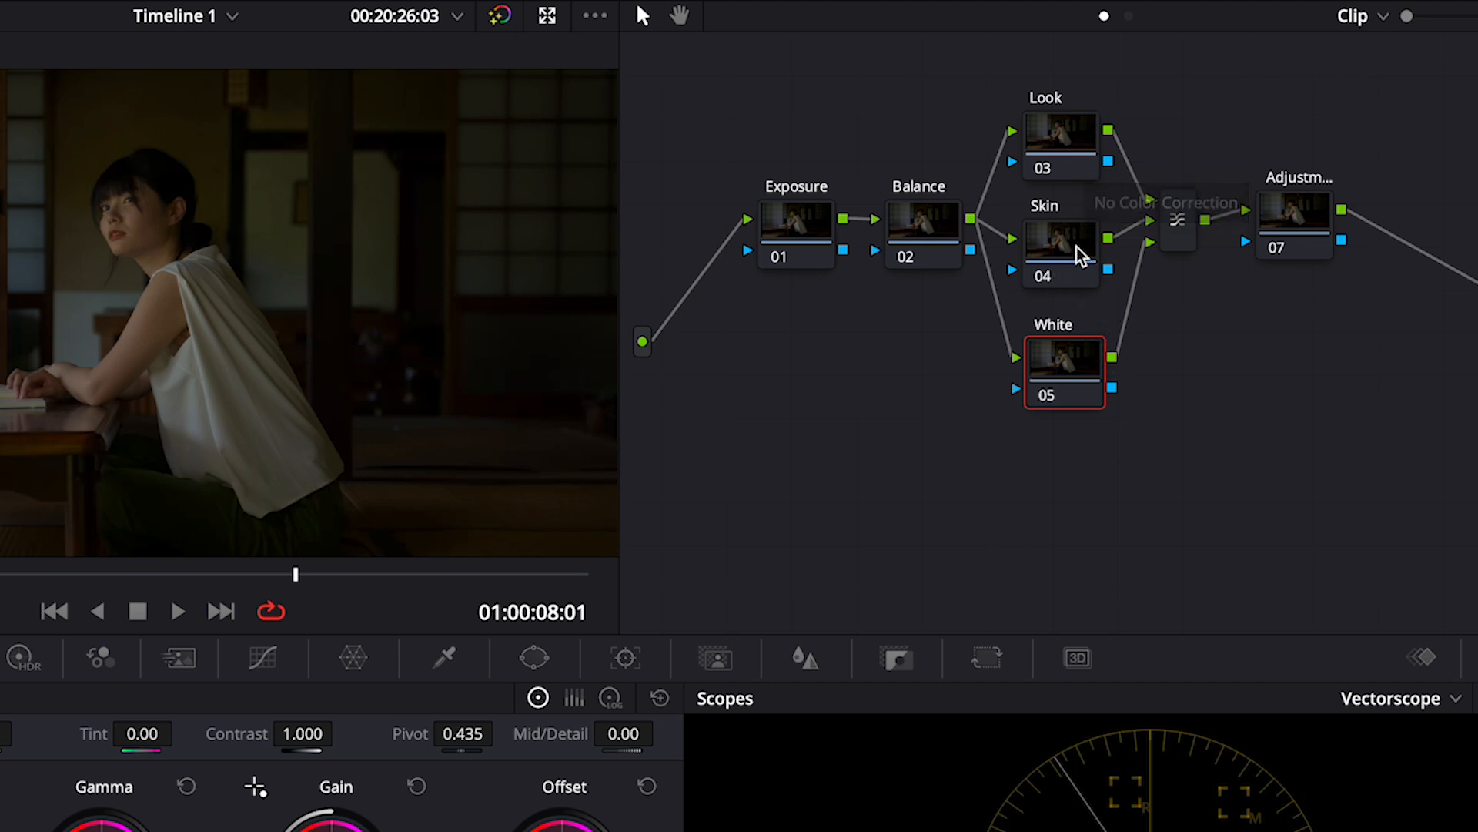
{"action": "mouse_move", "coordinate": [1111, 406]}
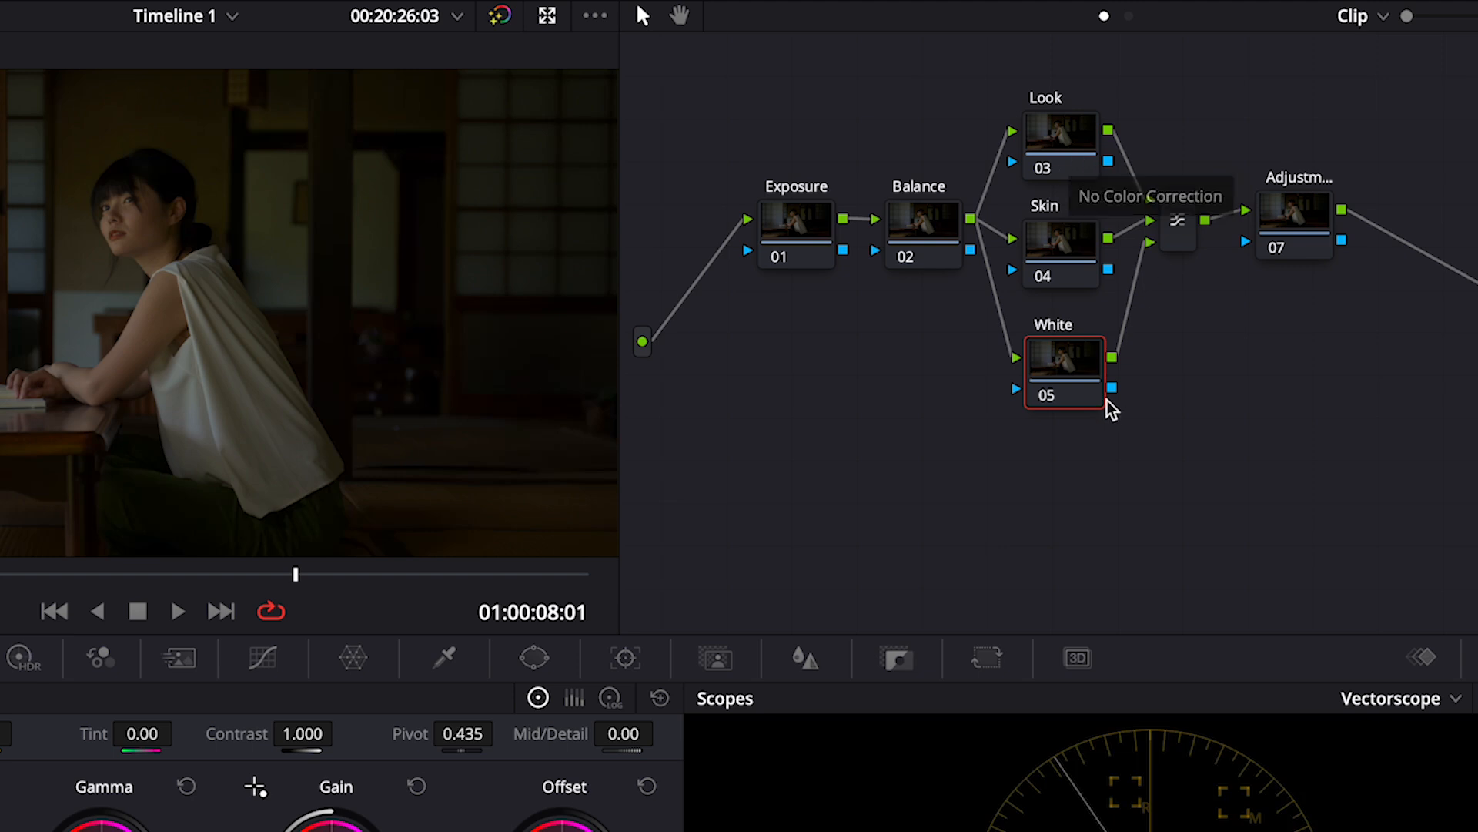
{"action": "mouse_move", "coordinate": [1078, 145]}
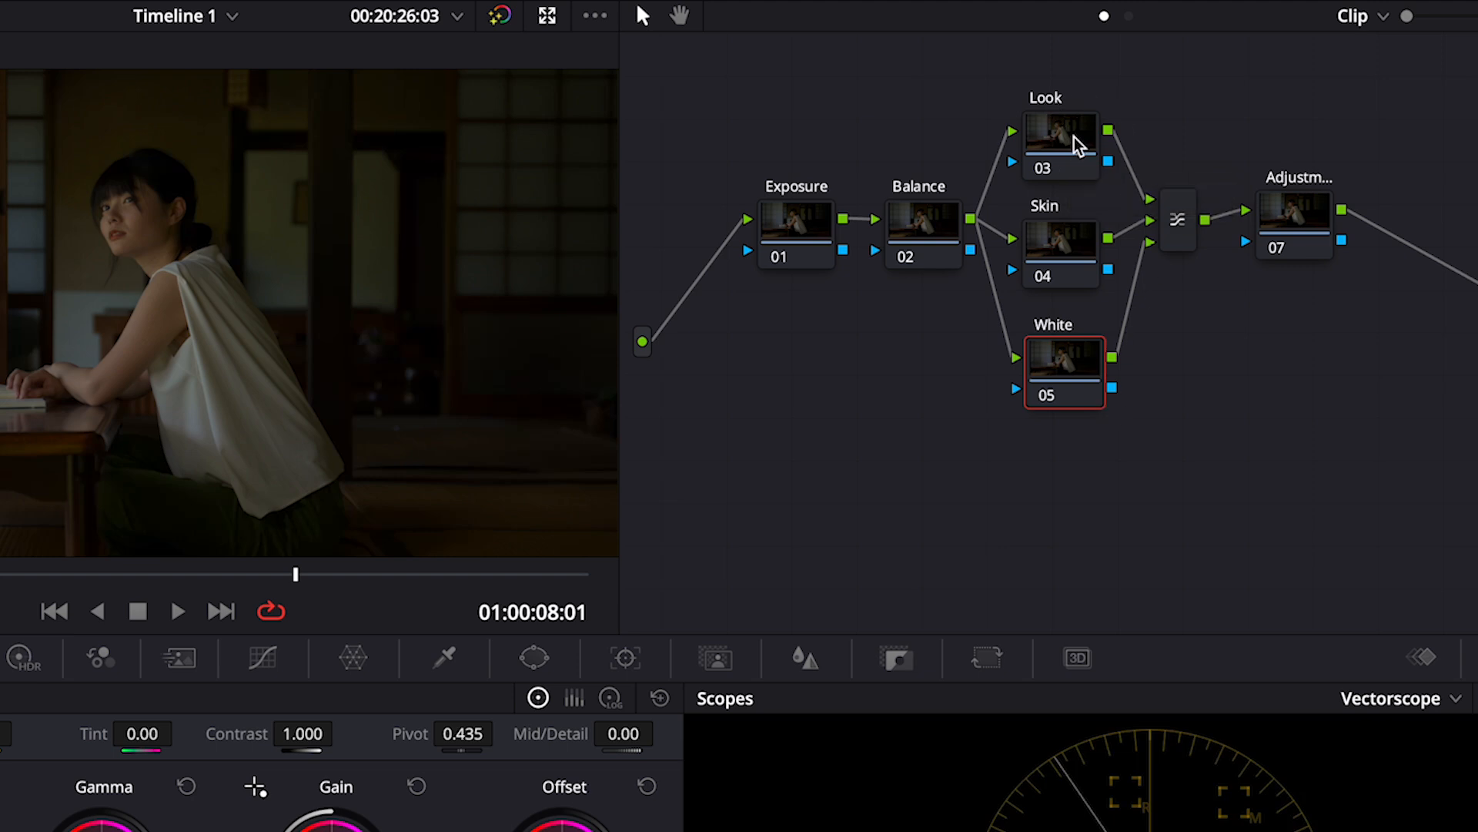
{"action": "mouse_move", "coordinate": [1090, 249]}
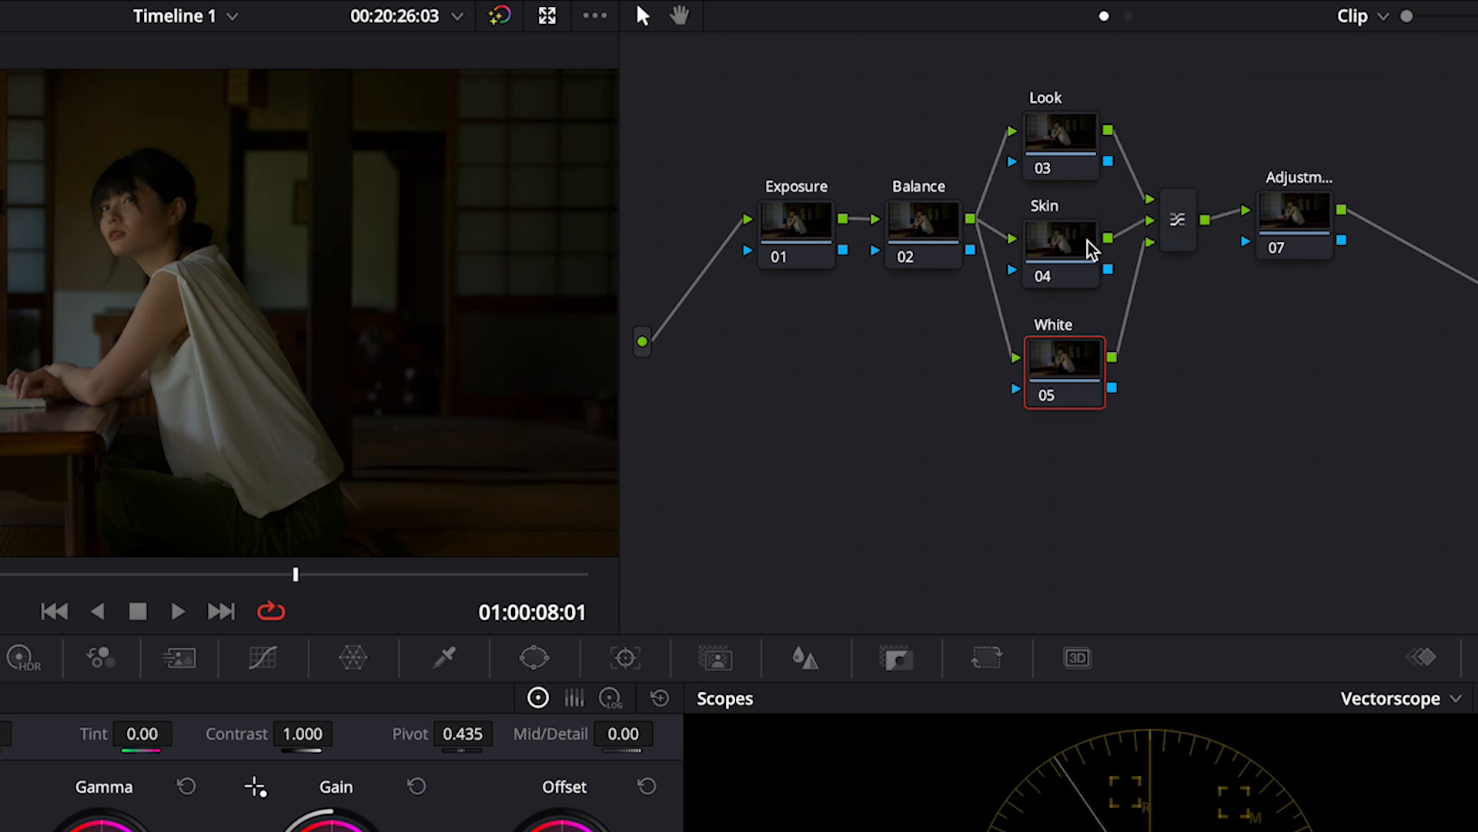
{"action": "mouse_move", "coordinate": [314, 418]}
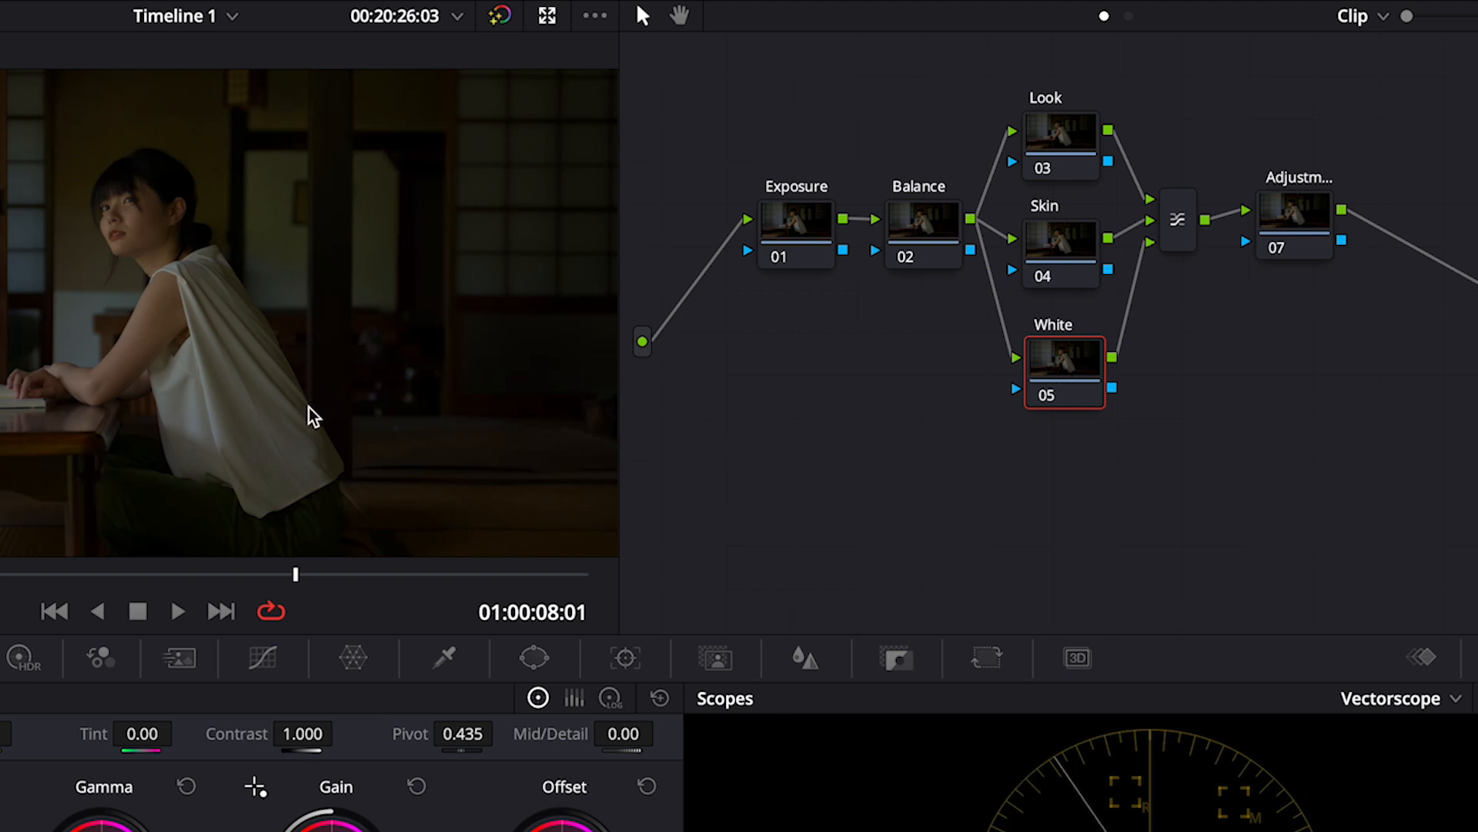
{"action": "mouse_move", "coordinate": [1075, 385]}
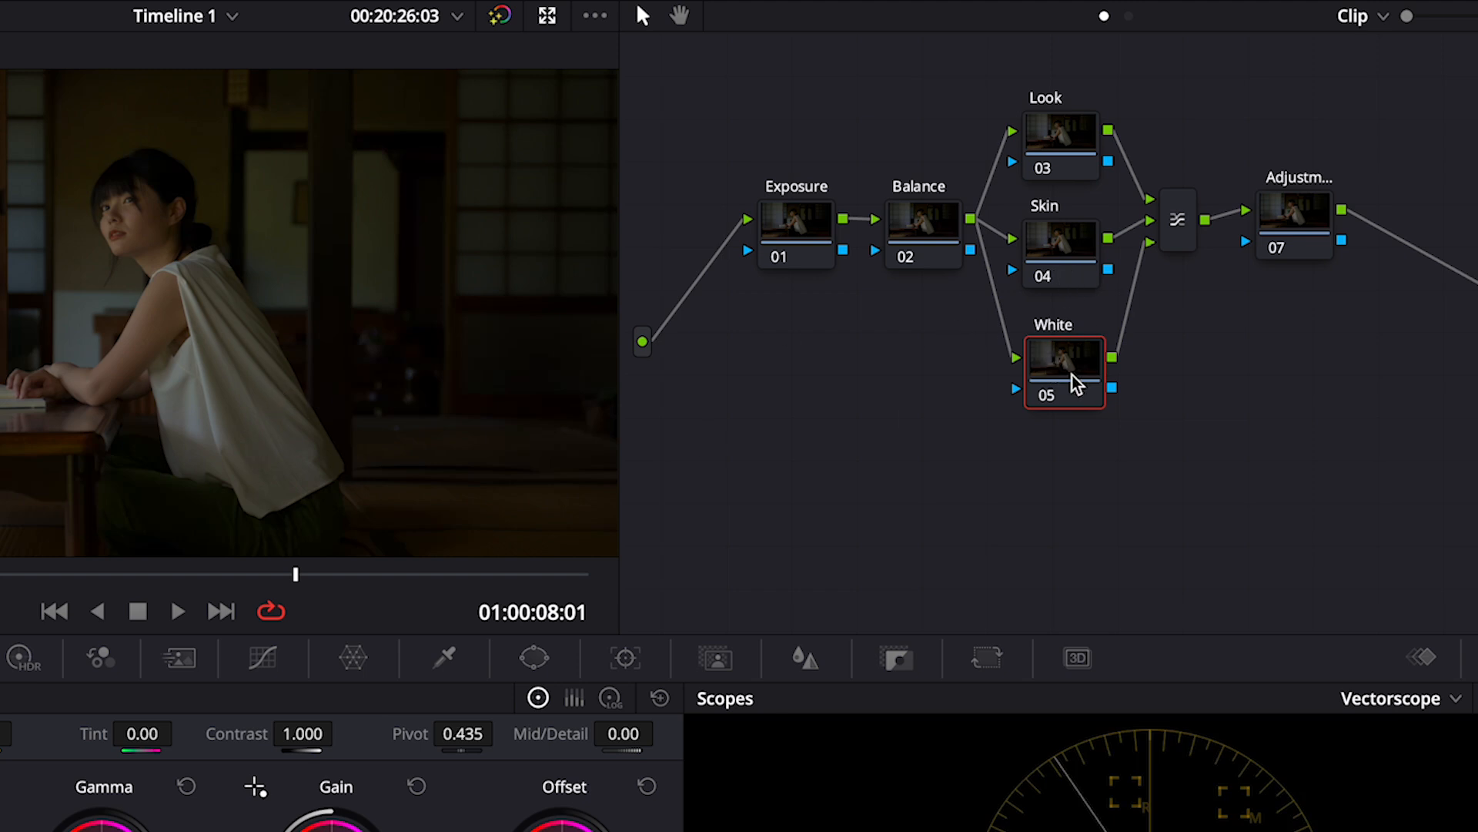
{"action": "mouse_move", "coordinate": [1056, 387]}
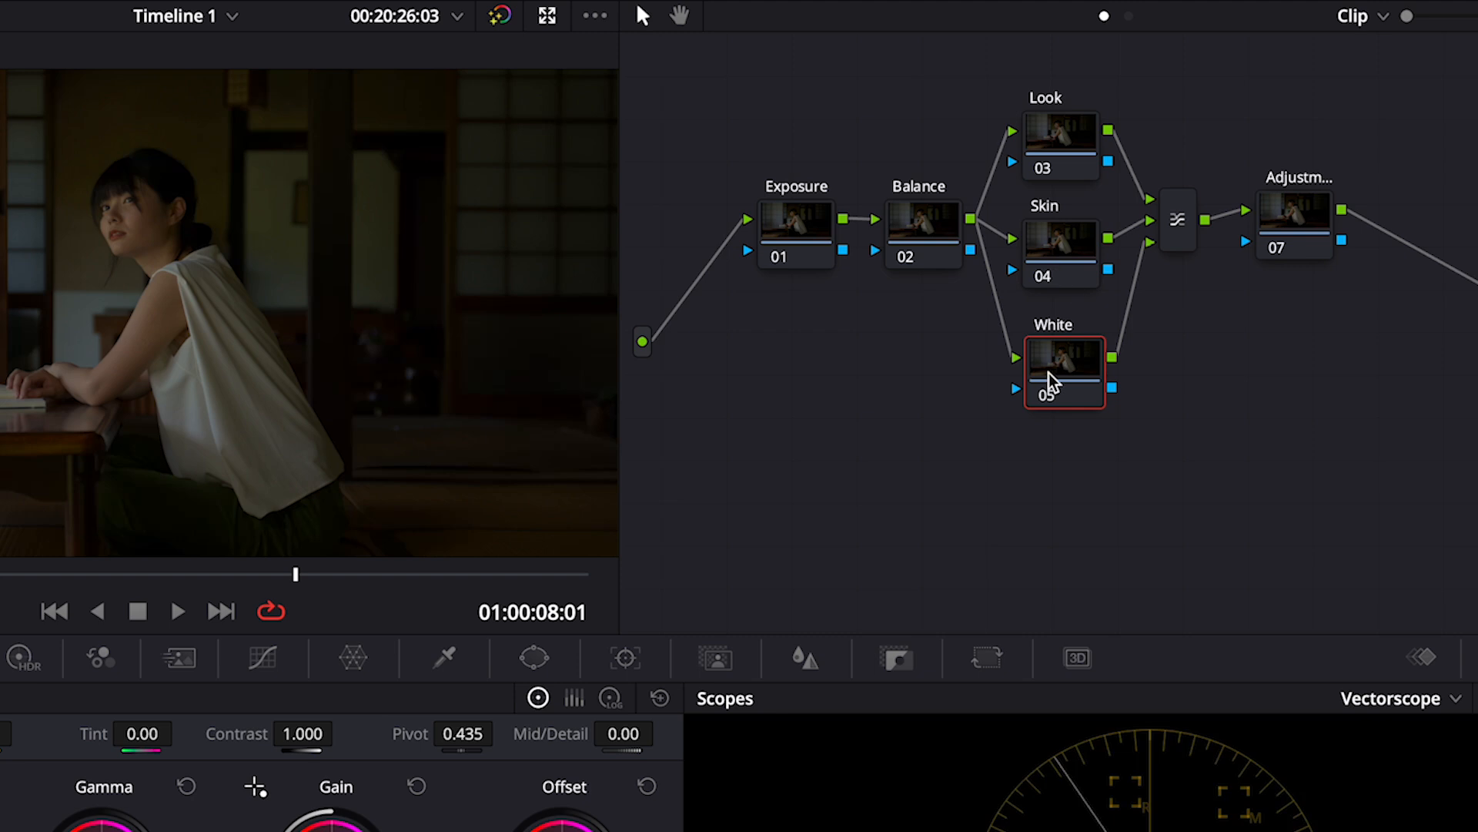
{"action": "mouse_move", "coordinate": [918, 220]}
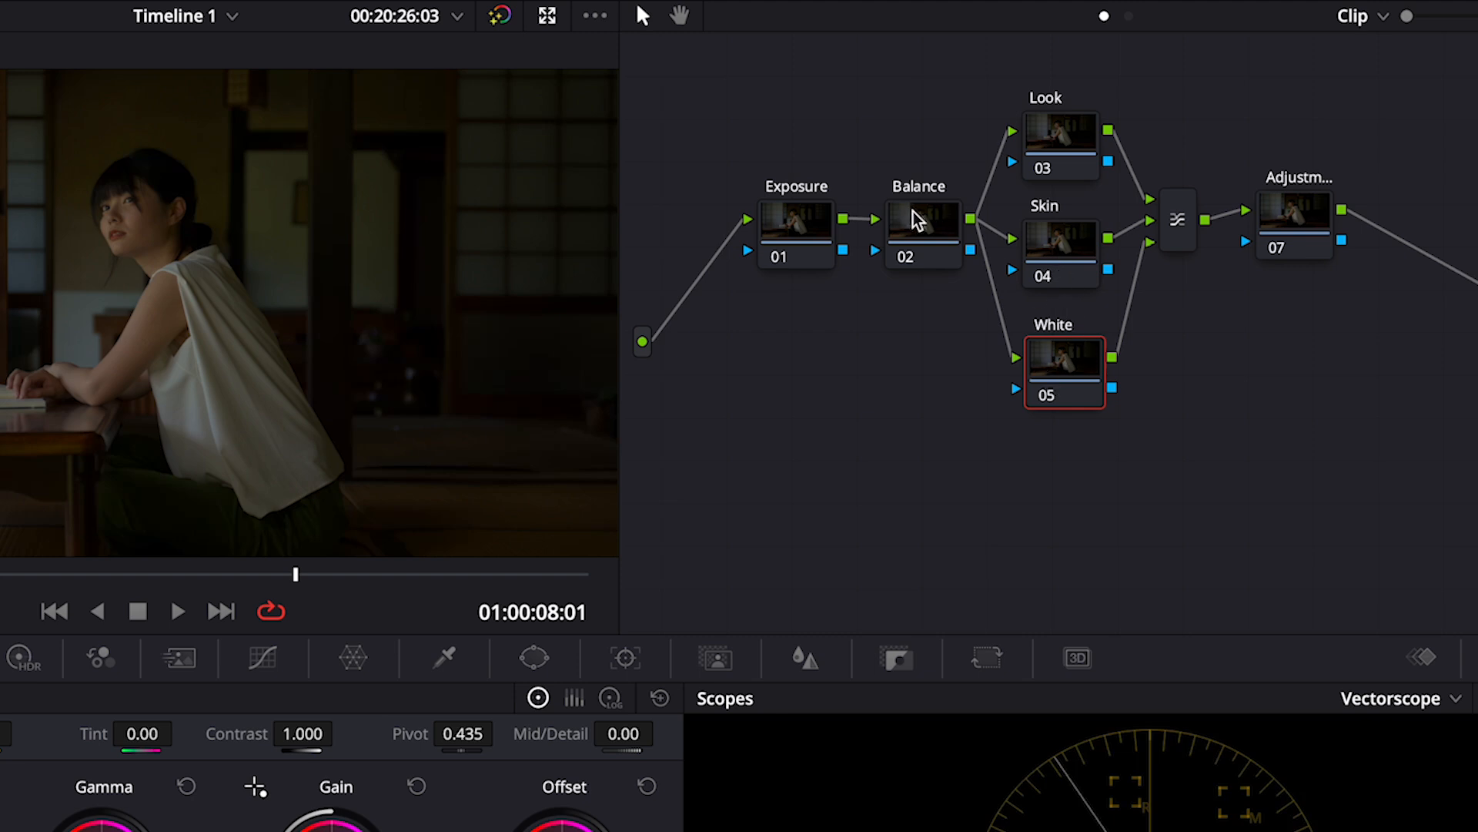
{"action": "mouse_move", "coordinate": [1063, 263]}
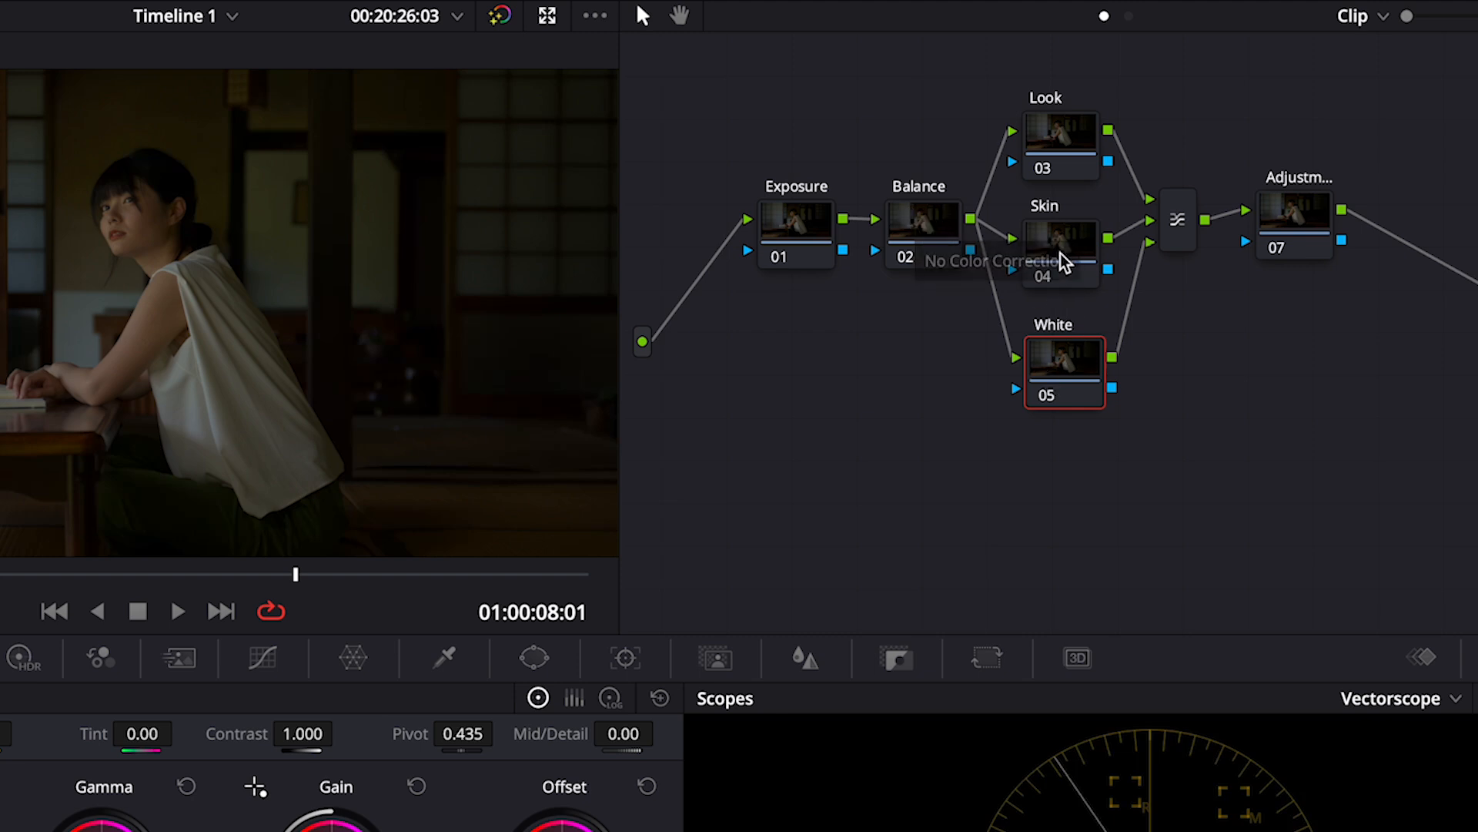
{"action": "mouse_move", "coordinate": [1065, 137]}
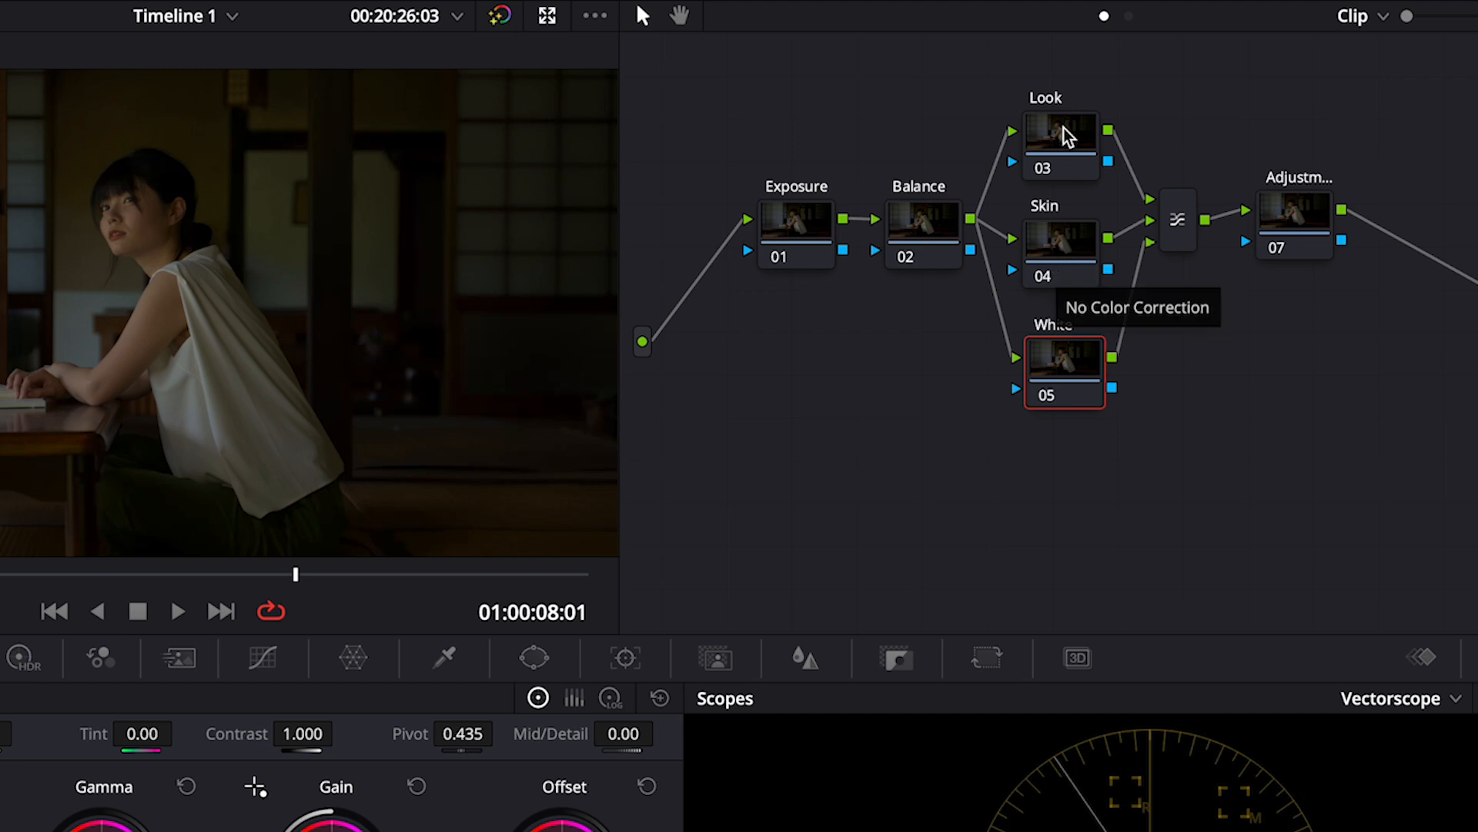
{"action": "mouse_move", "coordinate": [1310, 231]}
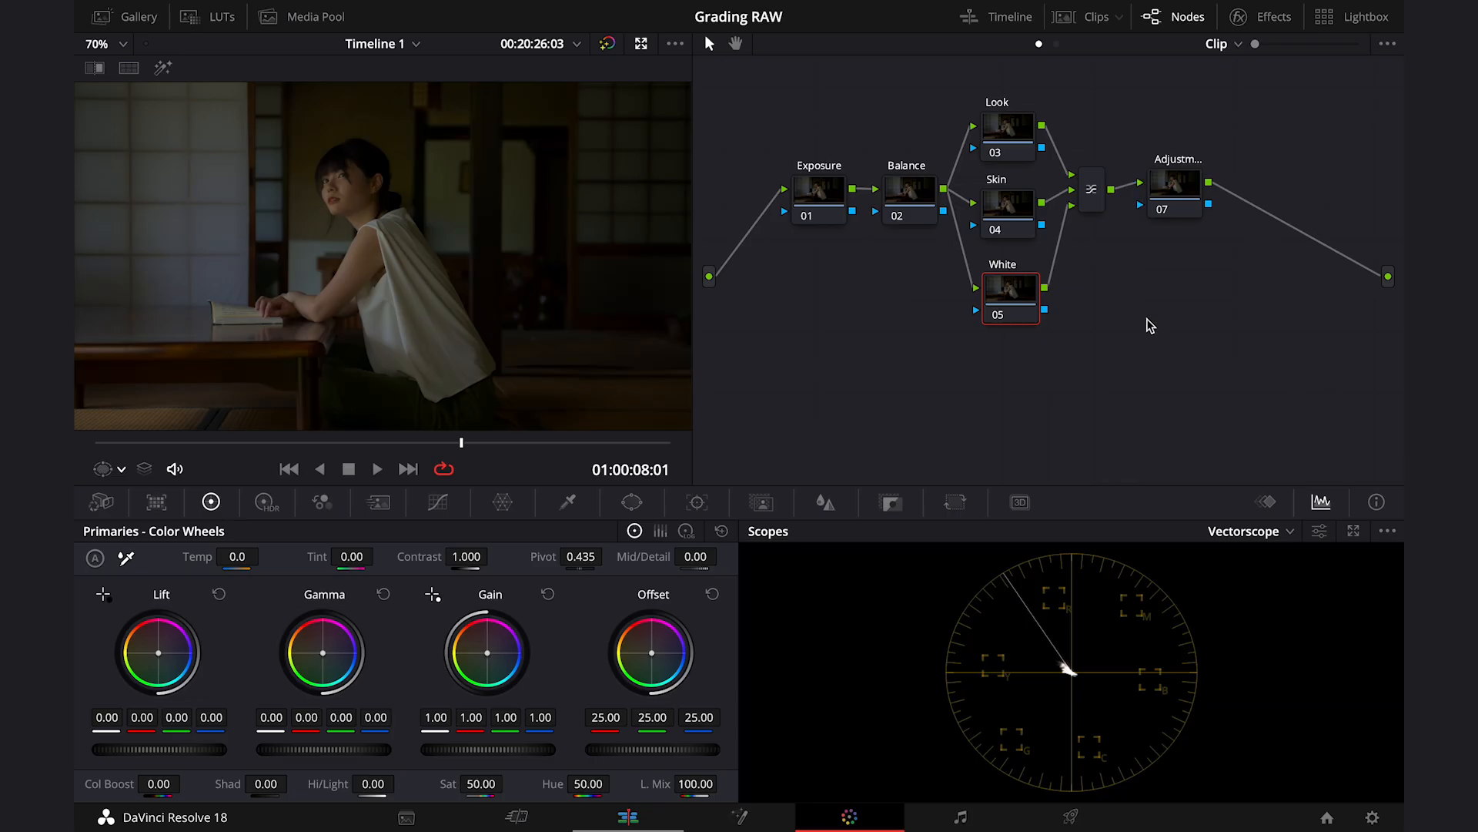
Select the Exposure node and switch the scope to the waveform.
{"action": "left_click", "coordinate": [817, 194]}
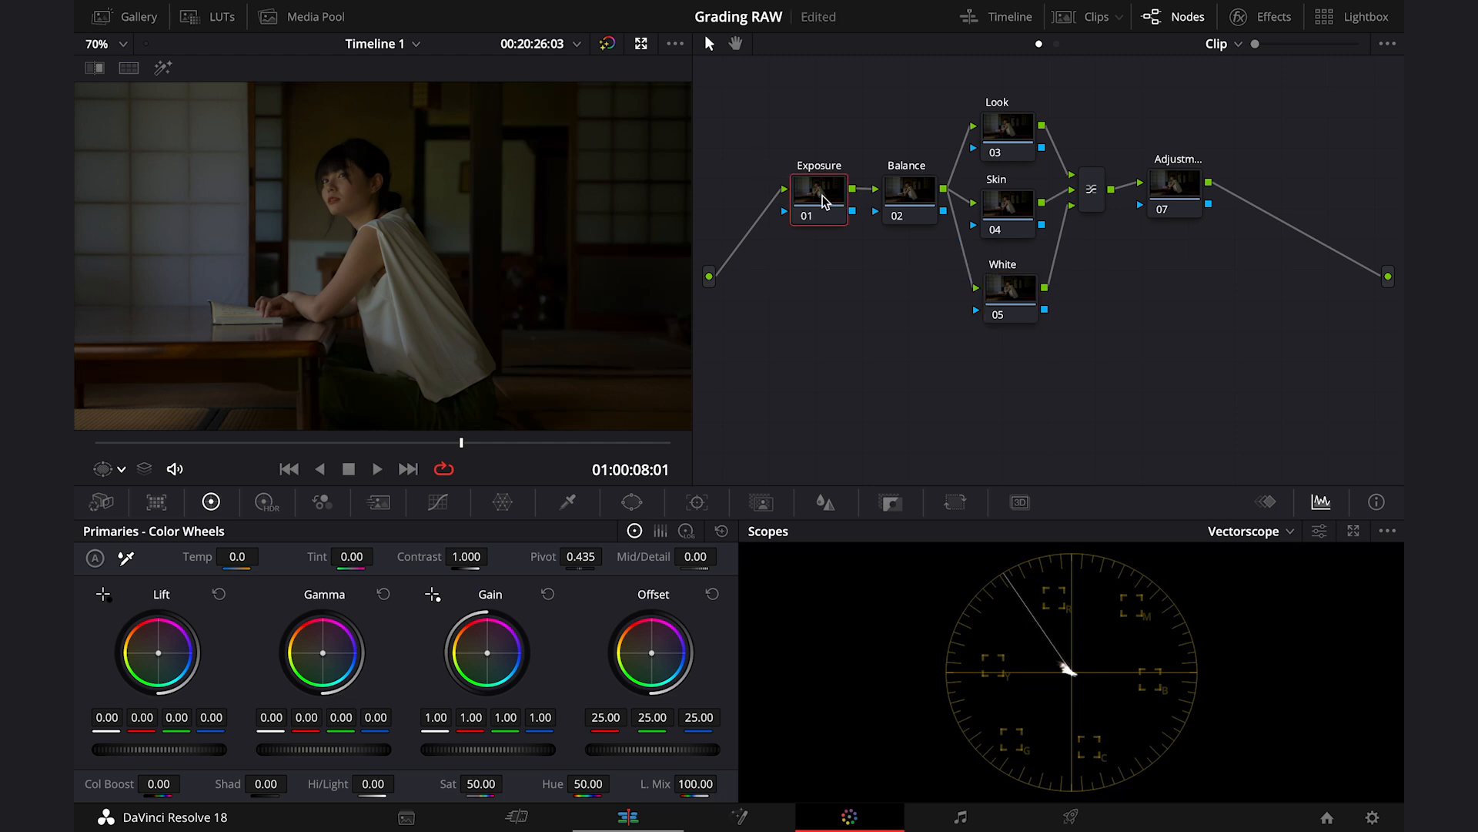
{"action": "left_click", "coordinate": [1245, 531]}
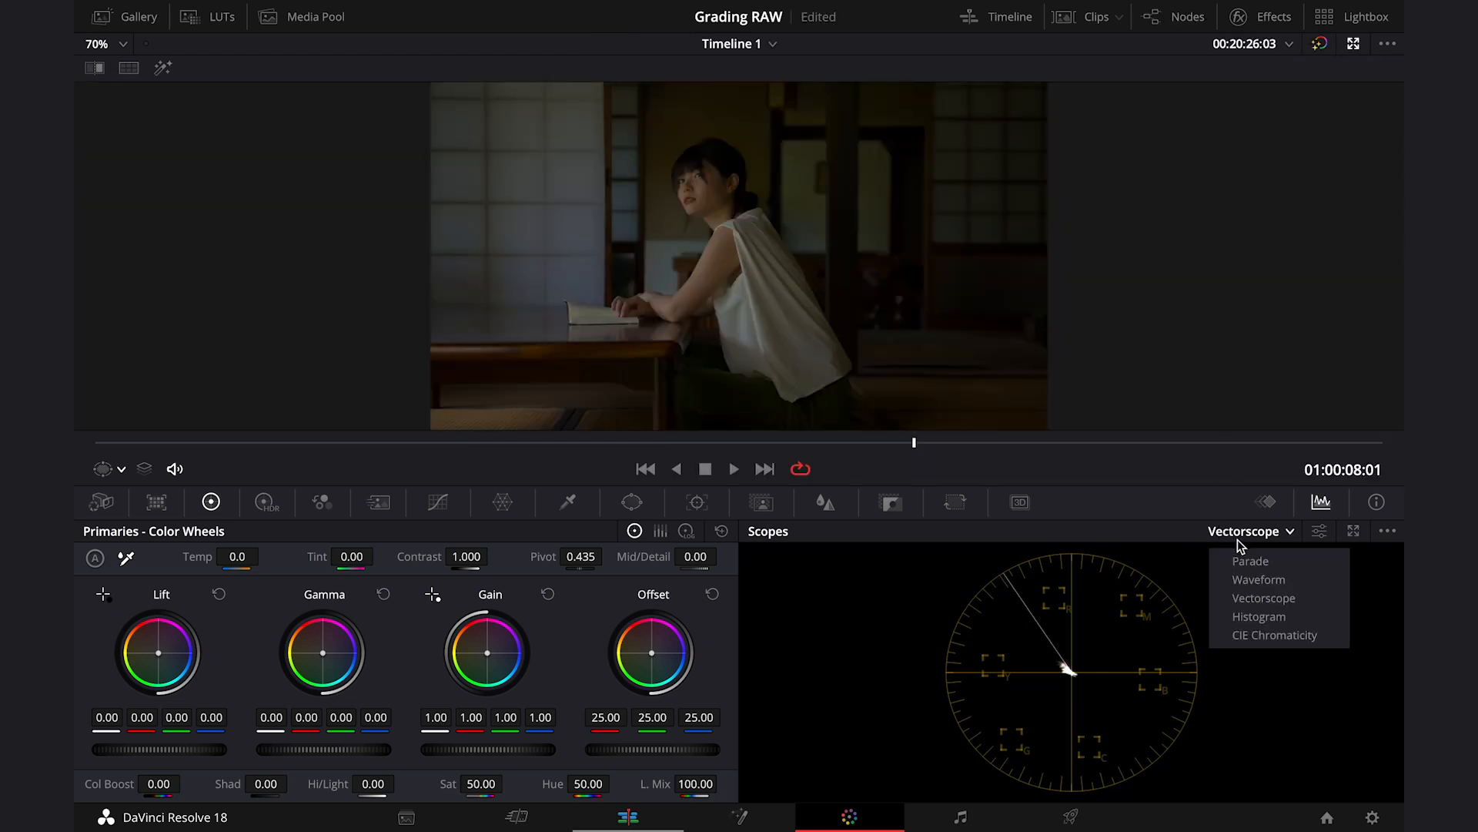
{"action": "left_click", "coordinate": [1259, 579]}
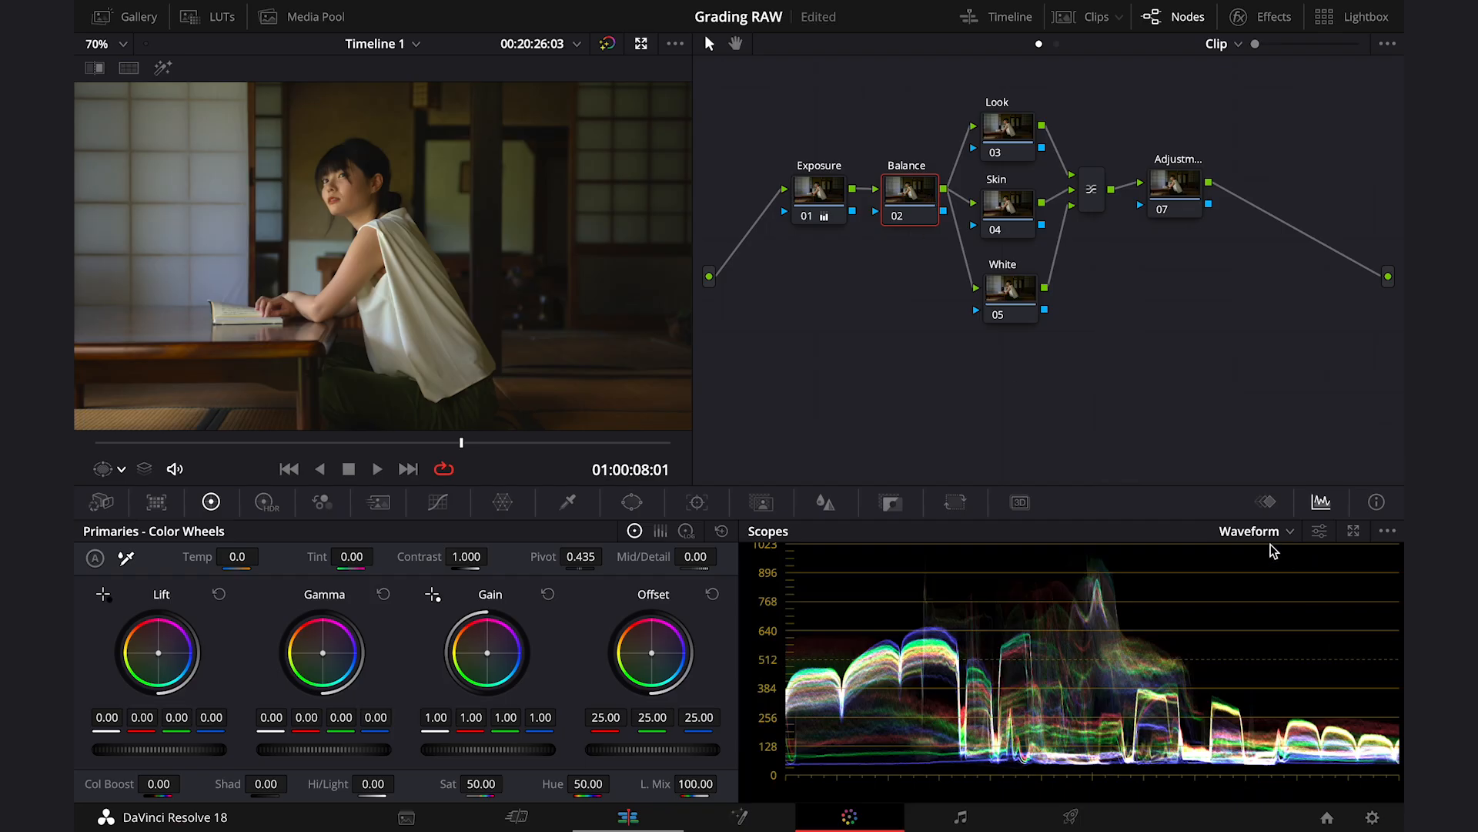
Return to the vectorscope and shift the Offset wheel to balance the image on the Balance node.
{"action": "left_click", "coordinate": [1253, 531]}
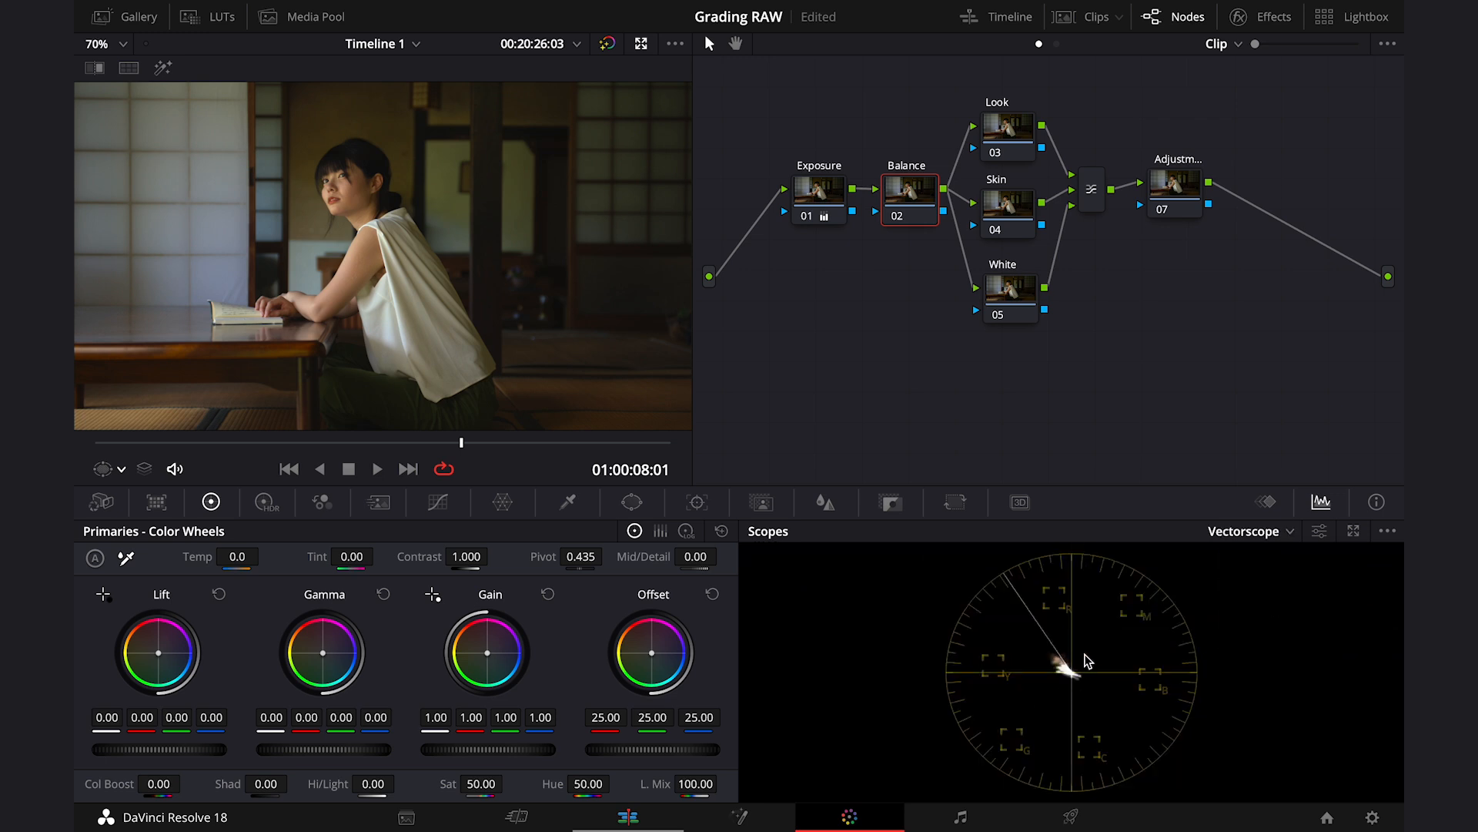
{"action": "mouse_move", "coordinate": [1076, 658]}
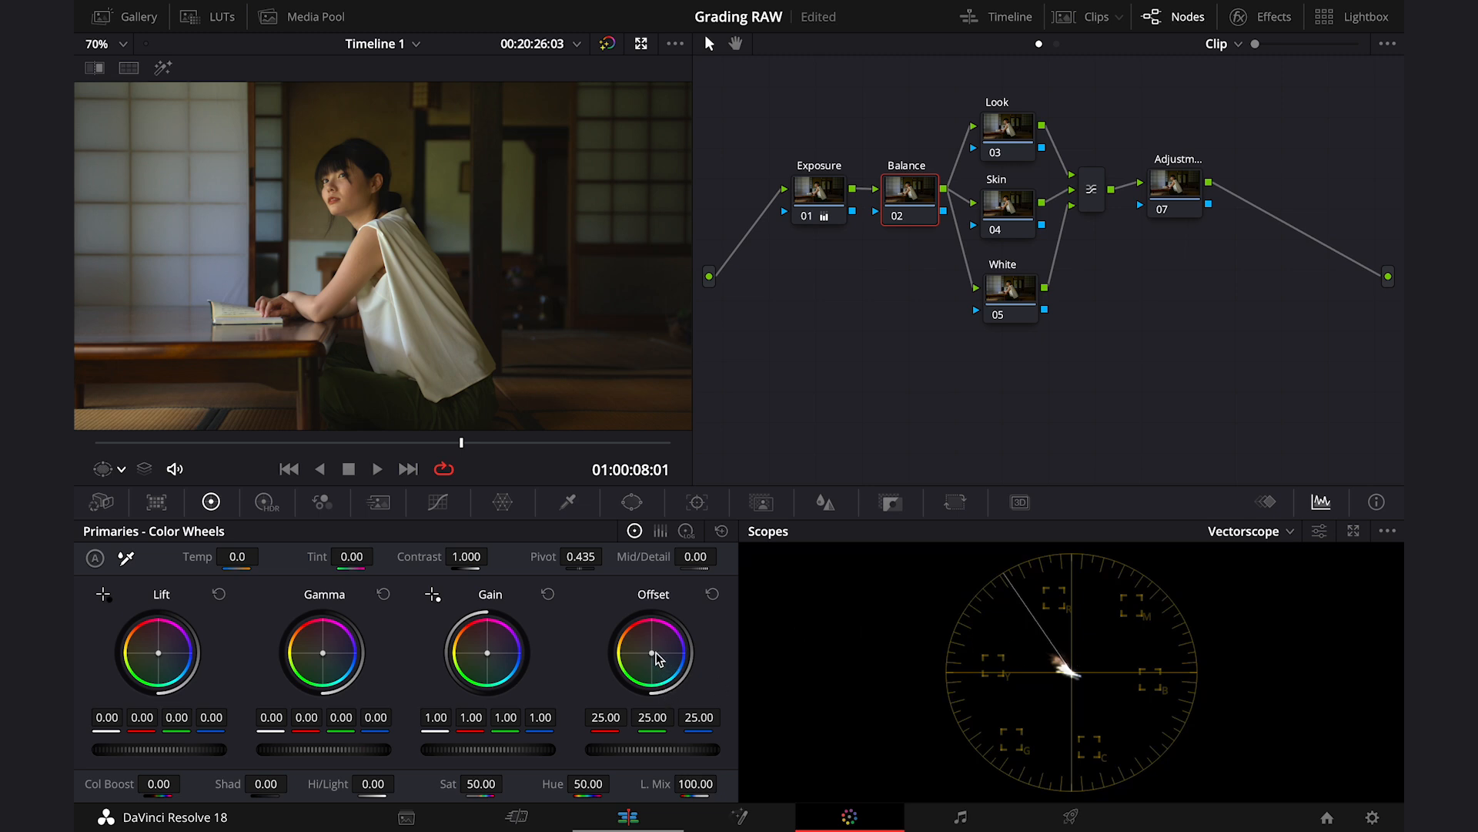
{"action": "left_click_drag", "start_coordinate": [650, 656], "coordinate": [648, 670]}
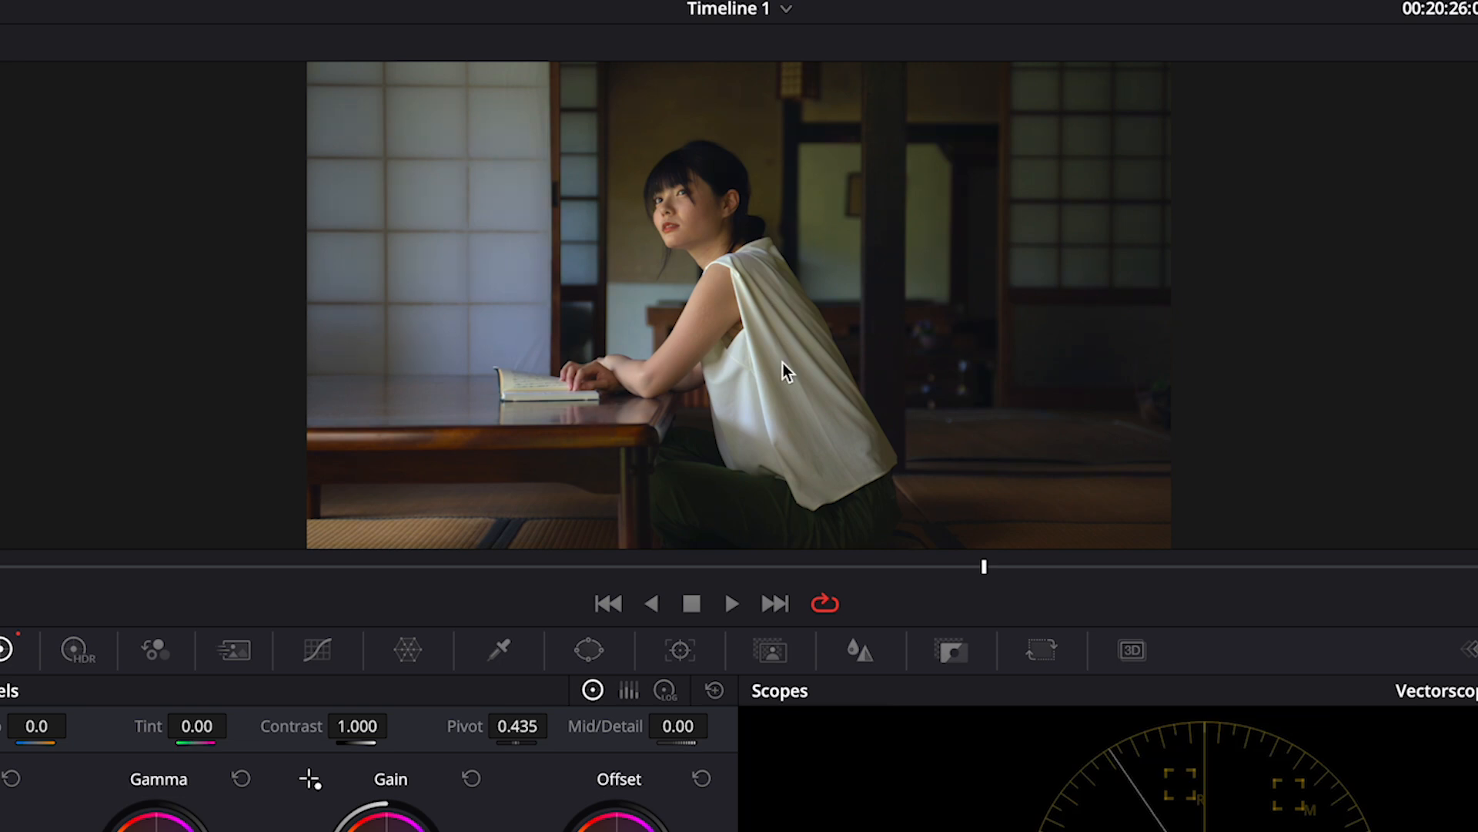
{"action": "mouse_move", "coordinate": [763, 343]}
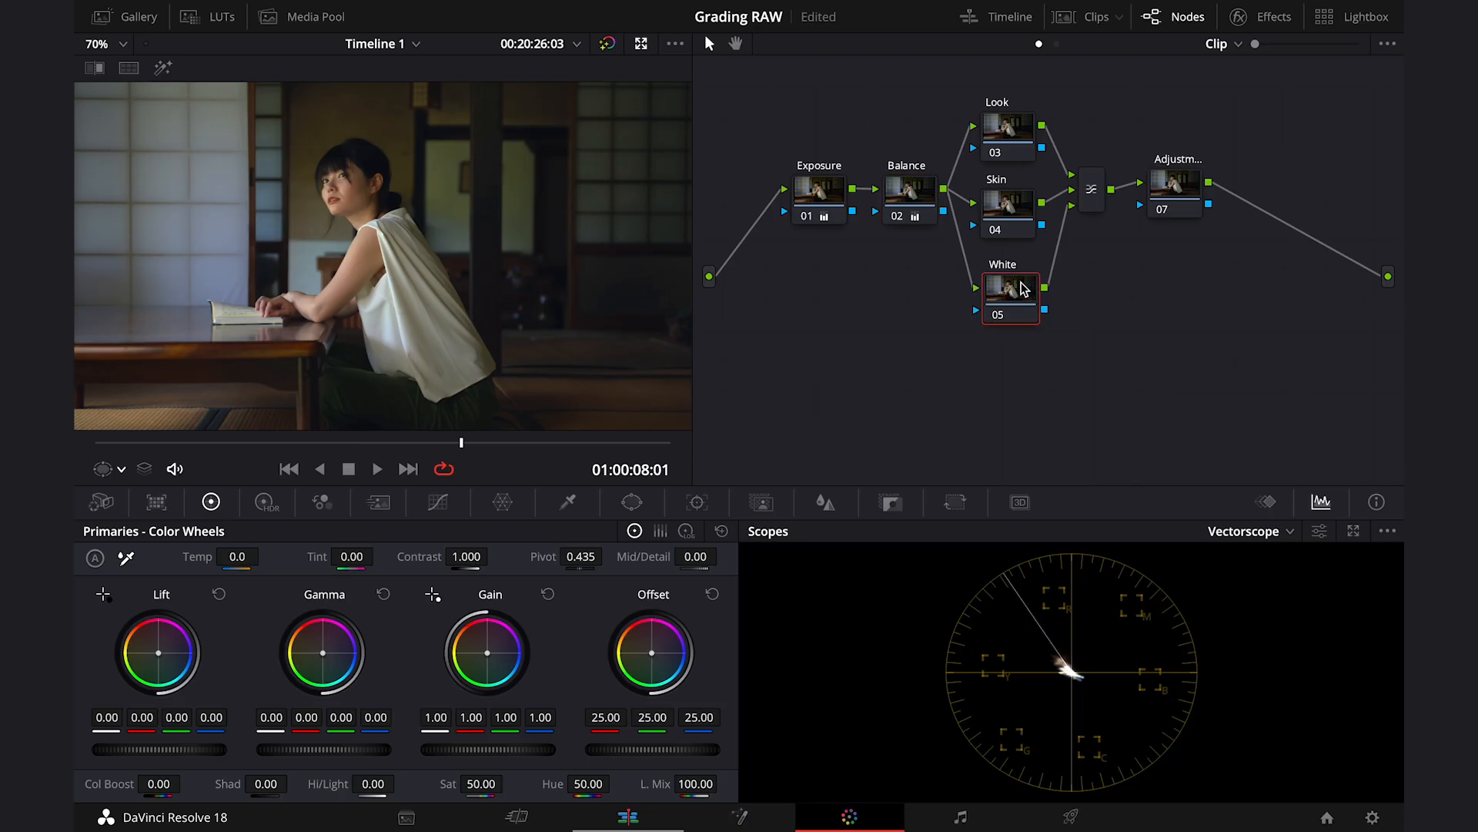
Sample the white shirt with the HSL qualifier, preview its highlight matte and widen the hue range.
{"action": "left_click", "coordinate": [1173, 16]}
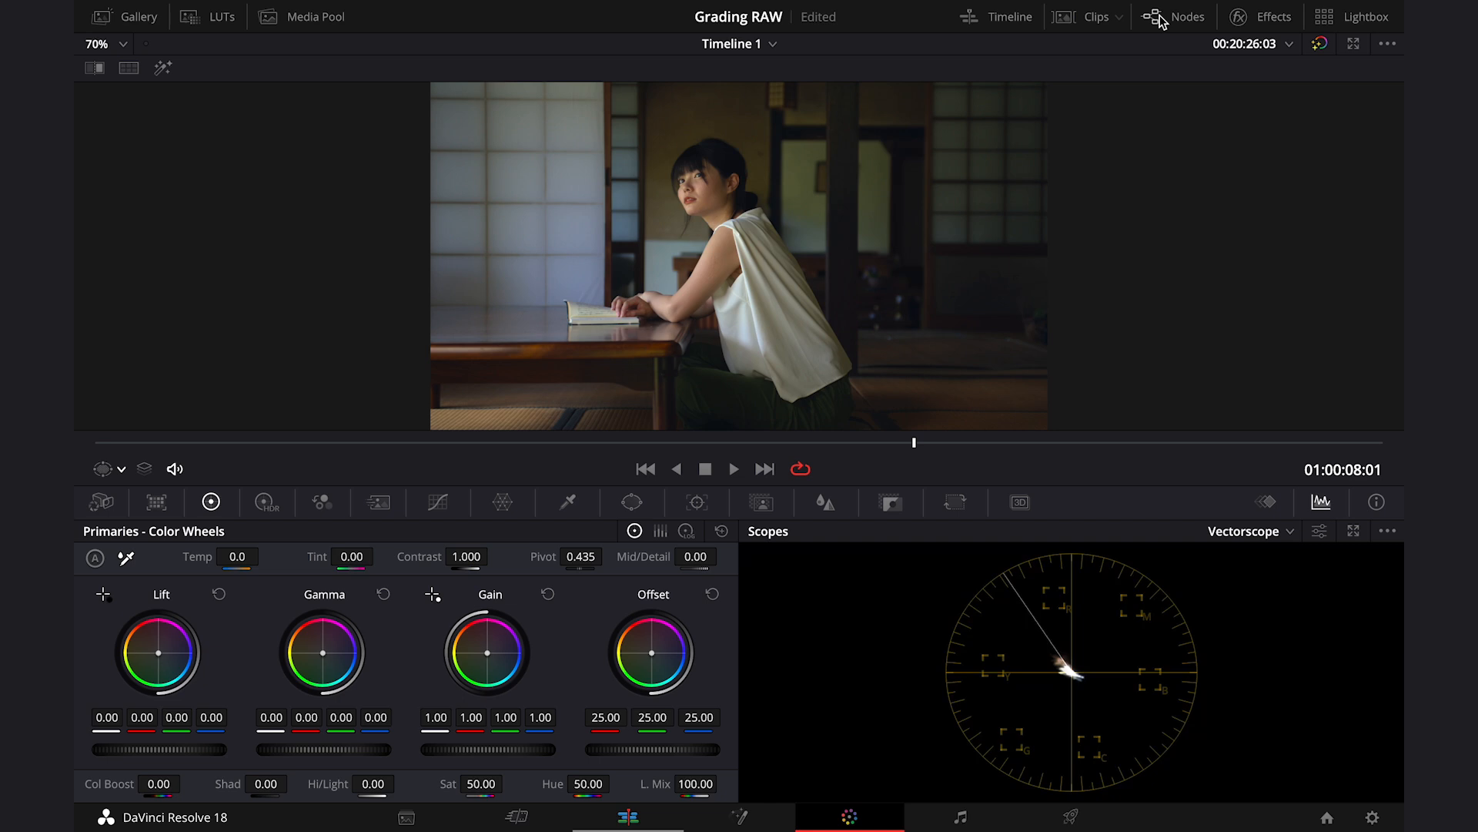
{"action": "left_click", "coordinate": [566, 502]}
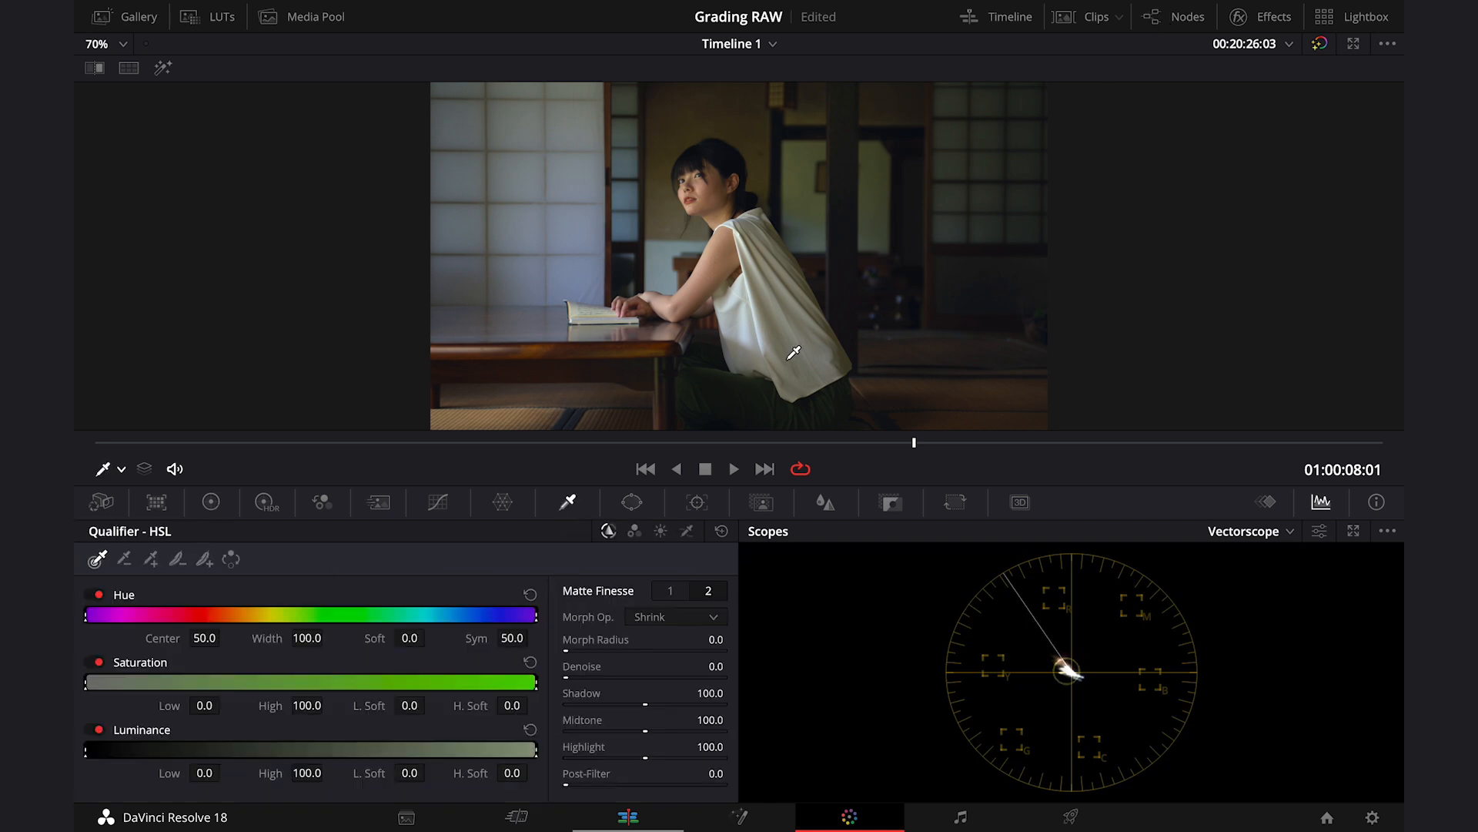
{"action": "left_click", "coordinate": [749, 317]}
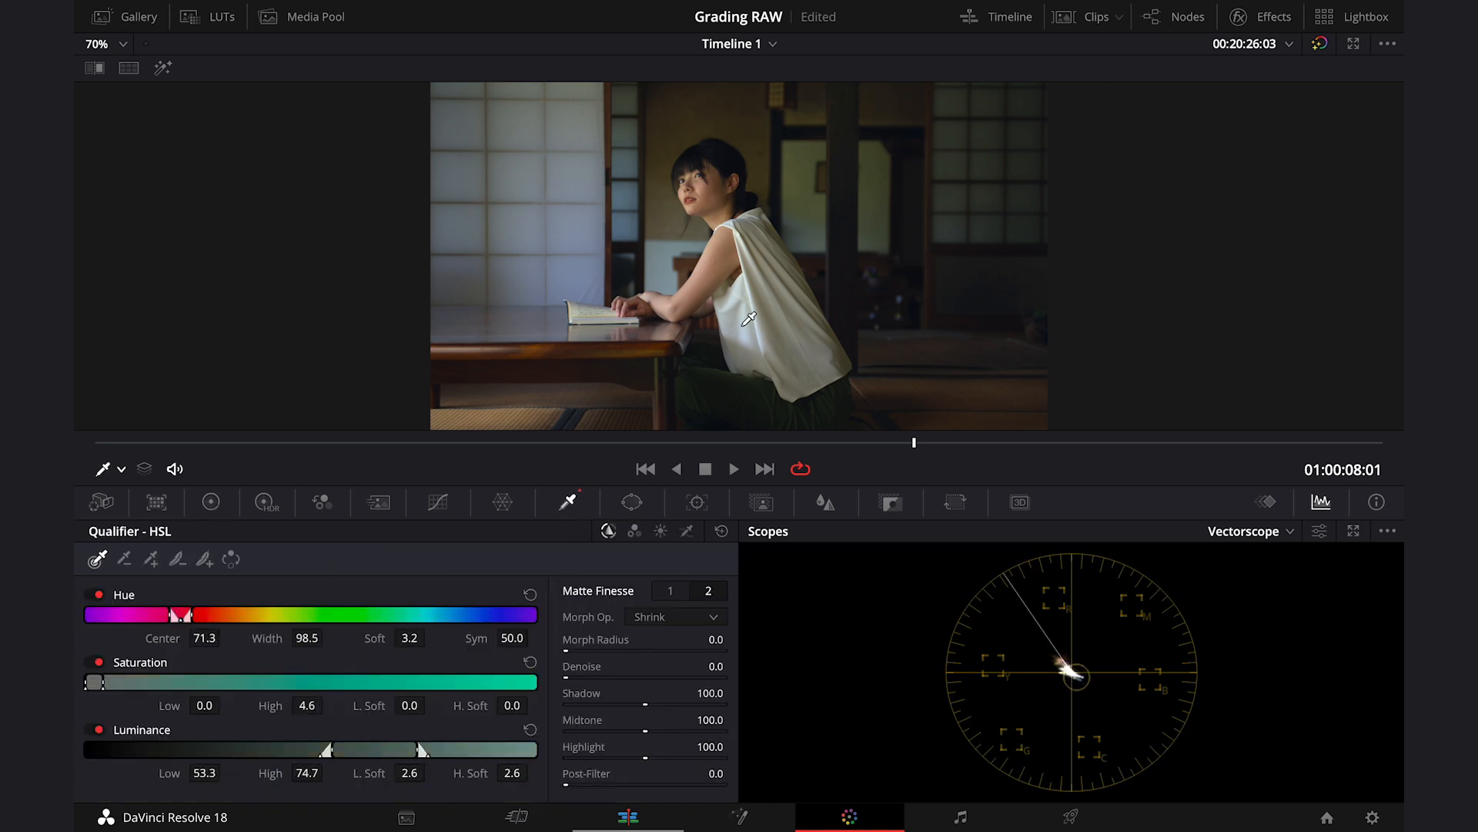
{"action": "left_click", "coordinate": [163, 68]}
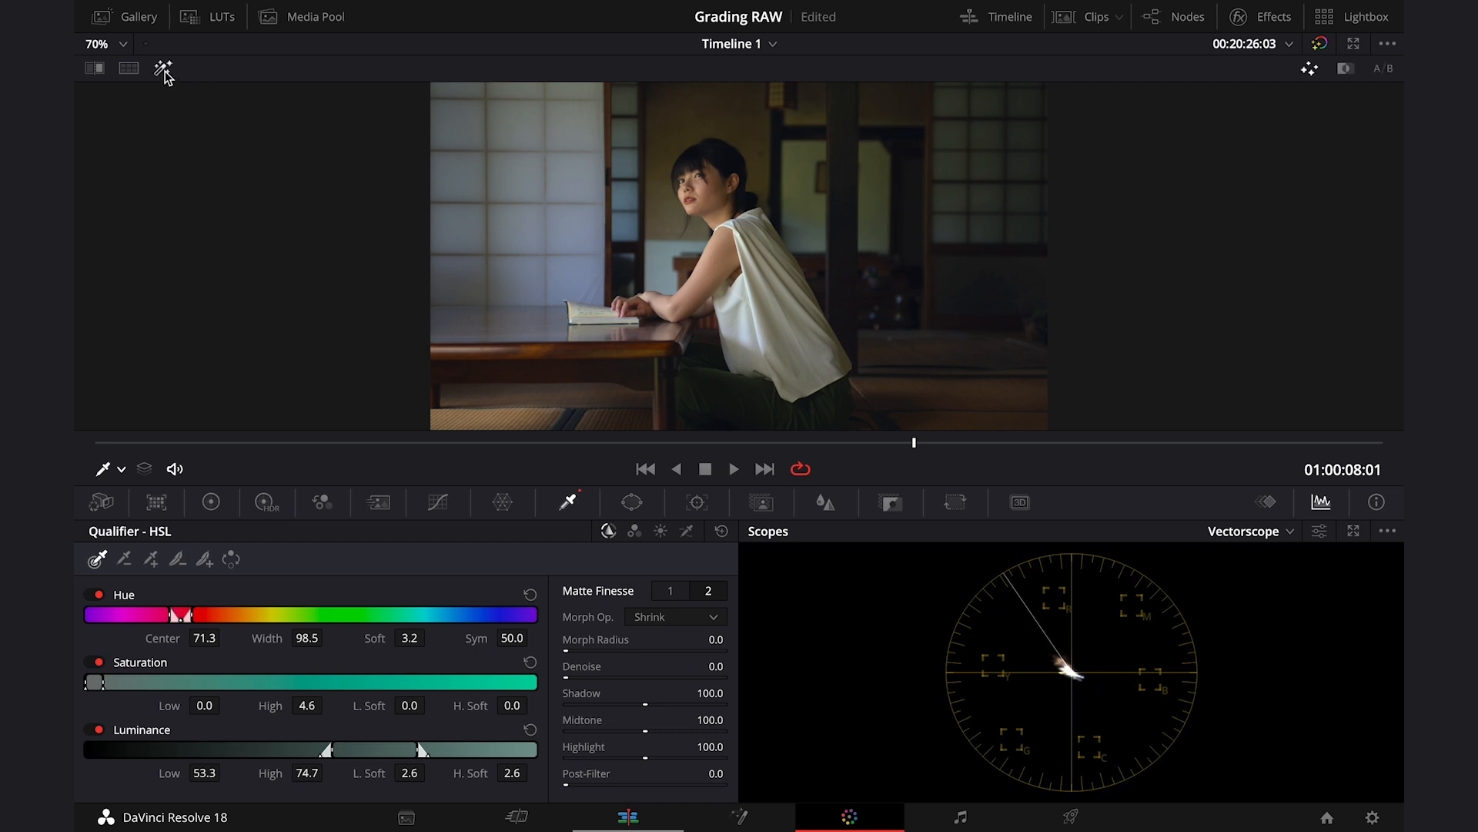
{"action": "left_click", "coordinate": [163, 66]}
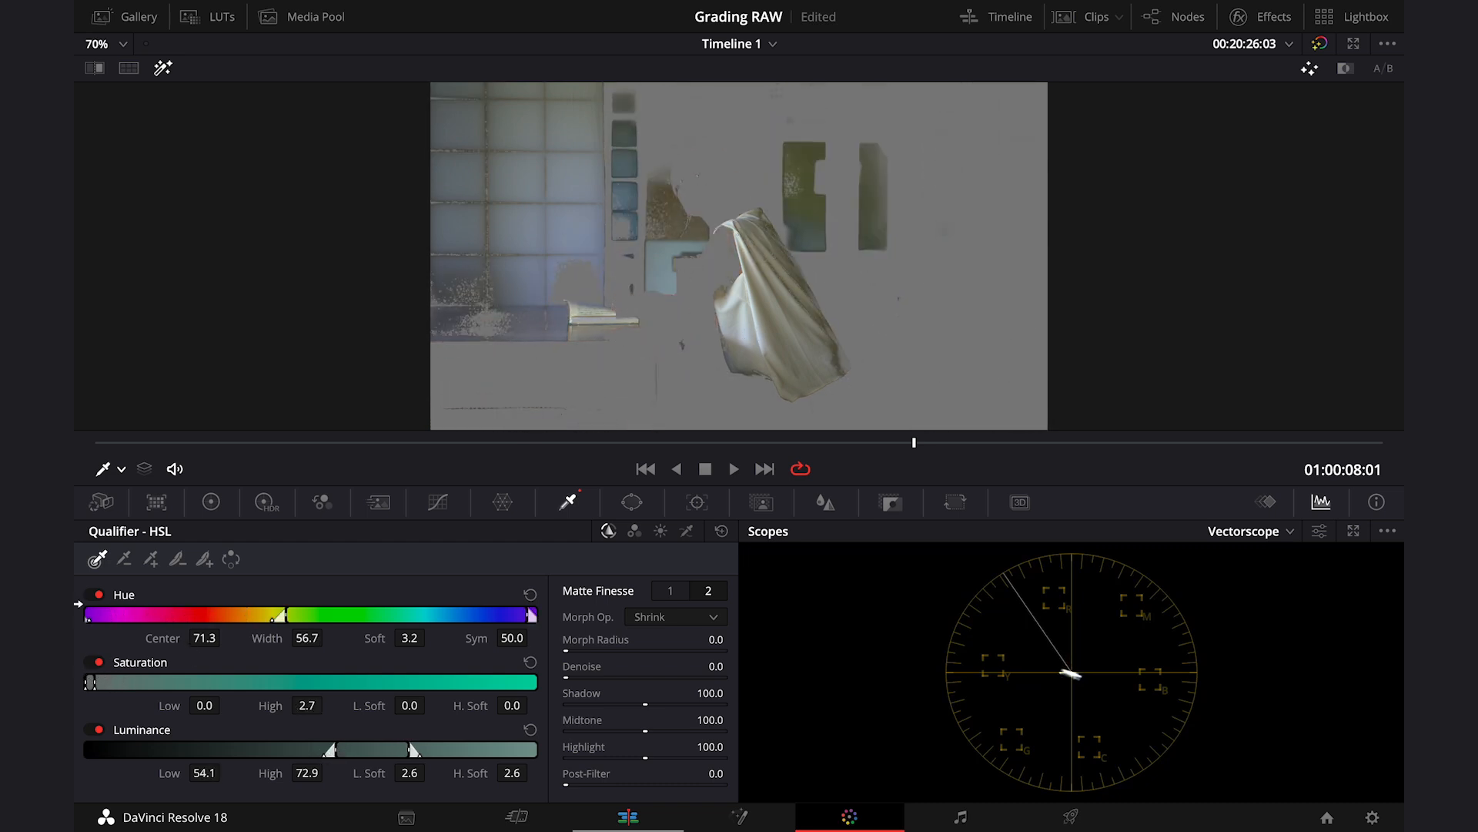
{"action": "left_click_drag", "start_coordinate": [274, 616], "coordinate": [247, 616]}
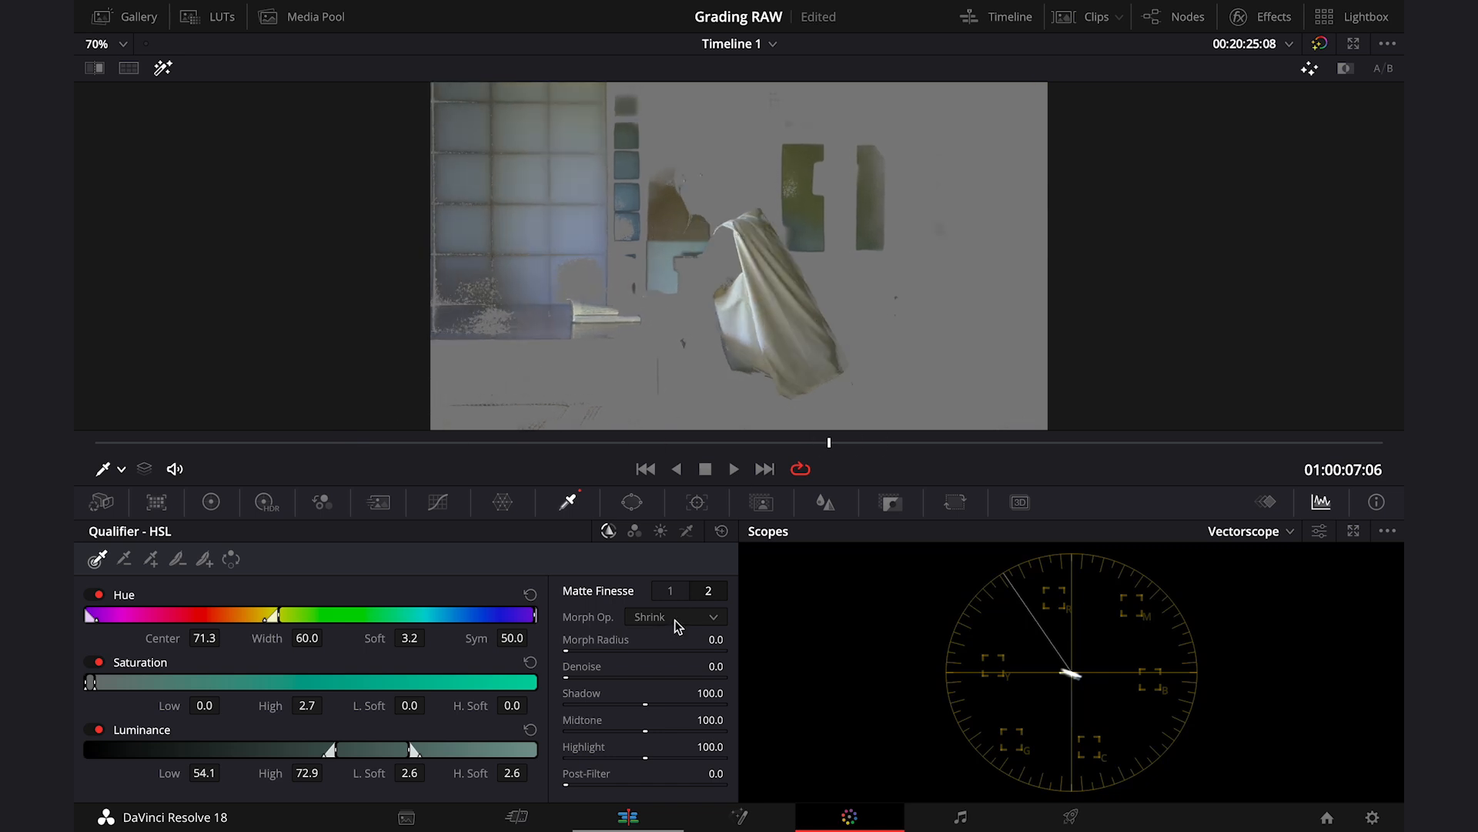
{"action": "mouse_move", "coordinate": [677, 626]}
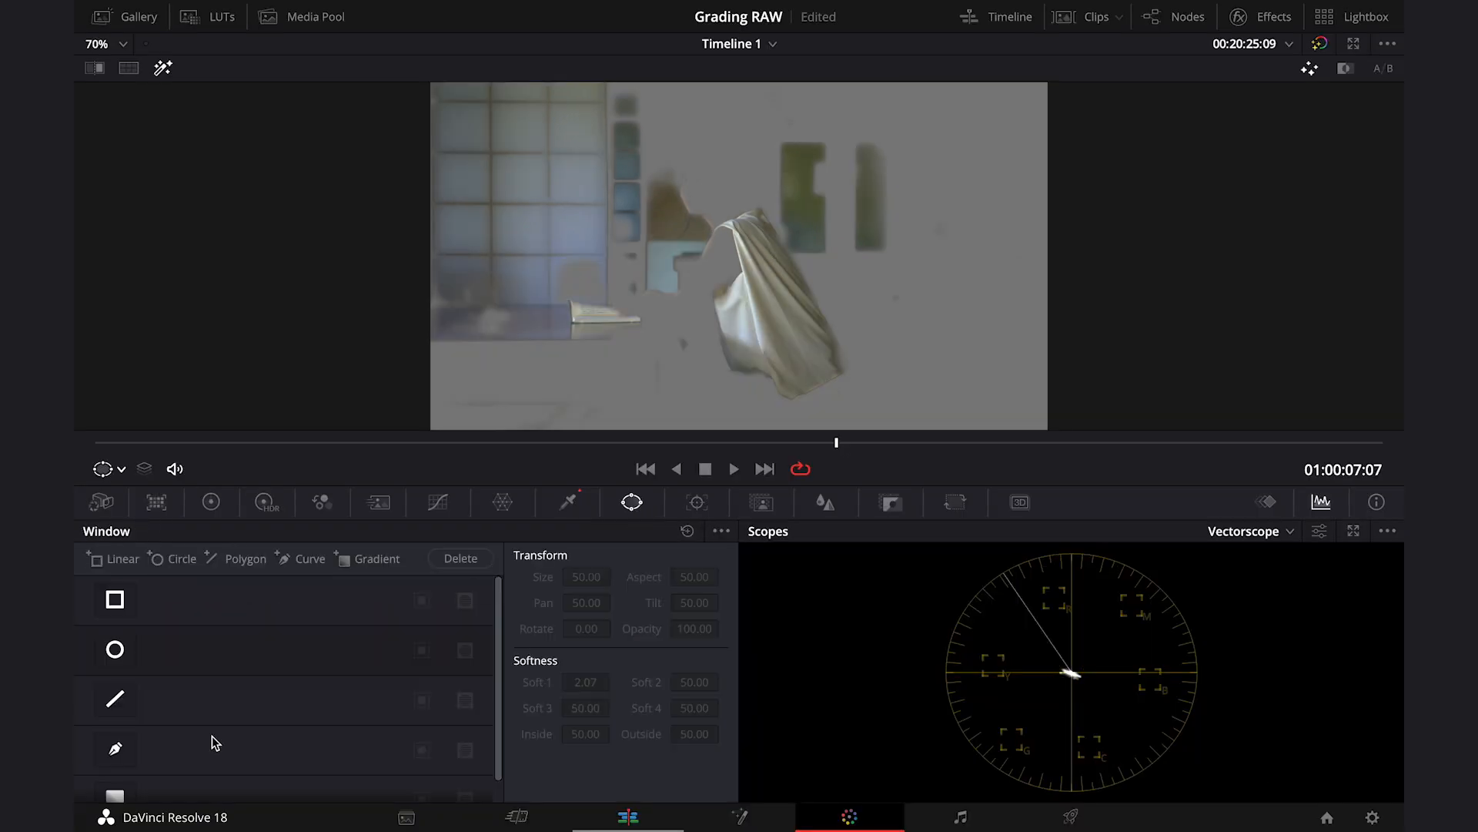
Draw a custom curve window around the shirt and track it through the clip.
{"action": "left_click", "coordinate": [115, 748]}
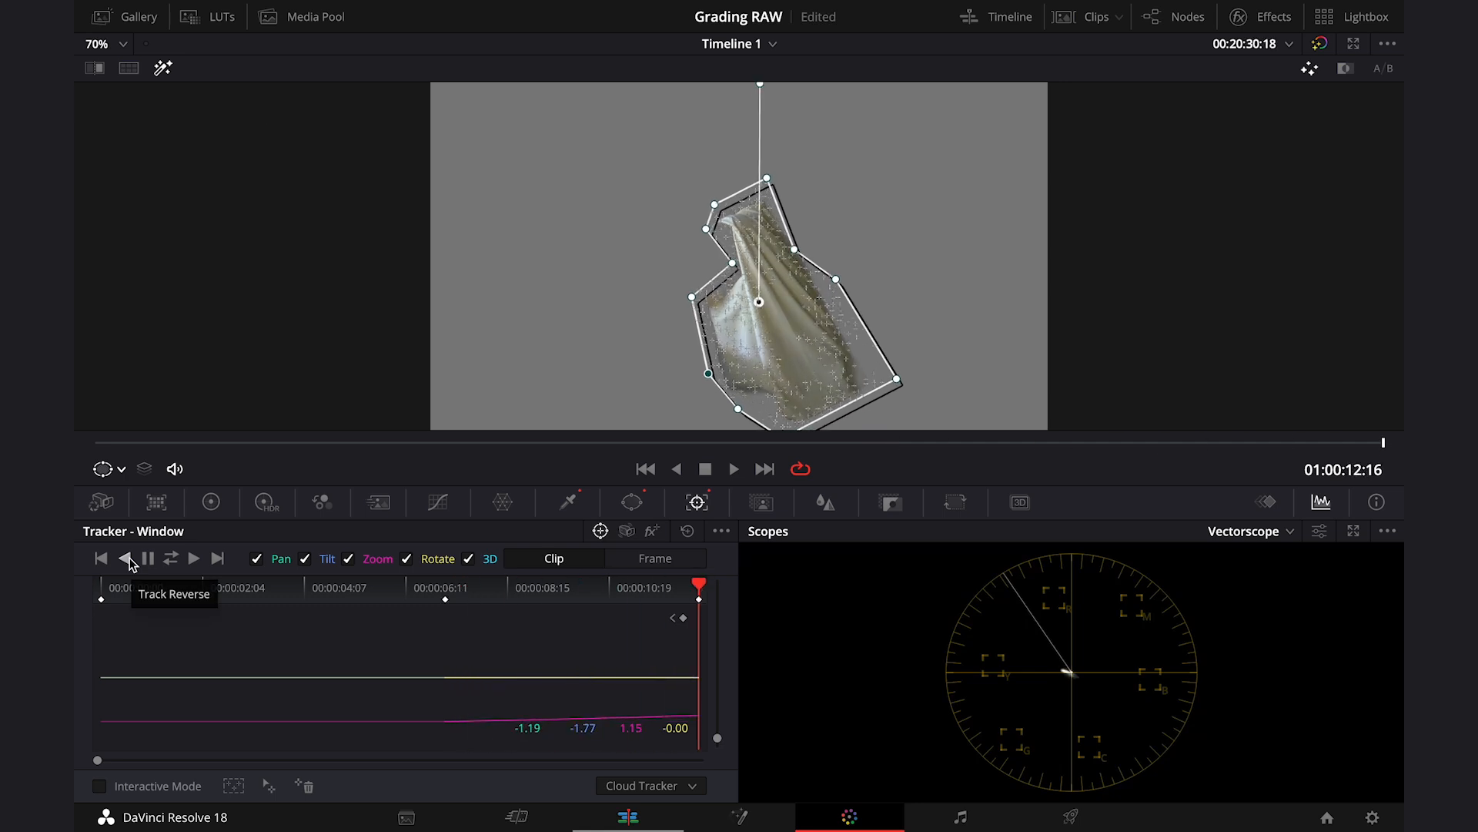
{"action": "left_click", "coordinate": [122, 558]}
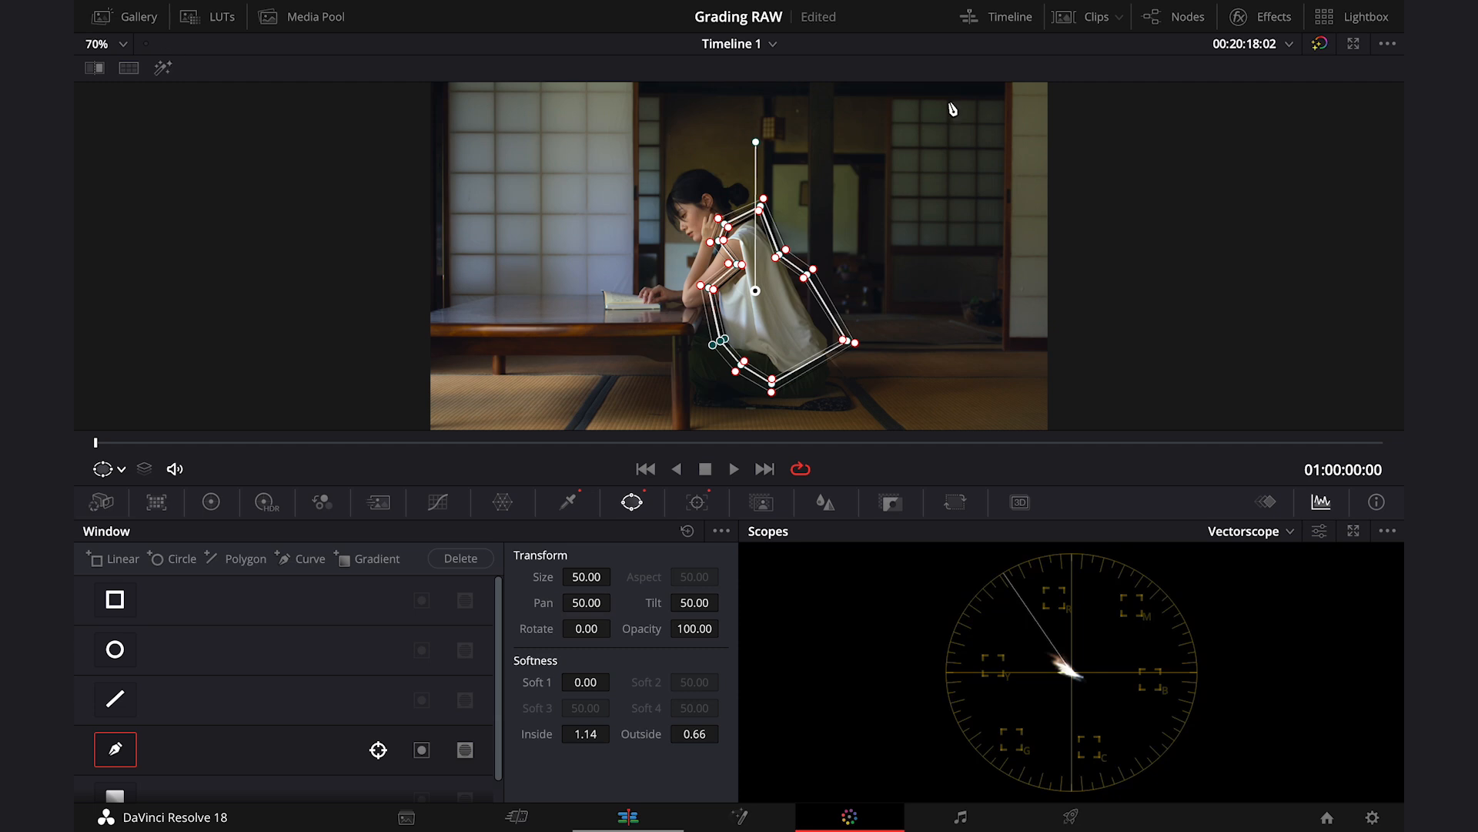
{"action": "mouse_move", "coordinate": [1355, 45]}
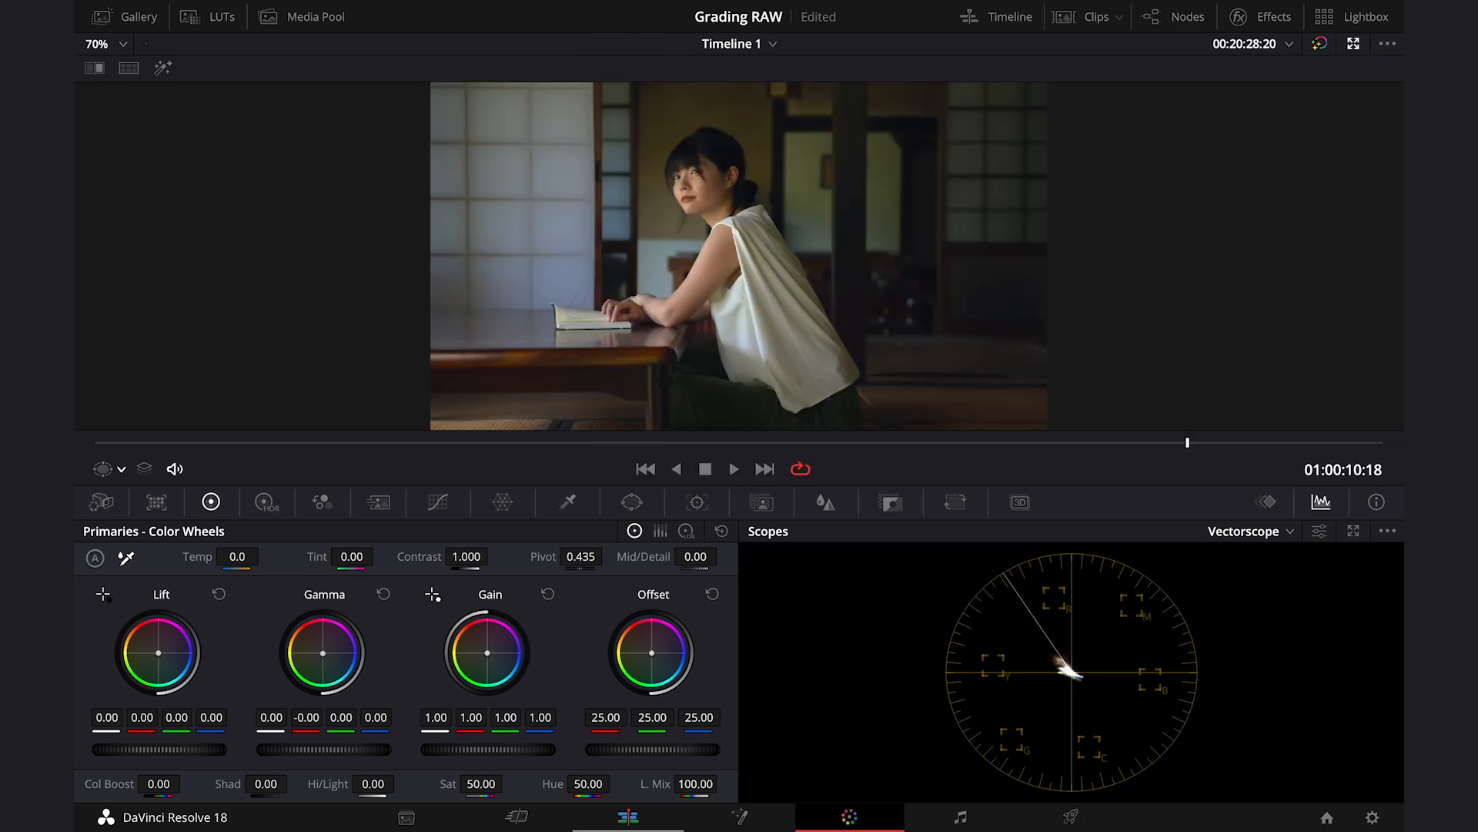
Push the shirt's Gamma toward blue-green and nudge its Gain slightly blue.
{"action": "left_click_drag", "start_coordinate": [323, 653], "coordinate": [330, 641]}
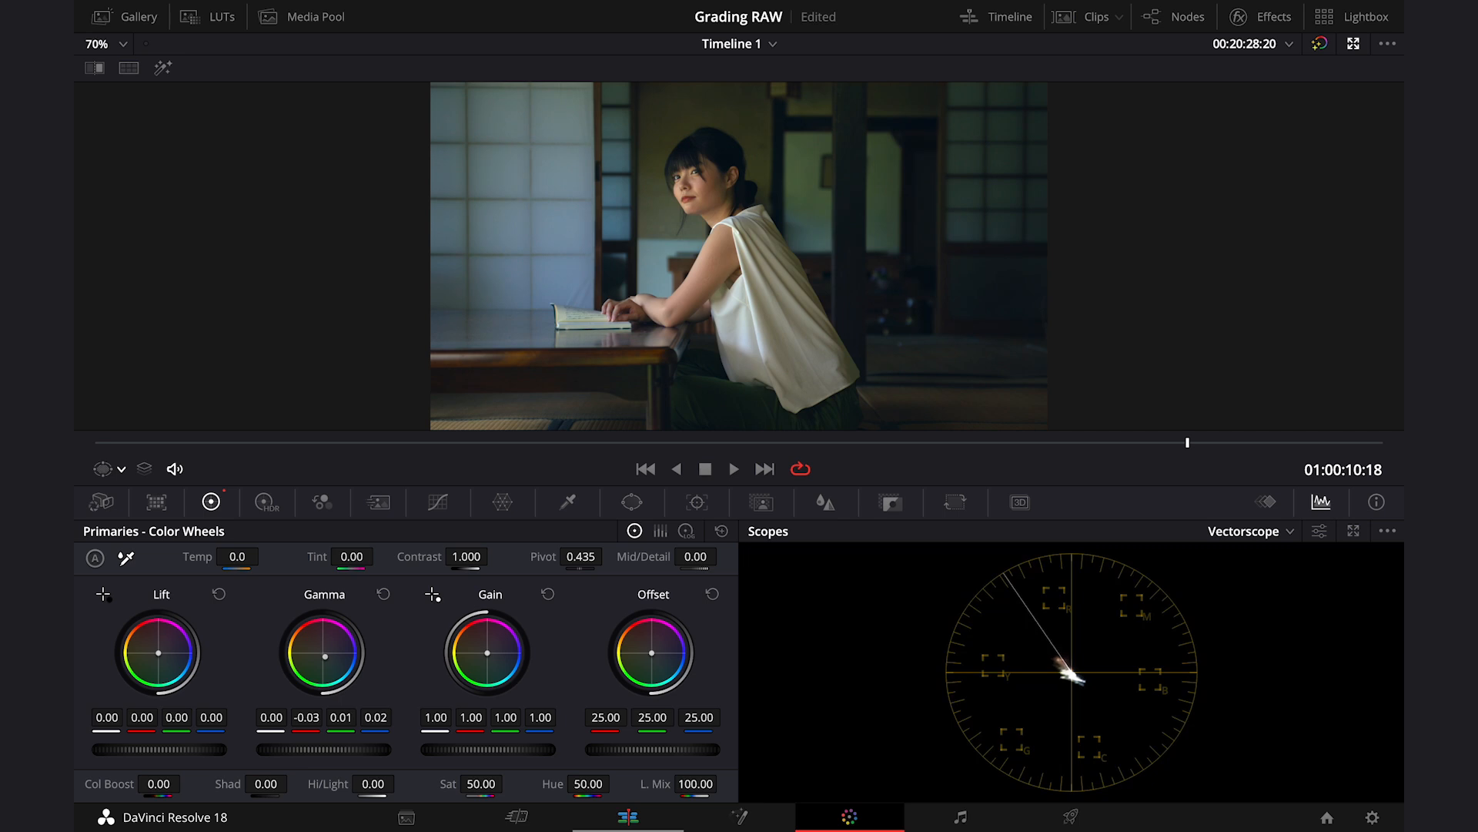
{"action": "left_click_drag", "start_coordinate": [488, 650], "coordinate": [499, 661]}
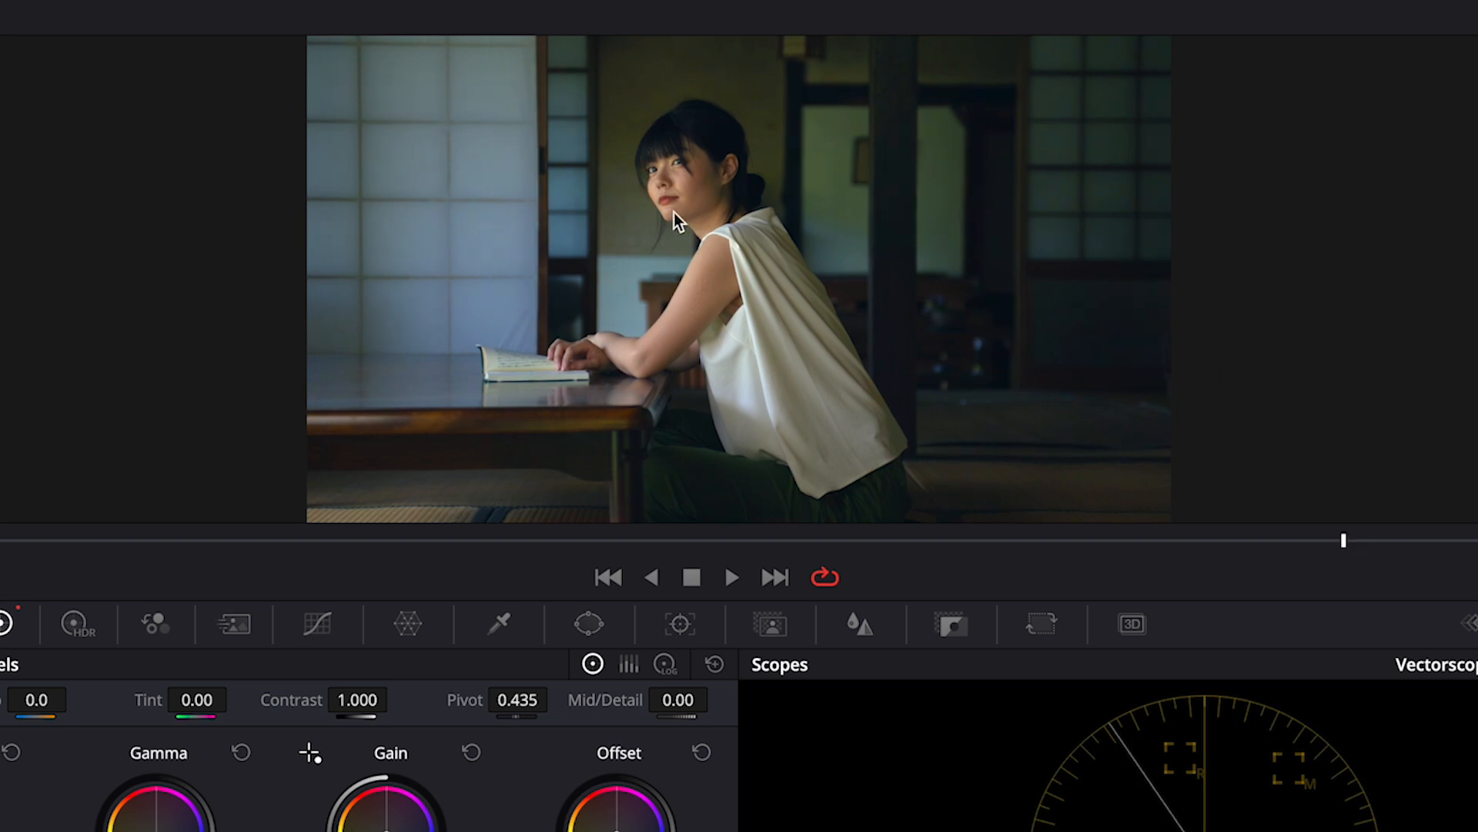
{"action": "mouse_move", "coordinate": [613, 209]}
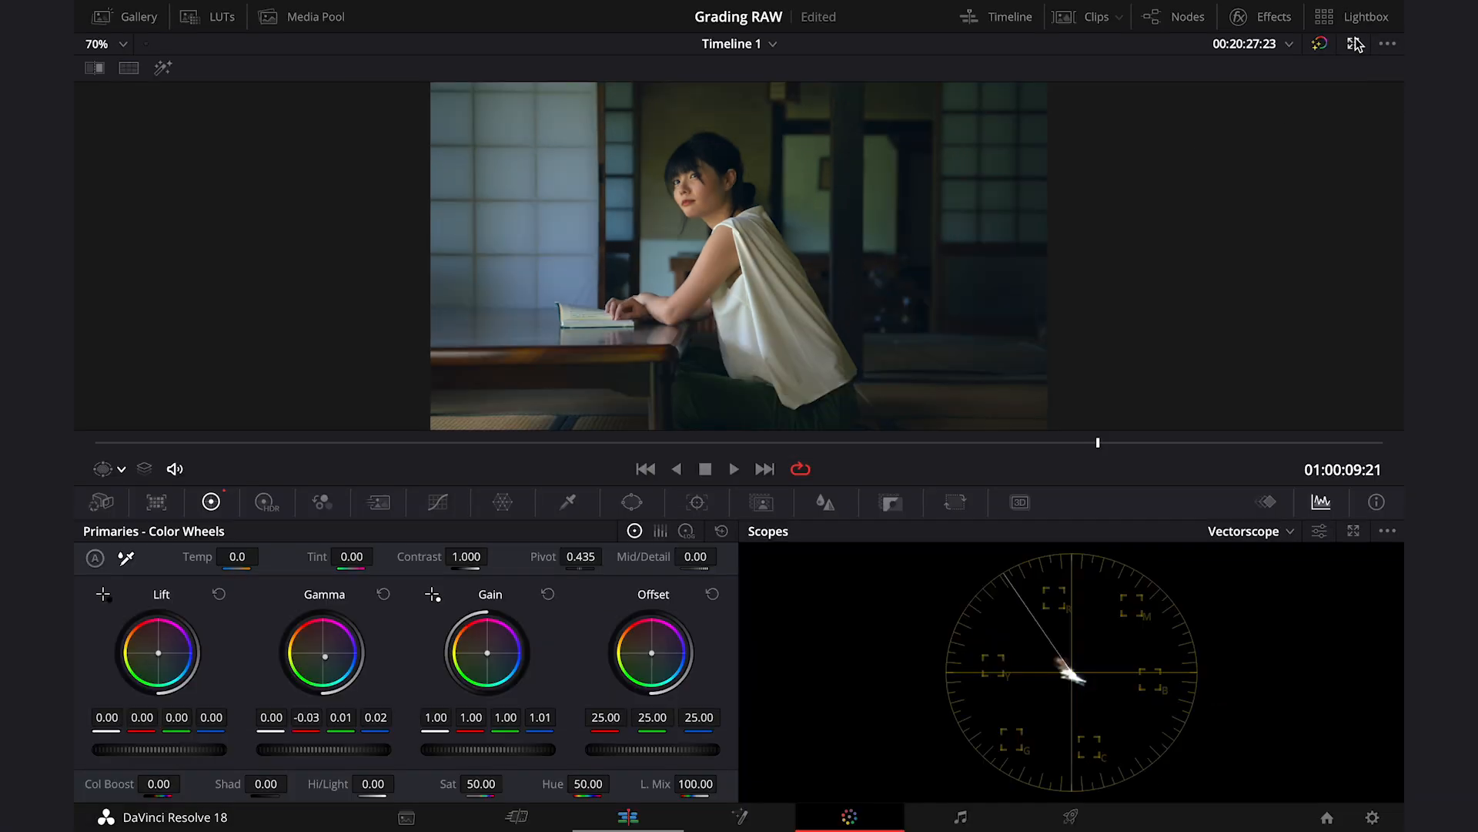
Show the node tree again and select the White node, then the Skin node.
{"action": "left_click", "coordinate": [1175, 15]}
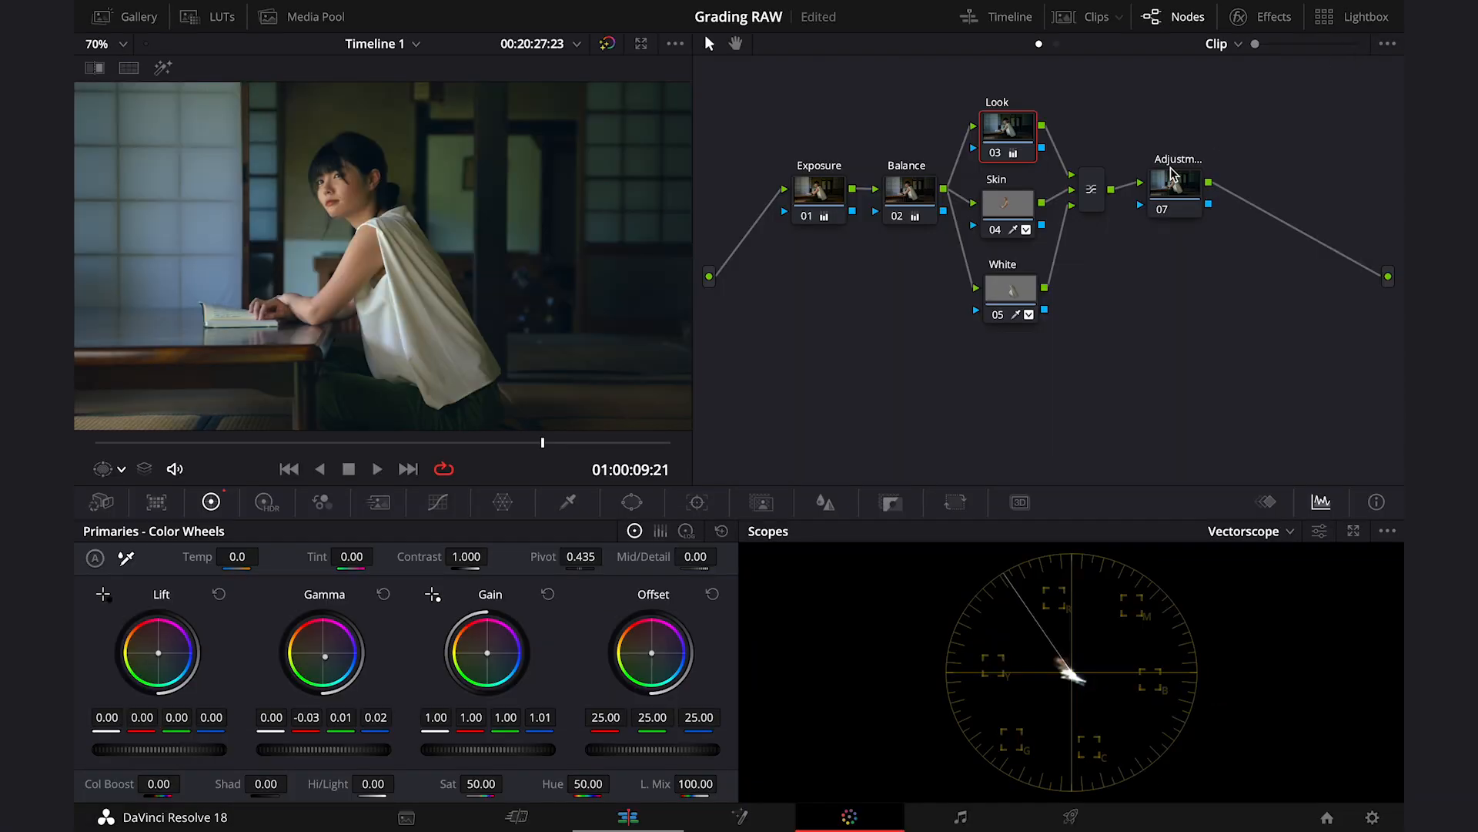
{"action": "left_click", "coordinate": [1010, 291]}
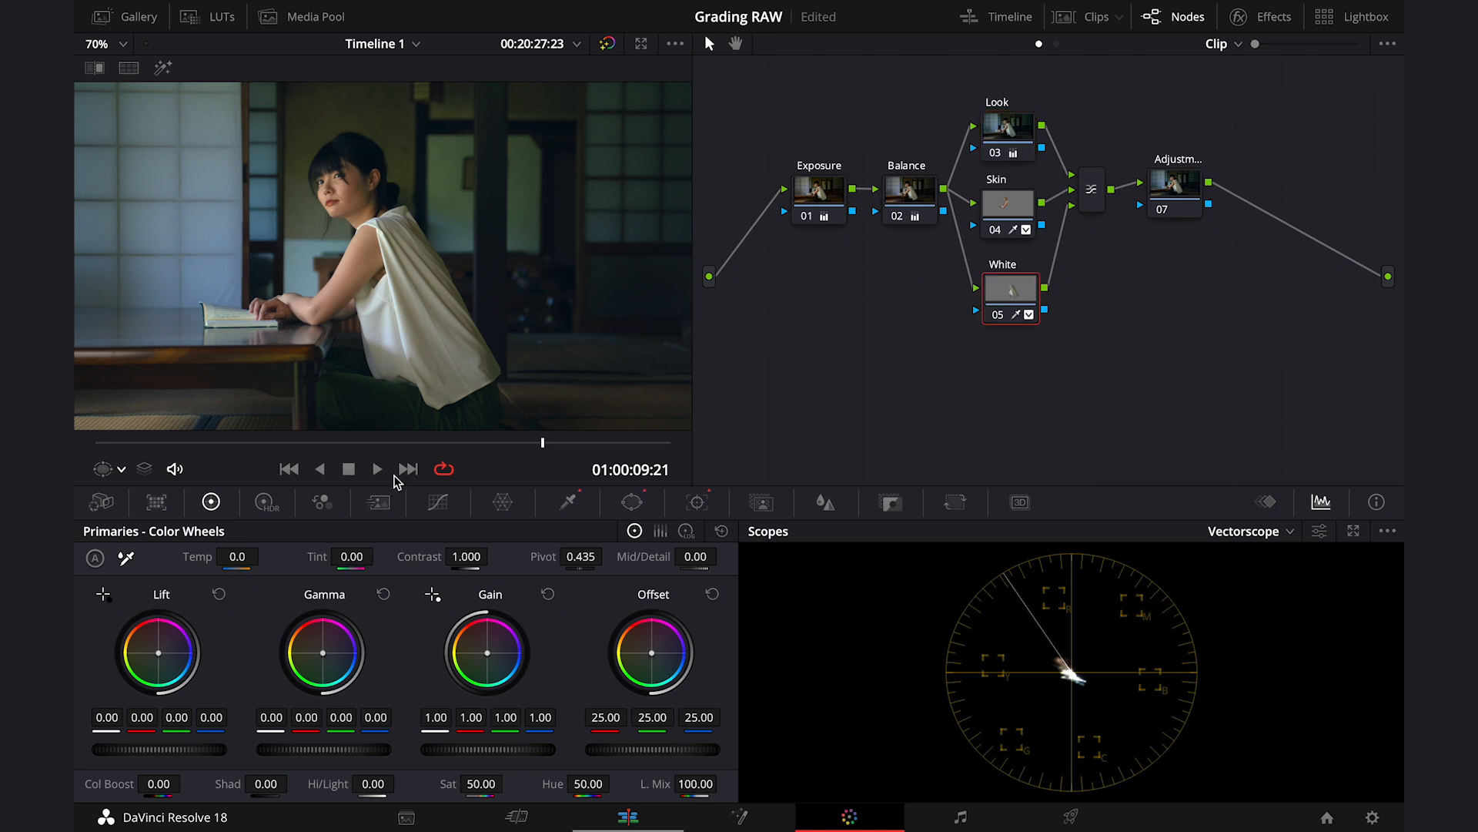
{"action": "mouse_move", "coordinate": [427, 290]}
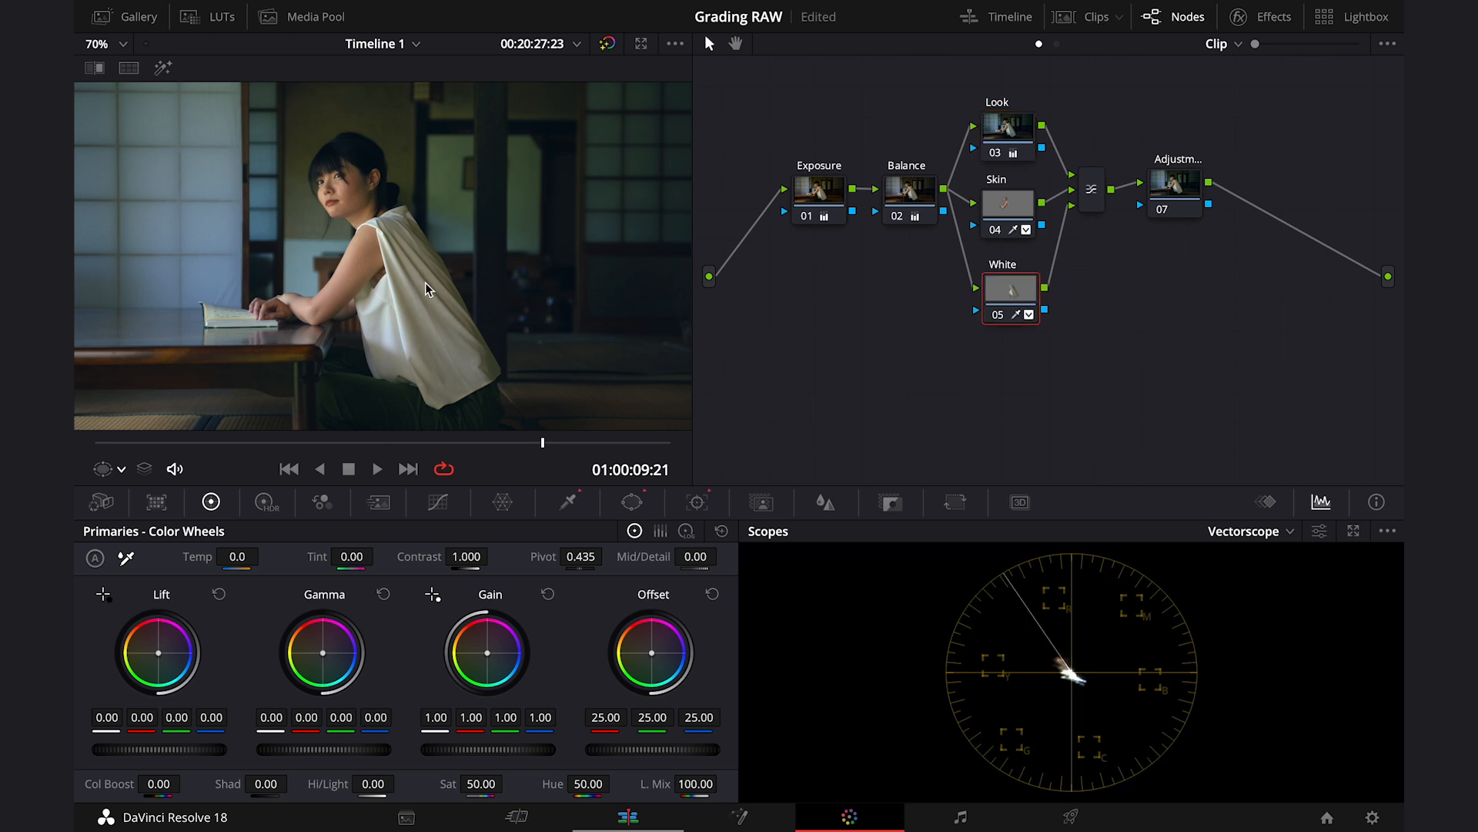
{"action": "mouse_move", "coordinate": [422, 312]}
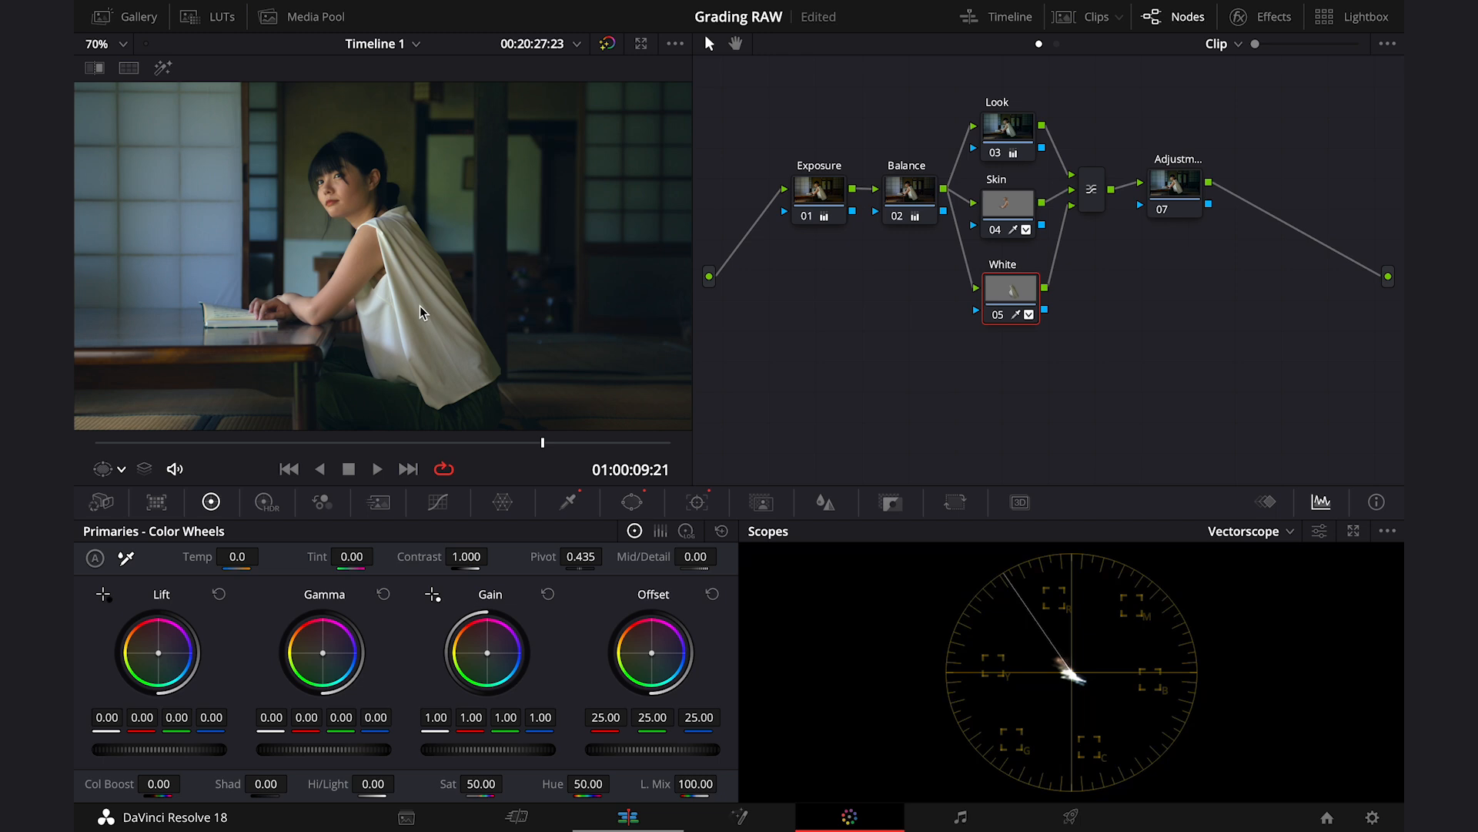
{"action": "left_click", "coordinate": [641, 43]}
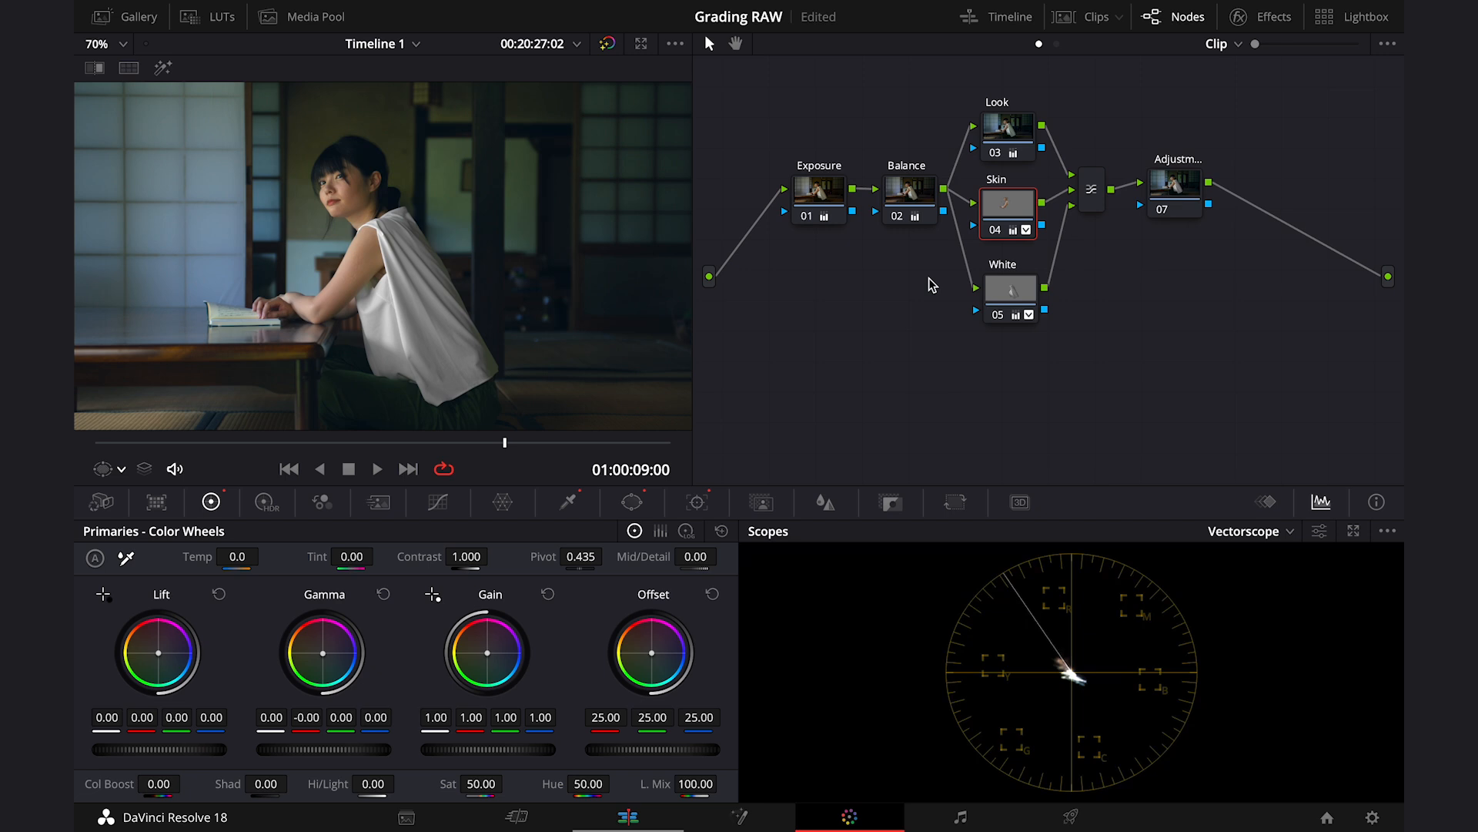
Make node 07 active and switch its Primaries palette to Log Wheels.
{"action": "left_click", "coordinate": [1173, 188]}
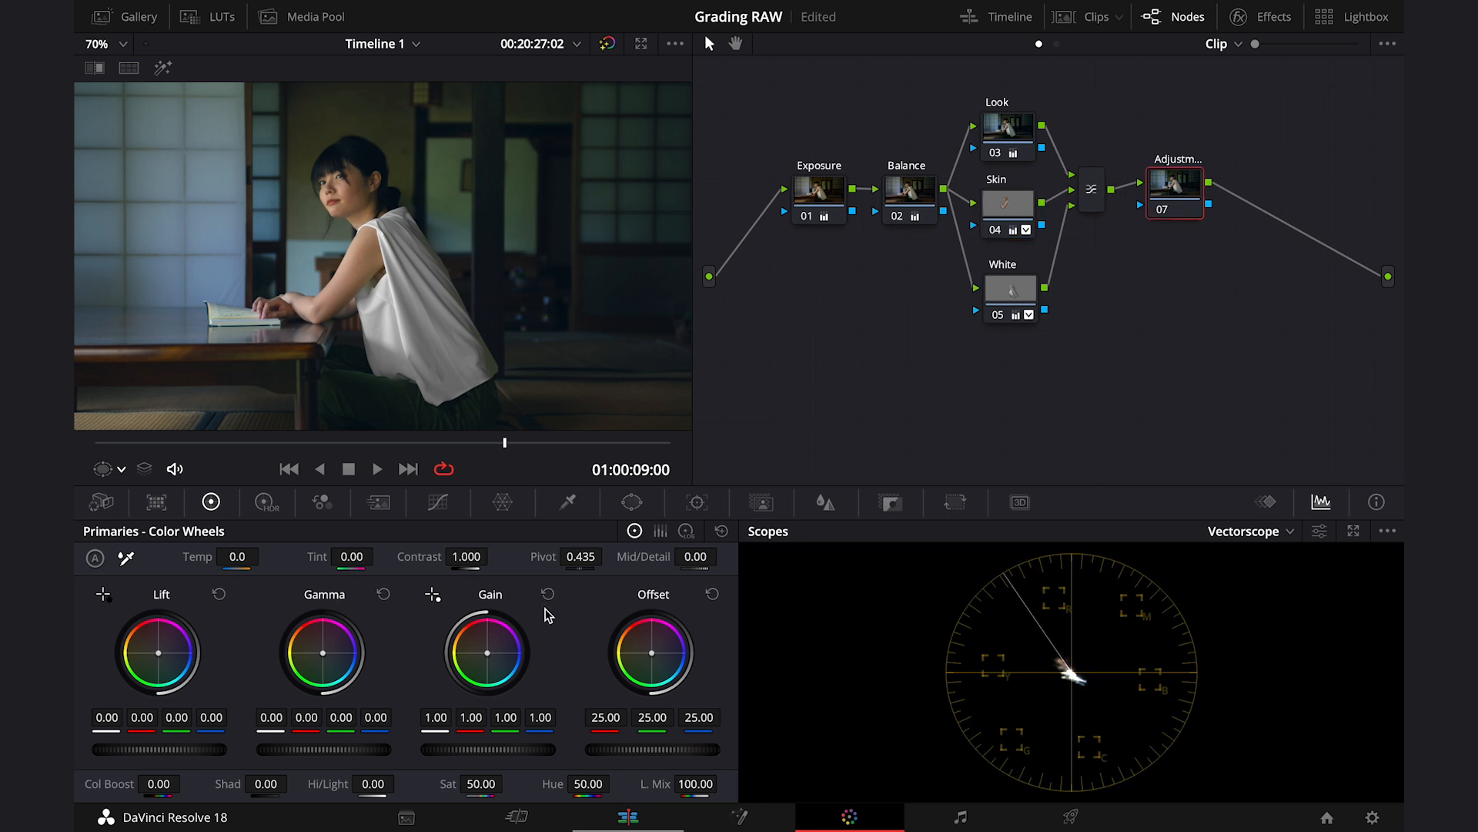
{"action": "mouse_move", "coordinate": [687, 531]}
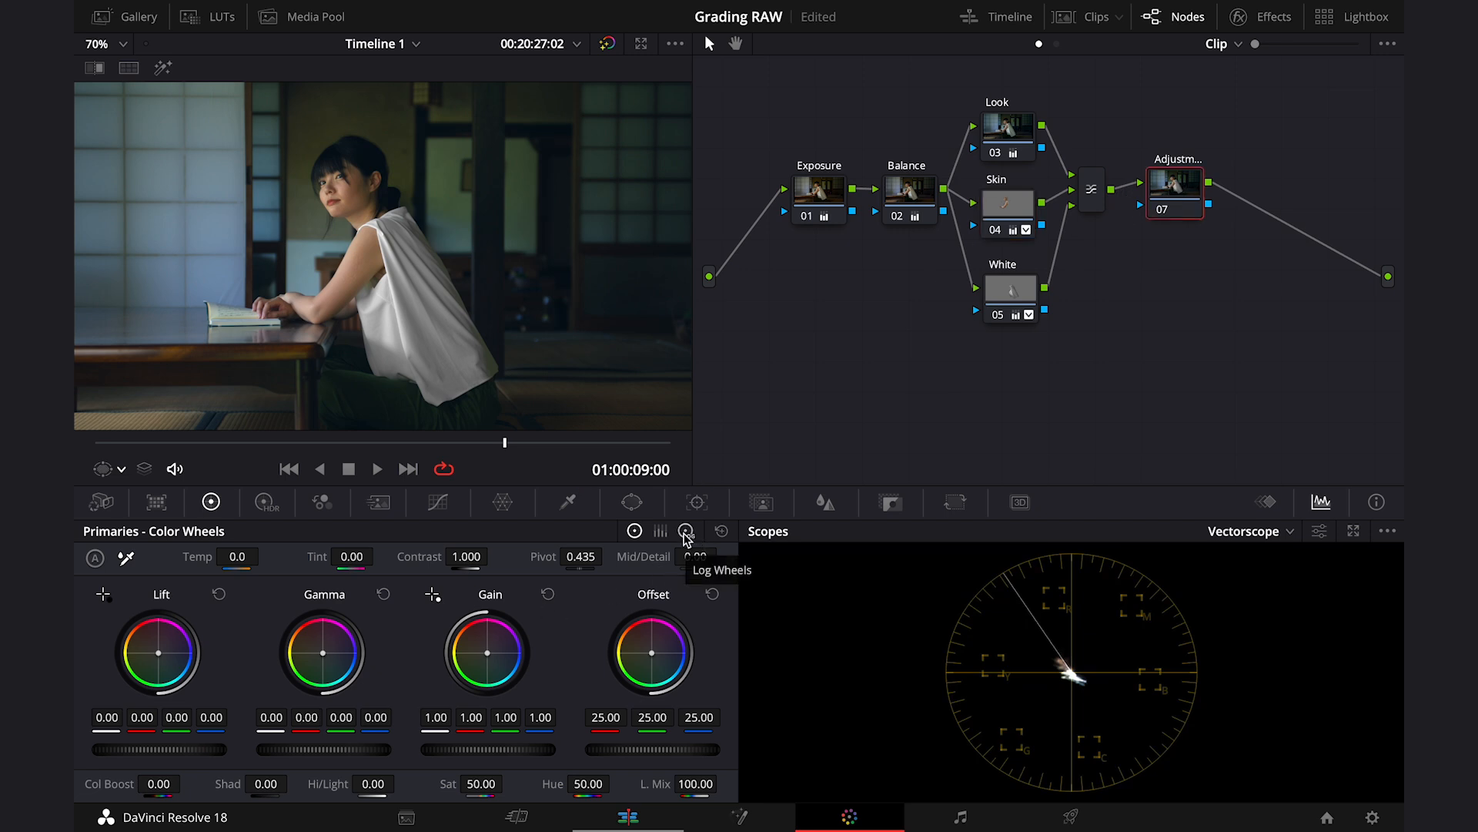
{"action": "left_click", "coordinate": [687, 530]}
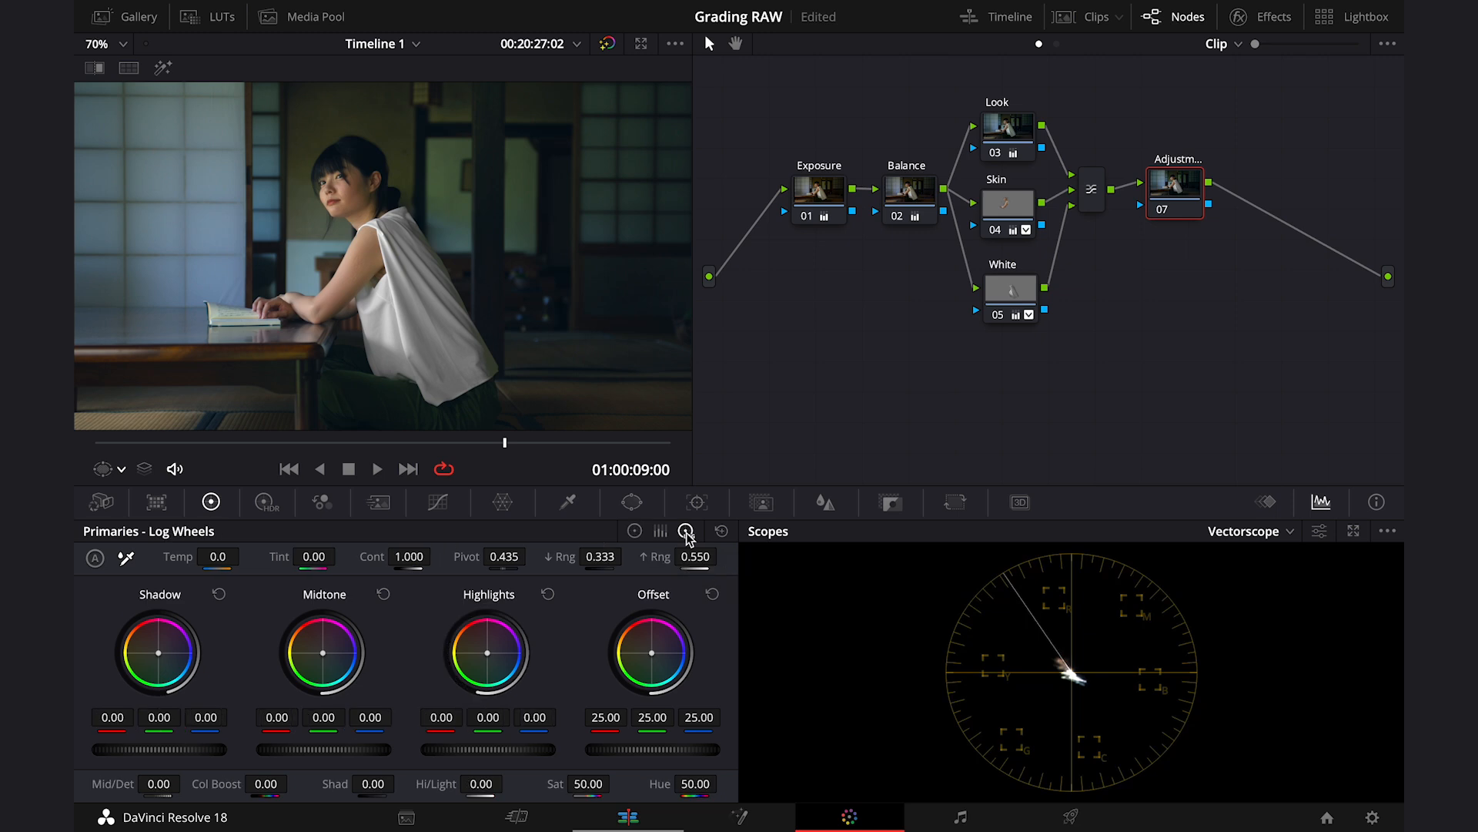